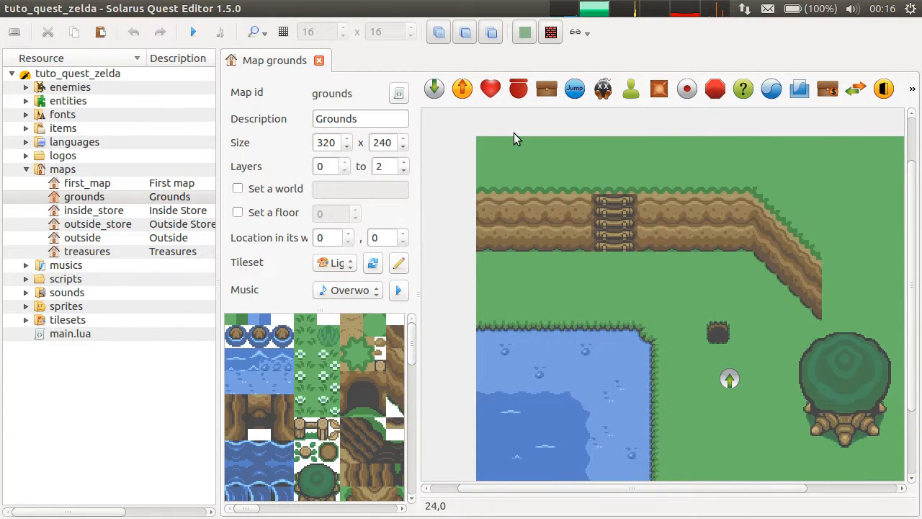
{"action": "mouse_move", "coordinate": [462, 89]}
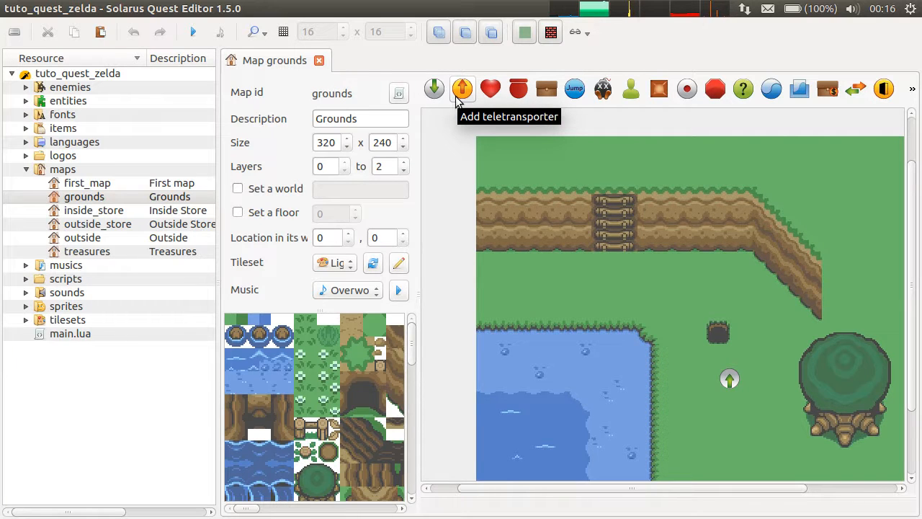
{"action": "mouse_move", "coordinate": [710, 358]}
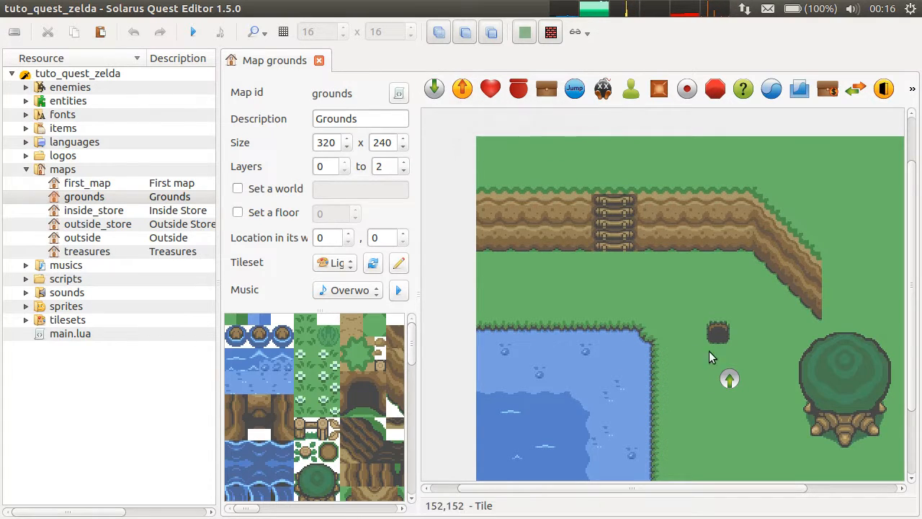
{"action": "mouse_move", "coordinate": [352, 196]}
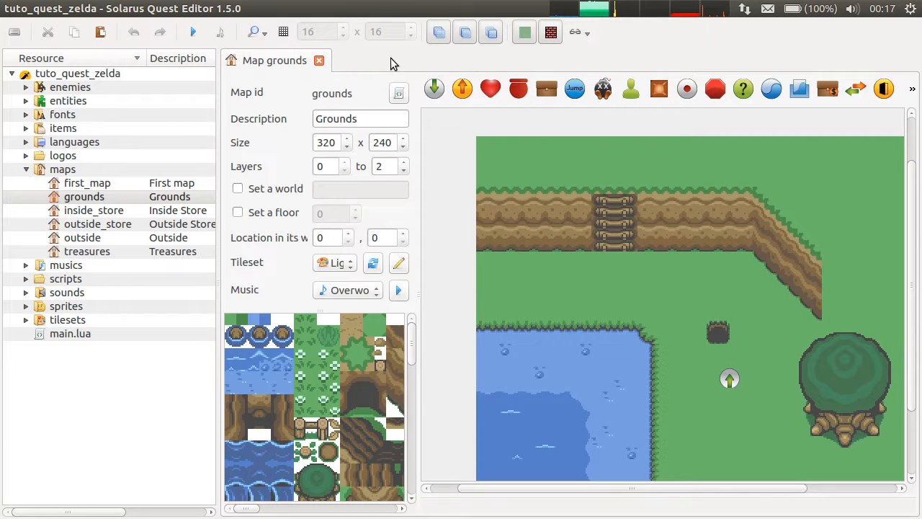
Step: Create a new folder named 'teletransportation' under maps in the Resource tree
{"action": "right_click", "coordinate": [62, 168]}
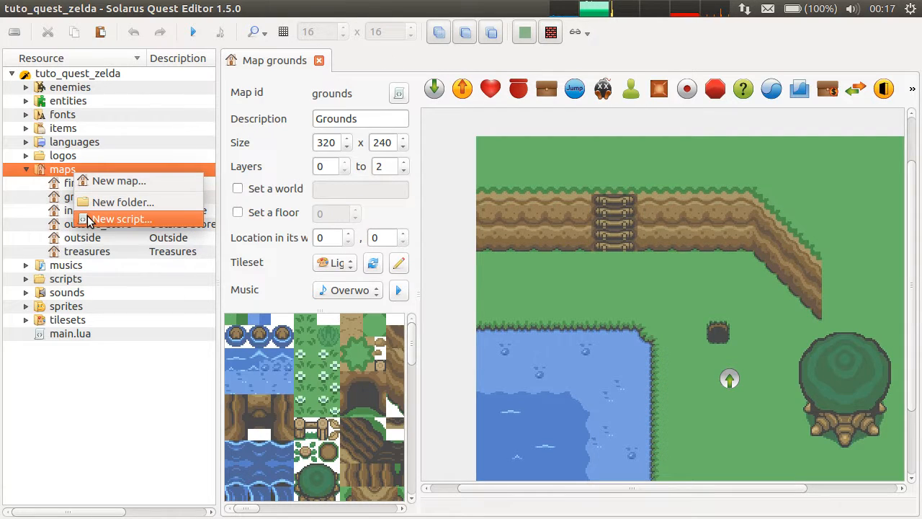
{"action": "mouse_move", "coordinate": [111, 216]}
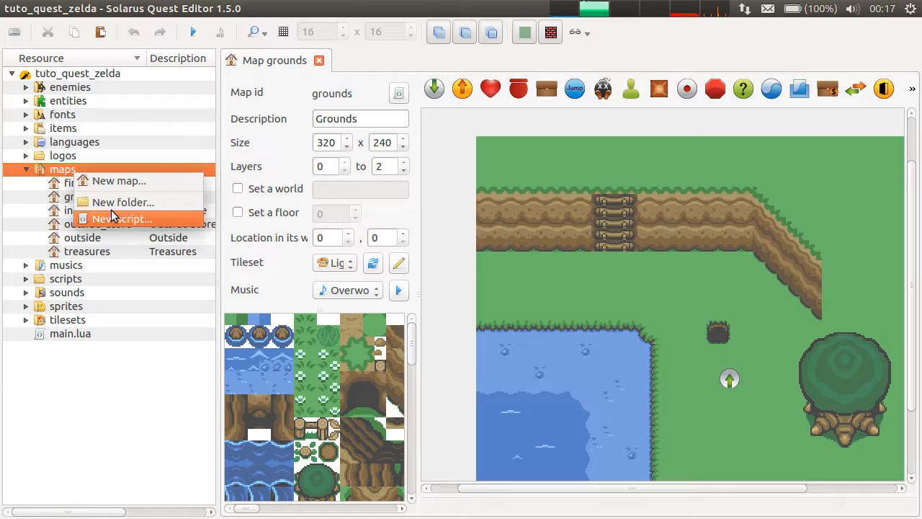
{"action": "left_click", "coordinate": [122, 202]}
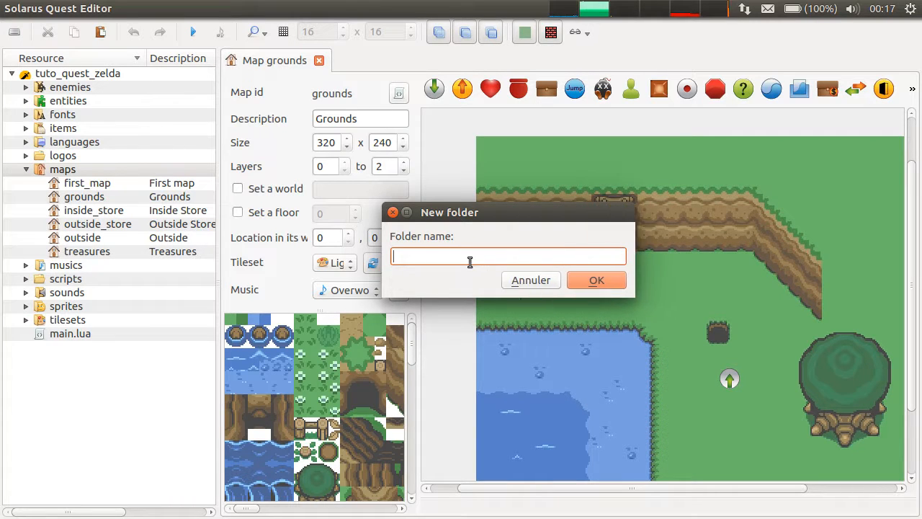
{"action": "mouse_move", "coordinate": [414, 251]}
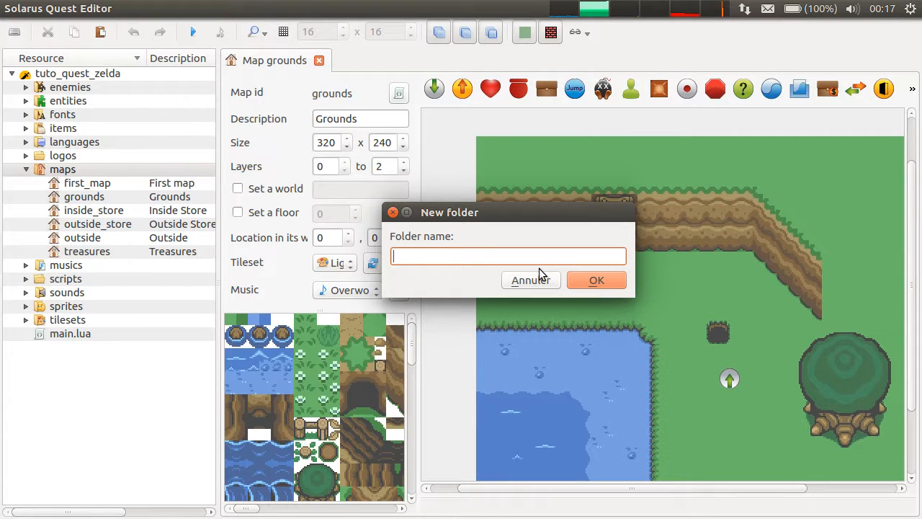
{"action": "type", "text": "teletransporta"}
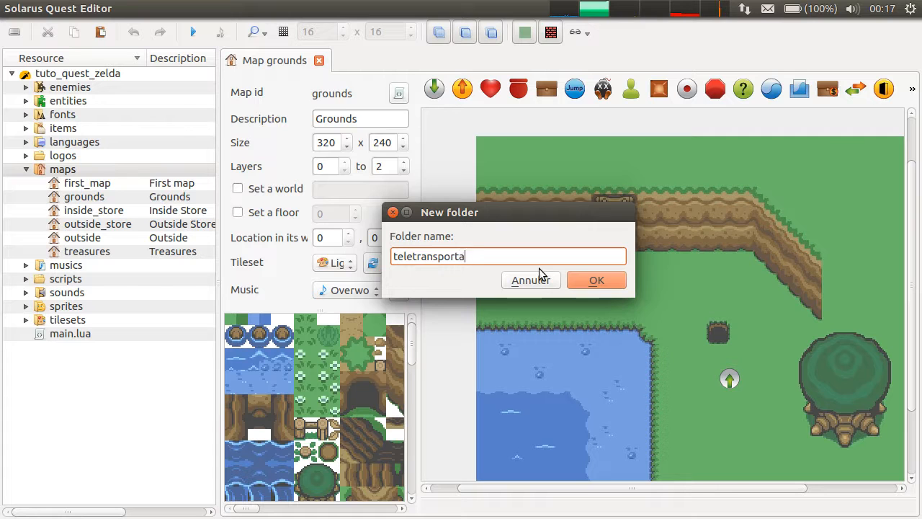
{"action": "left_click", "coordinate": [595, 279]}
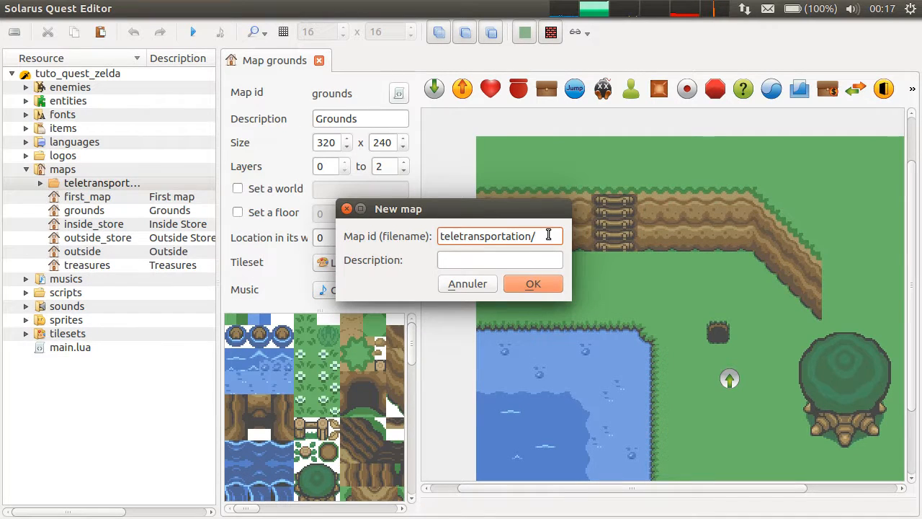
Step: Create map 'teletransportation/outside_w' with the description 'Outside West'
{"action": "type", "text": "outside"}
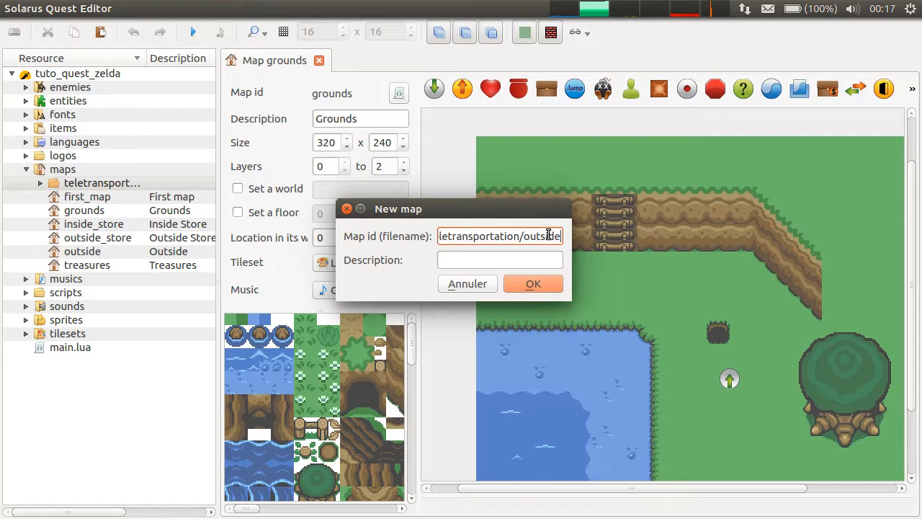
{"action": "type", "text": "Outside West"}
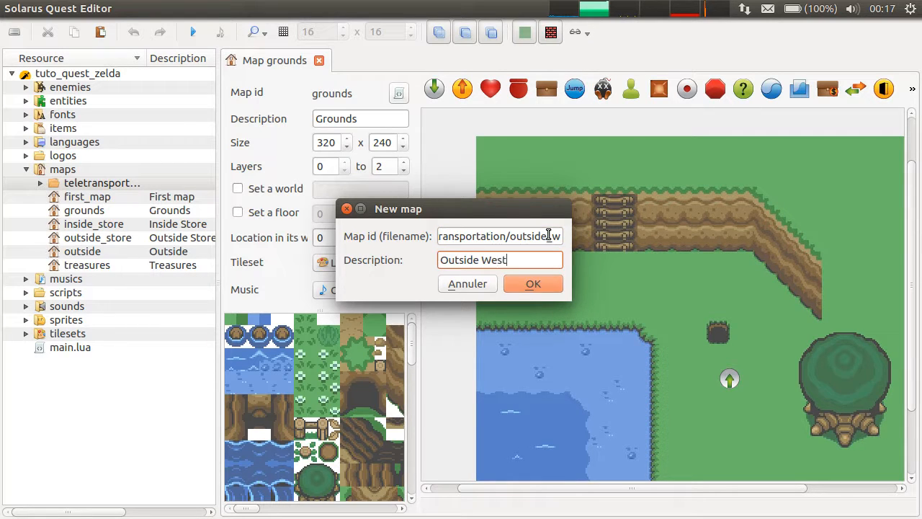
{"action": "left_click", "coordinate": [533, 283]}
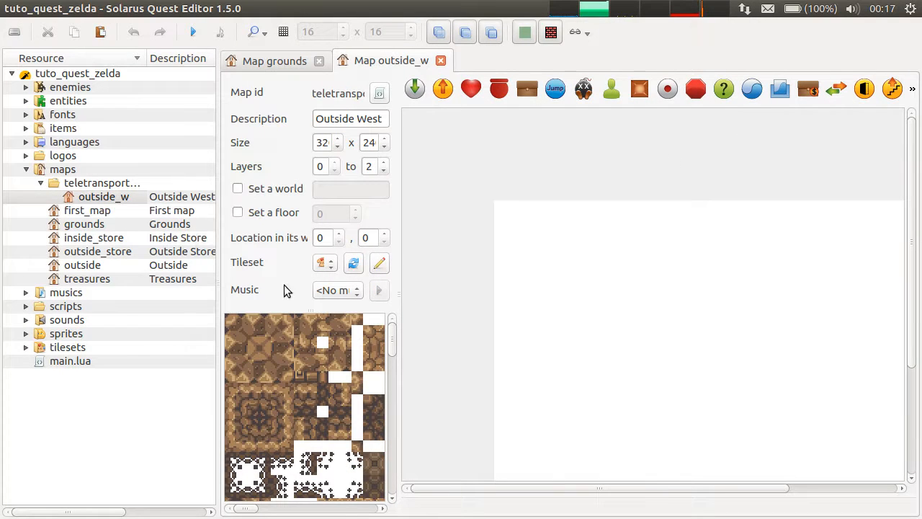
Step: Set the Light World tileset and Overworld music, then cover the map with grass
{"action": "left_click", "coordinate": [325, 262]}
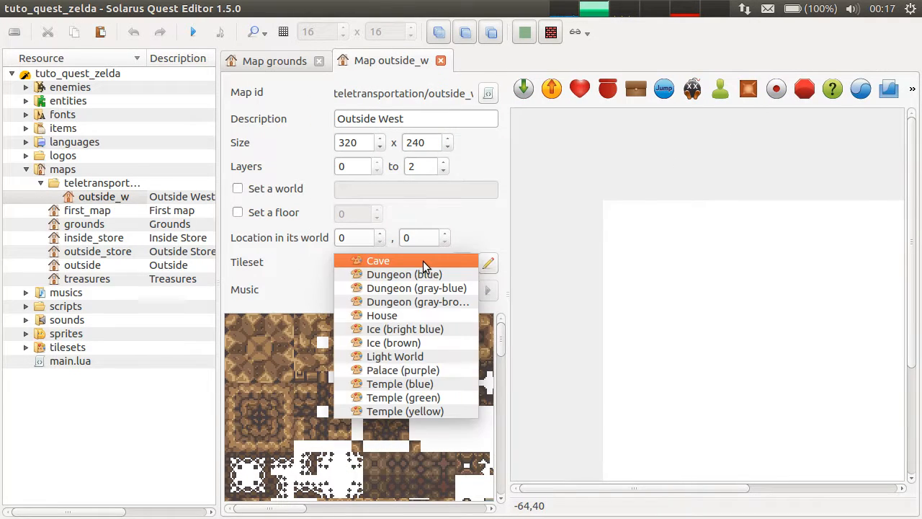
{"action": "left_click", "coordinate": [394, 356]}
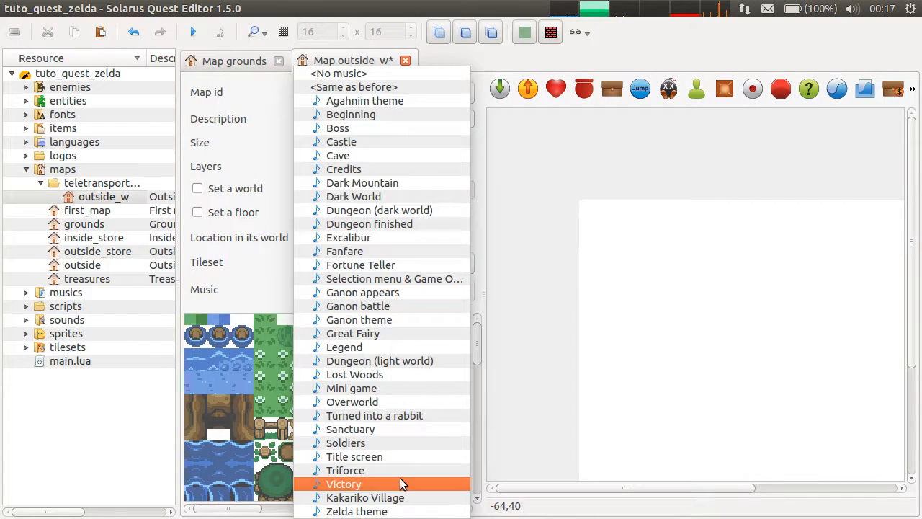
{"action": "left_click", "coordinate": [352, 401]}
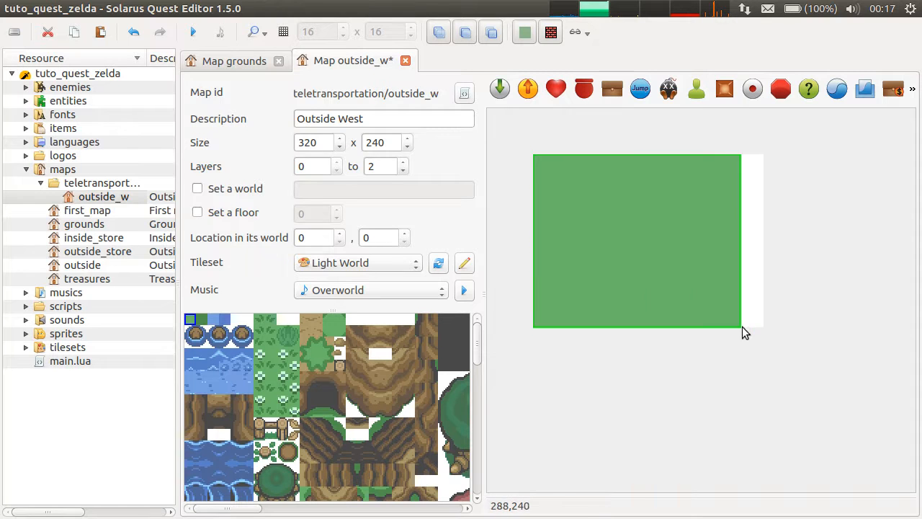
{"action": "left_click", "coordinate": [381, 365]}
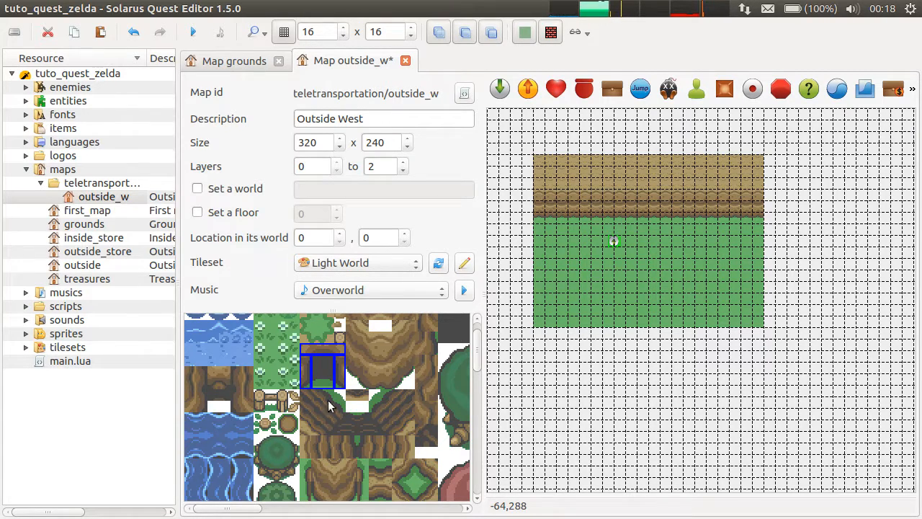
{"action": "mouse_move", "coordinate": [358, 387]}
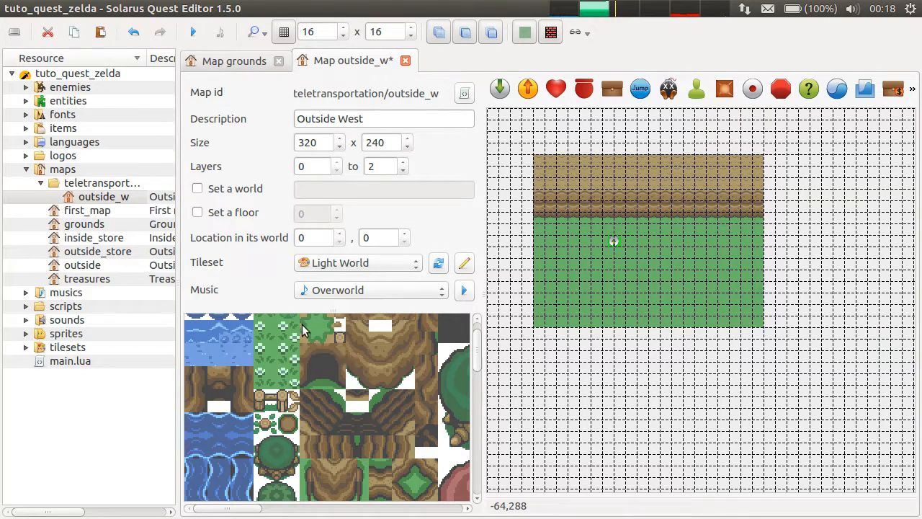
Step: Pick the cave entrance tile pattern for the cliff
{"action": "left_click", "coordinate": [321, 358]}
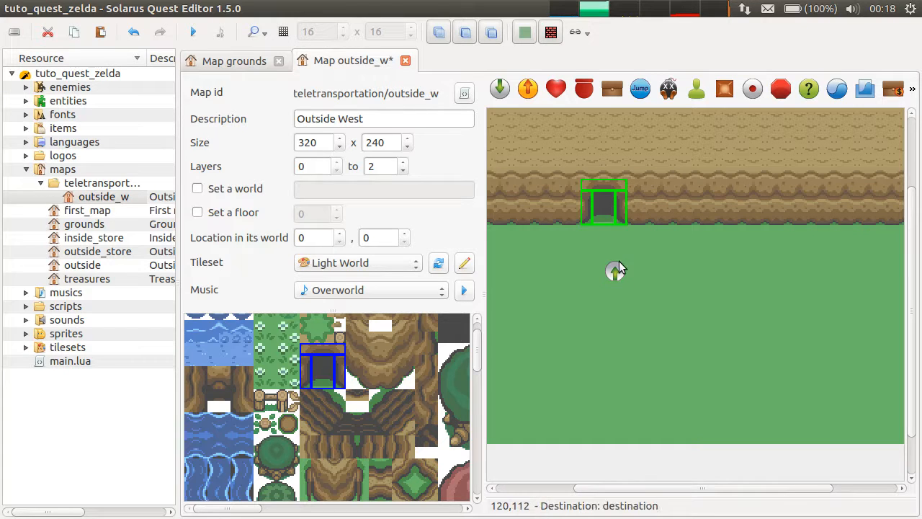
Step: Adjust the destination below the cave entrance and expand the scripts folder
{"action": "right_click", "coordinate": [615, 272]}
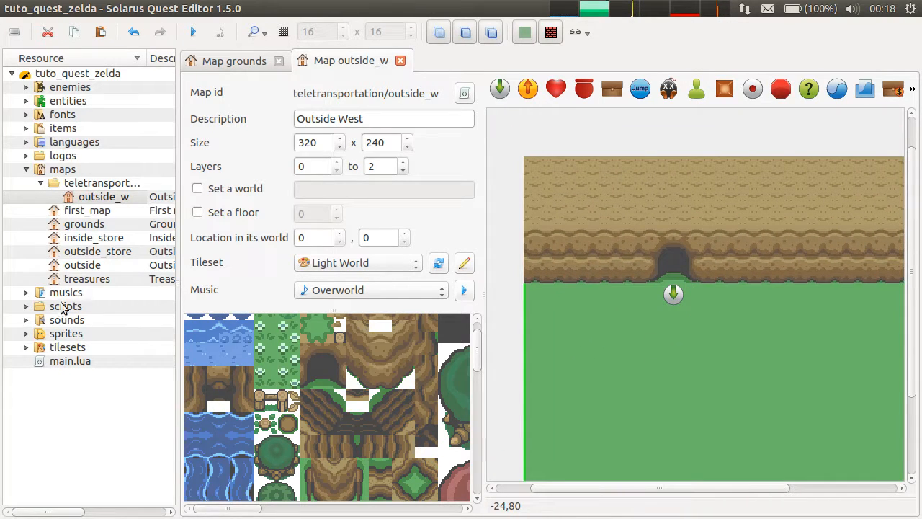
{"action": "left_click", "coordinate": [65, 306]}
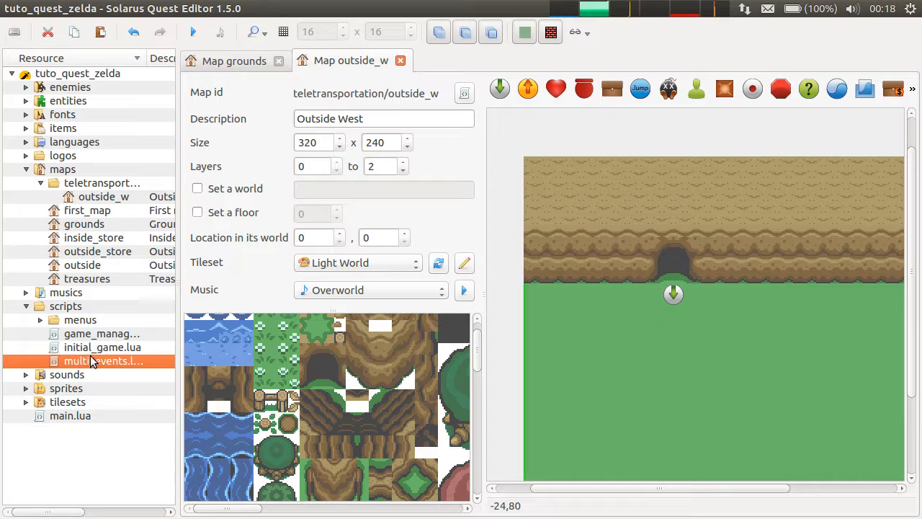
Step: Set set_starting_location in initial_game.lua to 'teletransportation/outside_w' and save
{"action": "double_click", "coordinate": [102, 346]}
{"action": "type", "text": "game:set_starting_location(\"teletransportation/"}
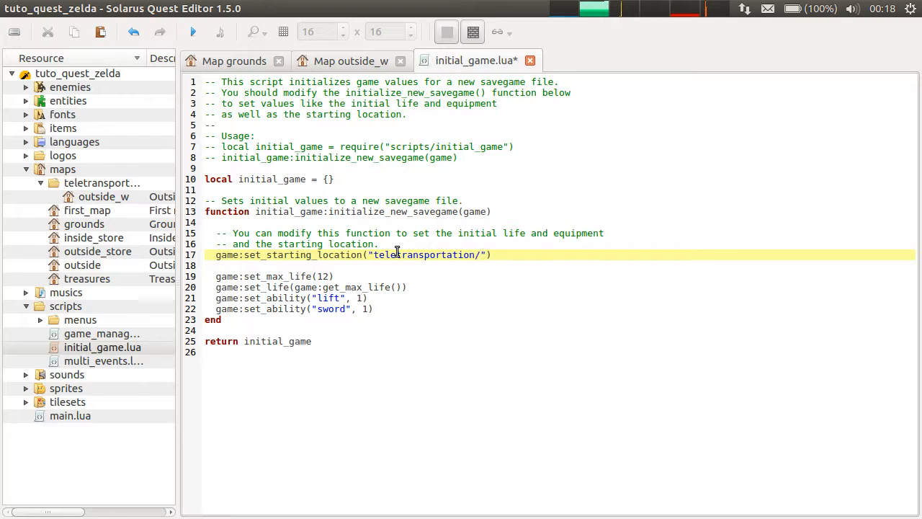
{"action": "type", "text": "outsideE"}
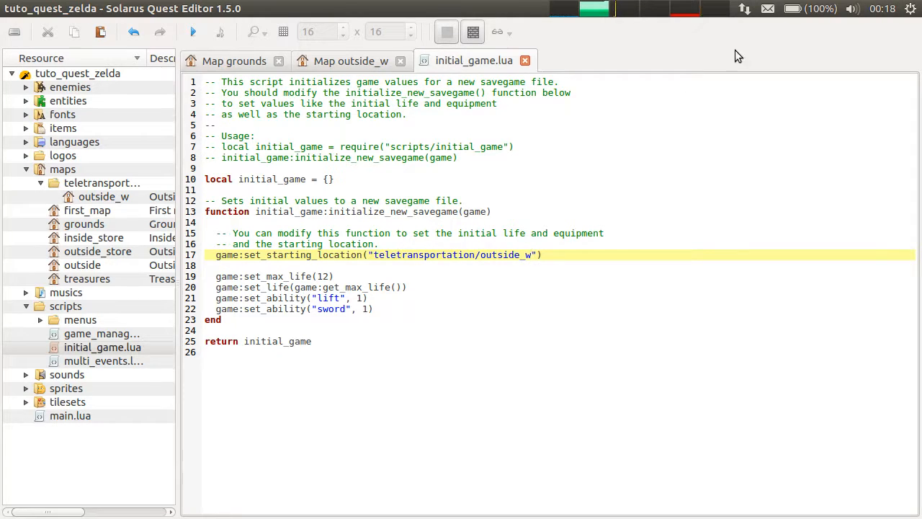
{"action": "left_click", "coordinate": [350, 60]}
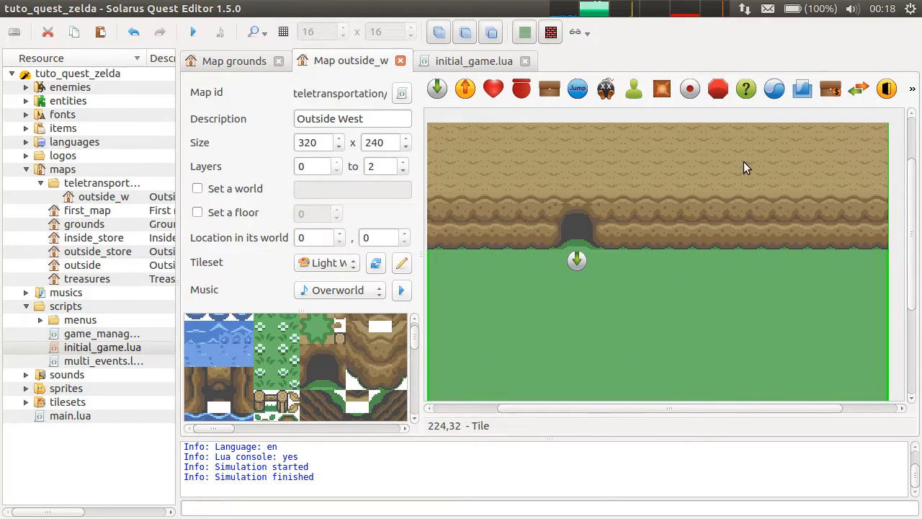
{"action": "mouse_move", "coordinate": [465, 89]}
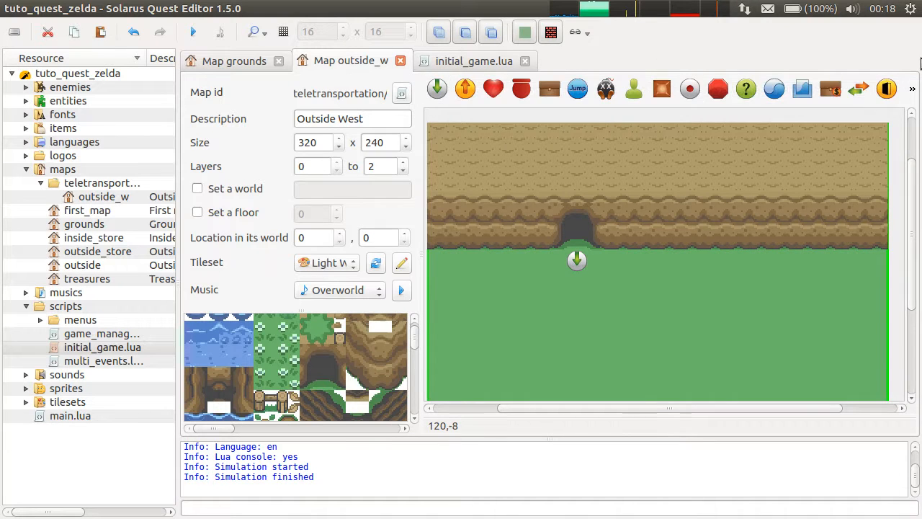
{"action": "mouse_move", "coordinate": [870, 211]}
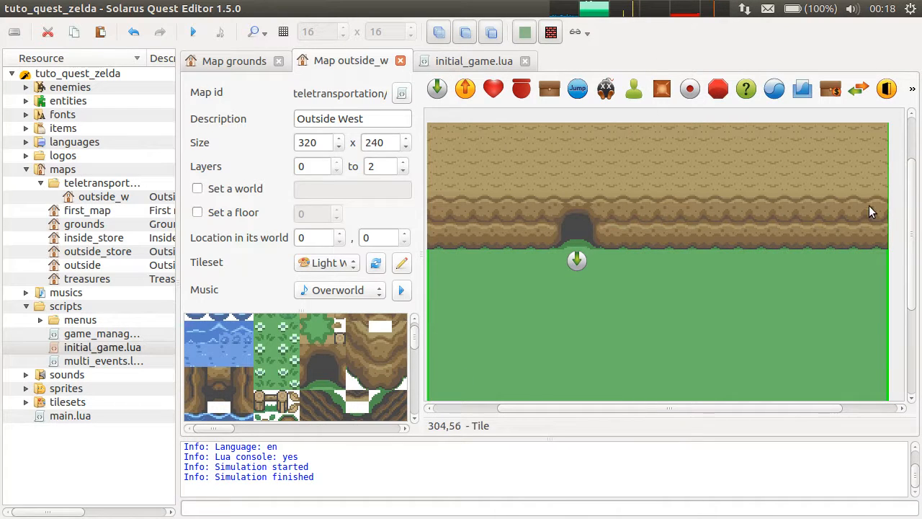
{"action": "mouse_move", "coordinate": [903, 161]}
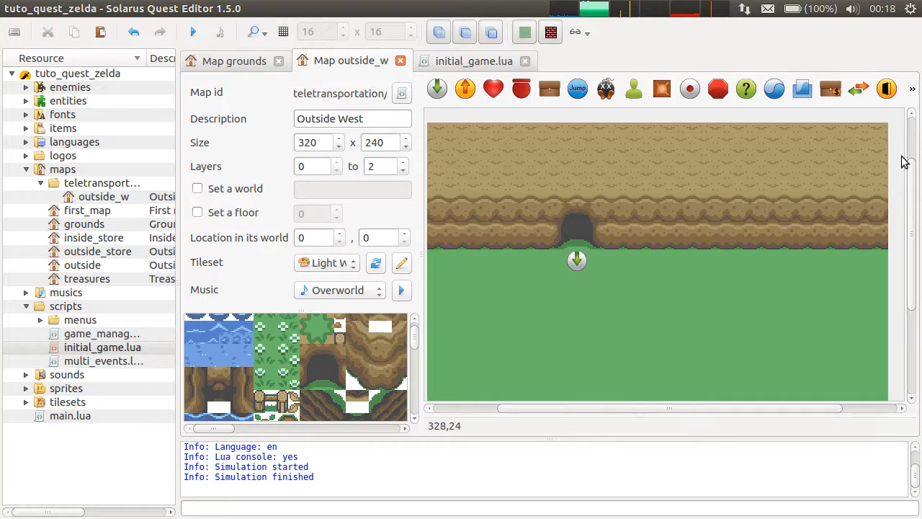
{"action": "mouse_move", "coordinate": [293, 232]}
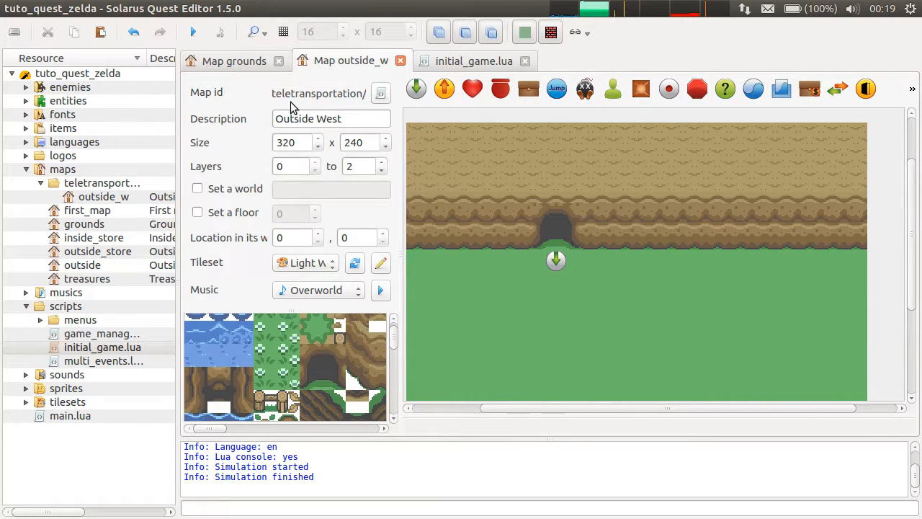
{"action": "mouse_move", "coordinate": [369, 347]}
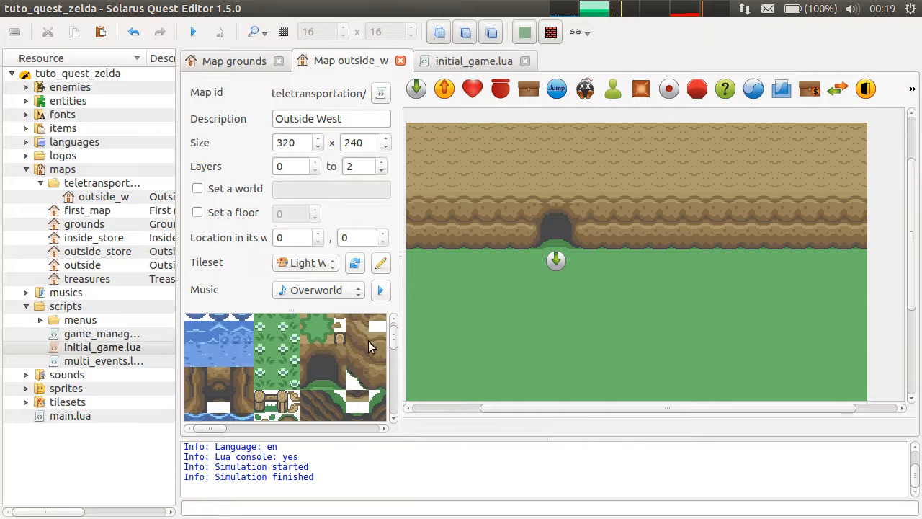
{"action": "left_click", "coordinate": [238, 335]}
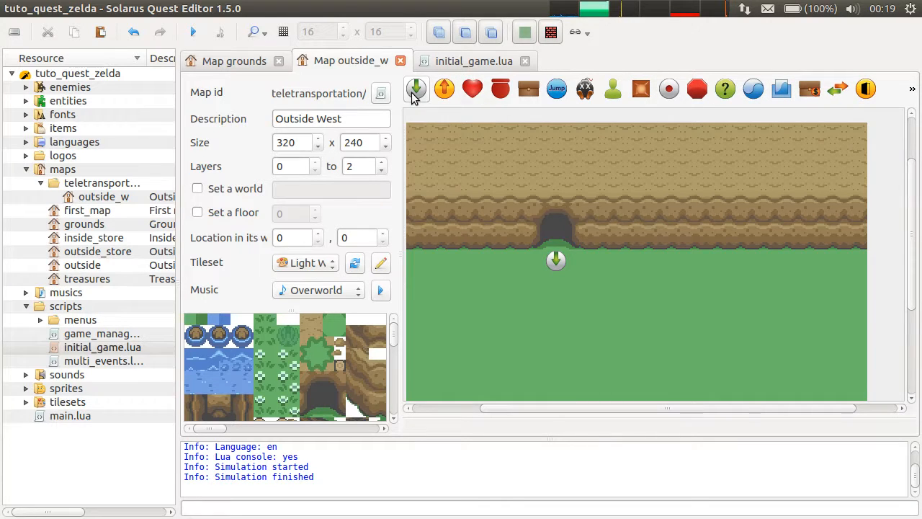
{"action": "mouse_move", "coordinate": [416, 89]}
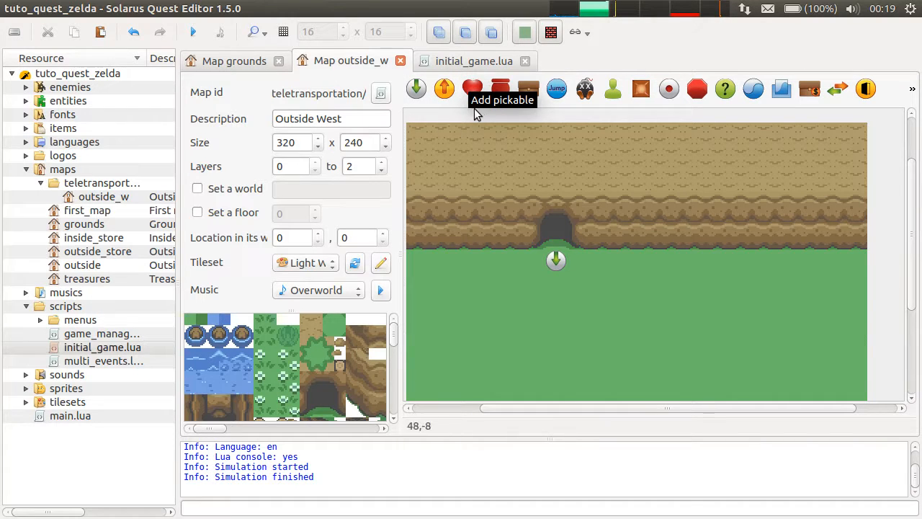
{"action": "mouse_move", "coordinate": [781, 85]}
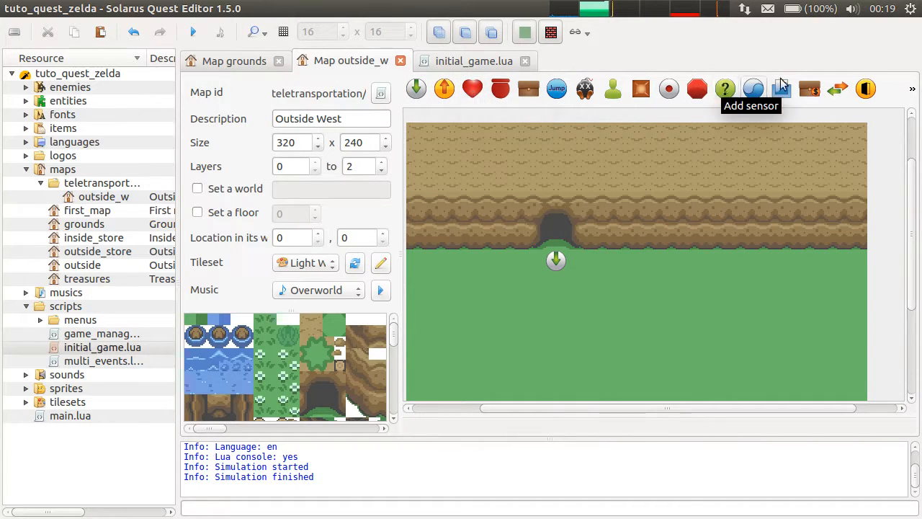
{"action": "mouse_move", "coordinate": [500, 89]}
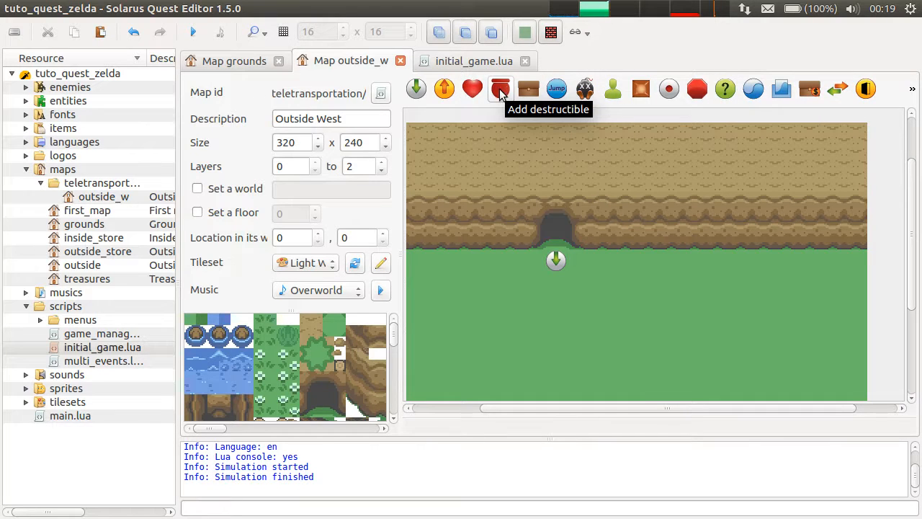
{"action": "mouse_move", "coordinate": [528, 89]}
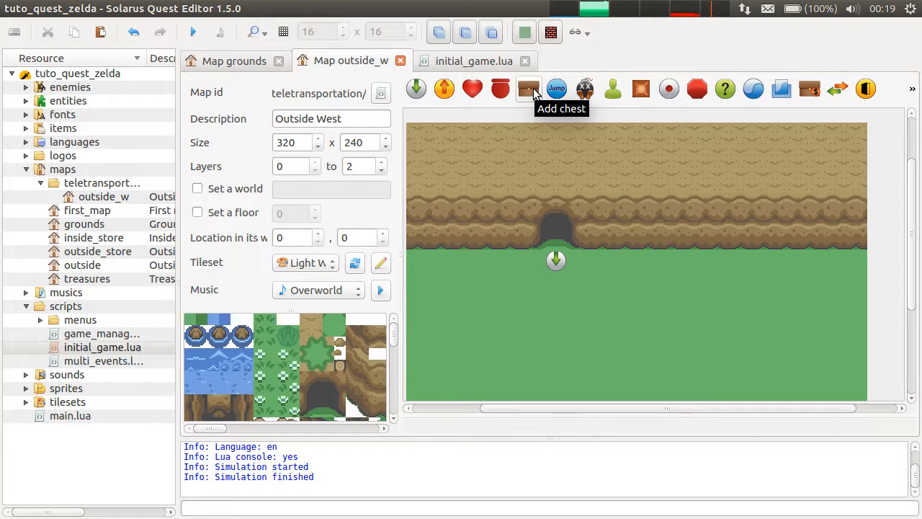
{"action": "mouse_move", "coordinate": [501, 88]}
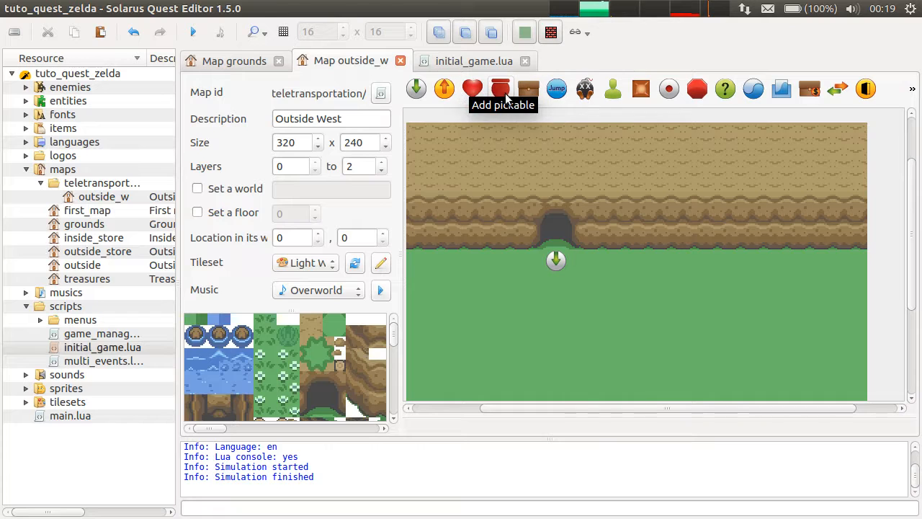
{"action": "mouse_move", "coordinate": [556, 88]}
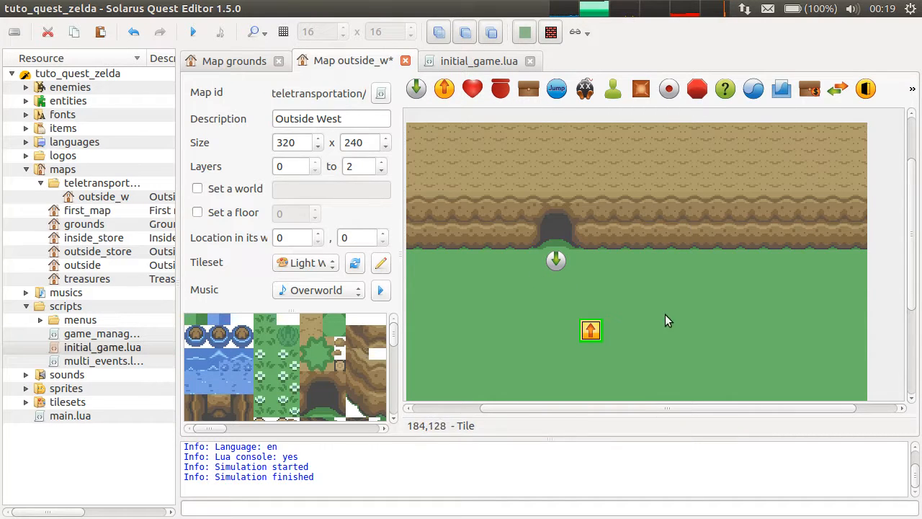
{"action": "mouse_move", "coordinate": [598, 309]}
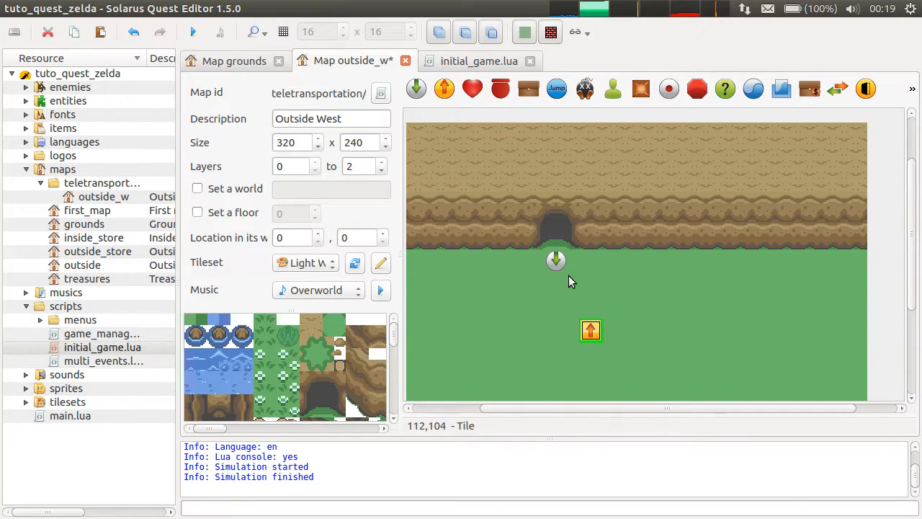
{"action": "mouse_move", "coordinate": [627, 344]}
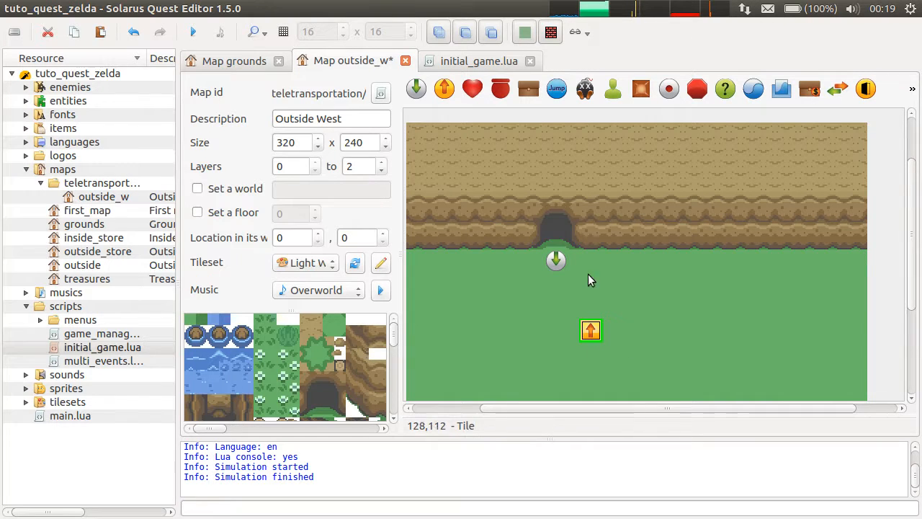
{"action": "mouse_move", "coordinate": [595, 353]}
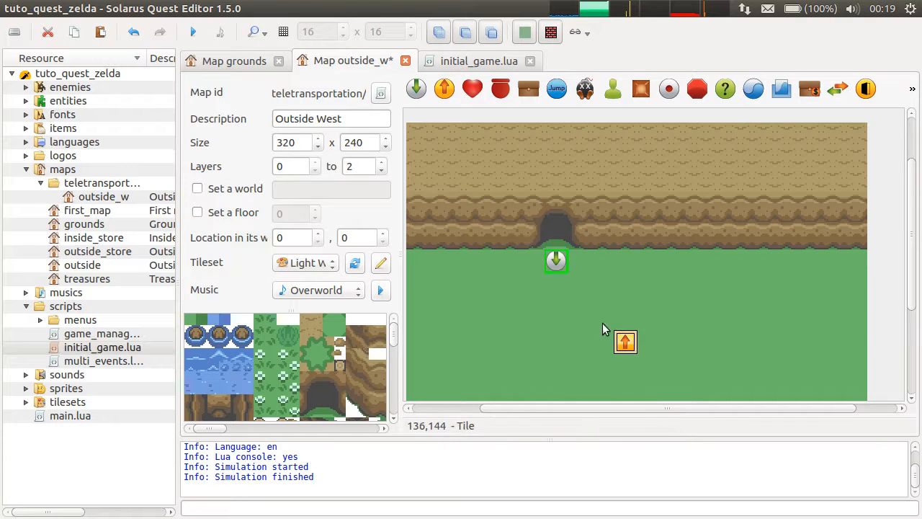
Step: Select the teletransporter placed on the grass beside the destination
{"action": "left_click", "coordinate": [625, 342]}
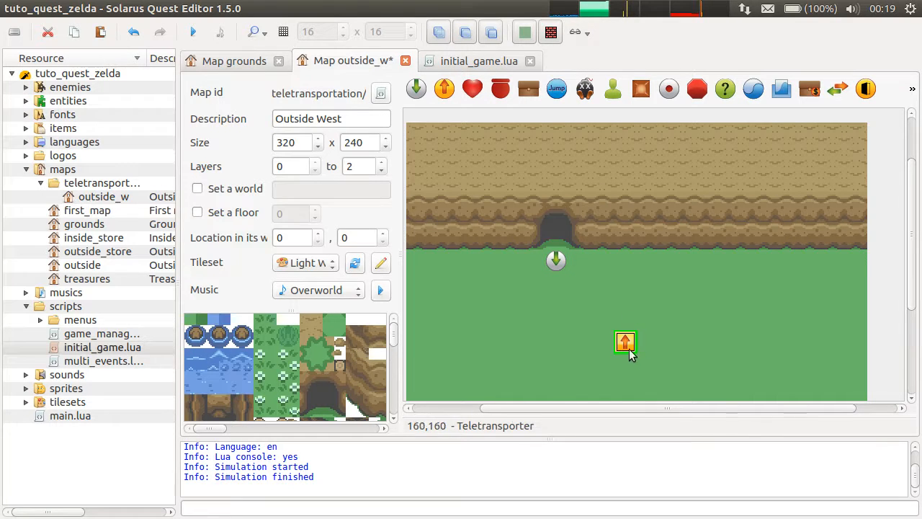
Step: Give the teletransporter the Teletransporter sprite, warp sound, and Outside West's default destination
{"action": "double_click", "coordinate": [625, 341]}
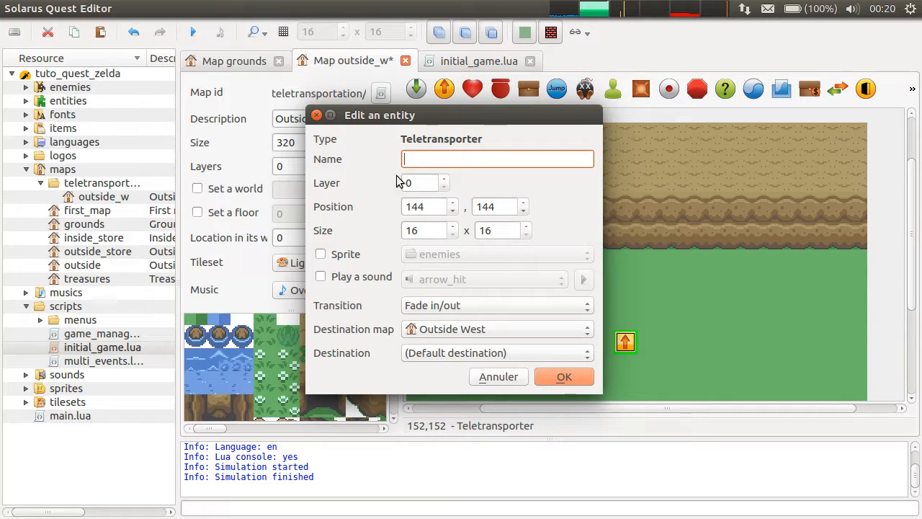
{"action": "left_click", "coordinate": [321, 253]}
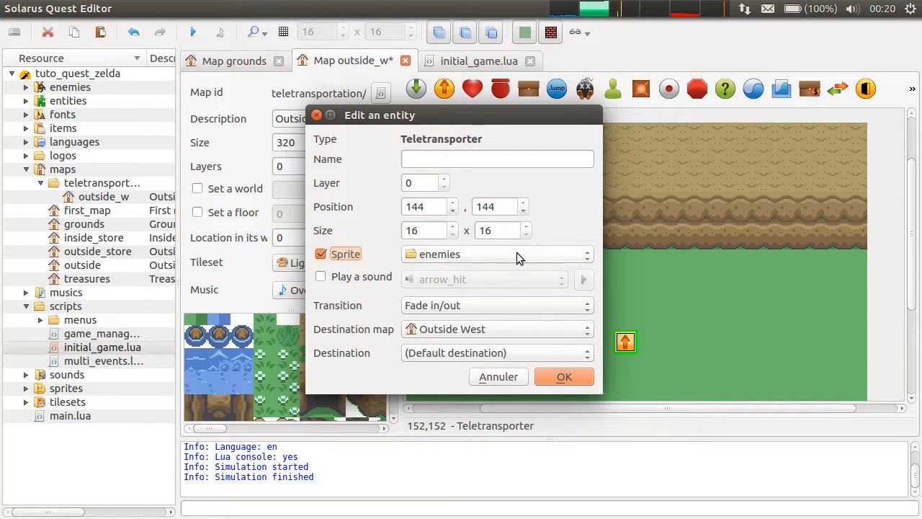
{"action": "mouse_move", "coordinate": [432, 257]}
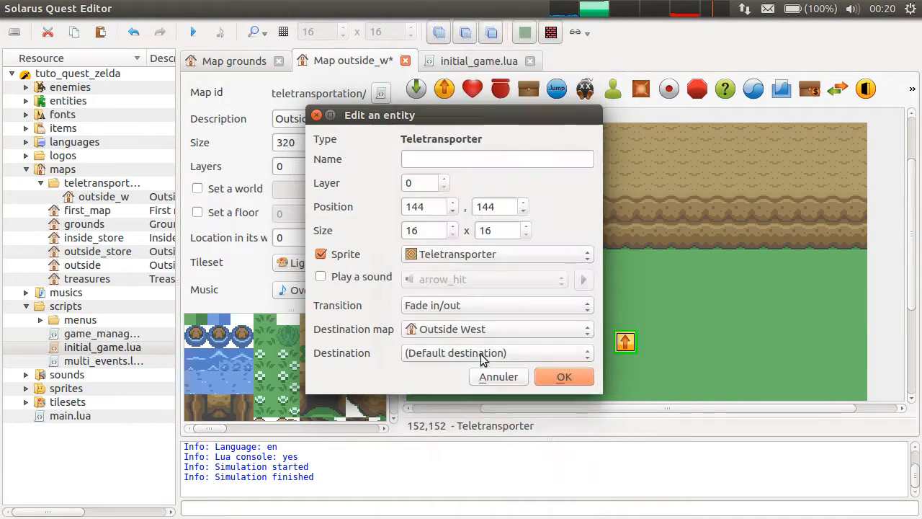
{"action": "mouse_move", "coordinate": [423, 287]}
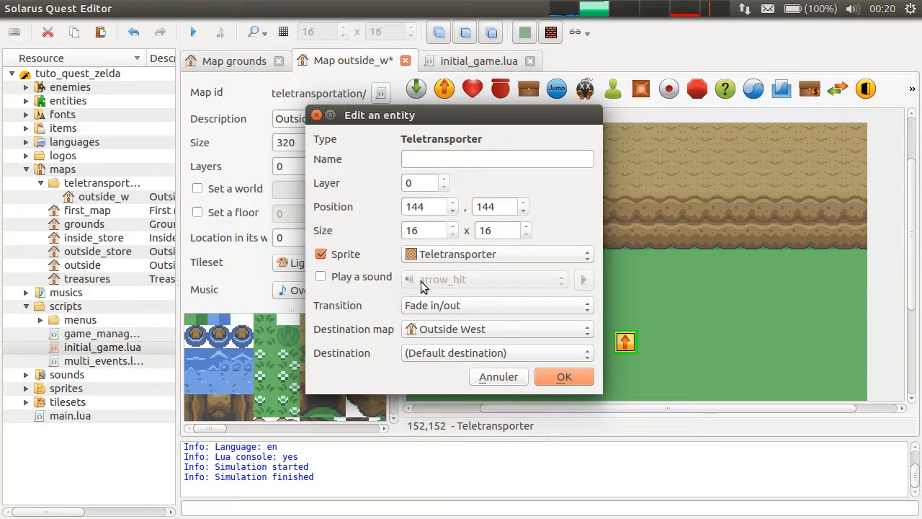
{"action": "mouse_move", "coordinate": [353, 280]}
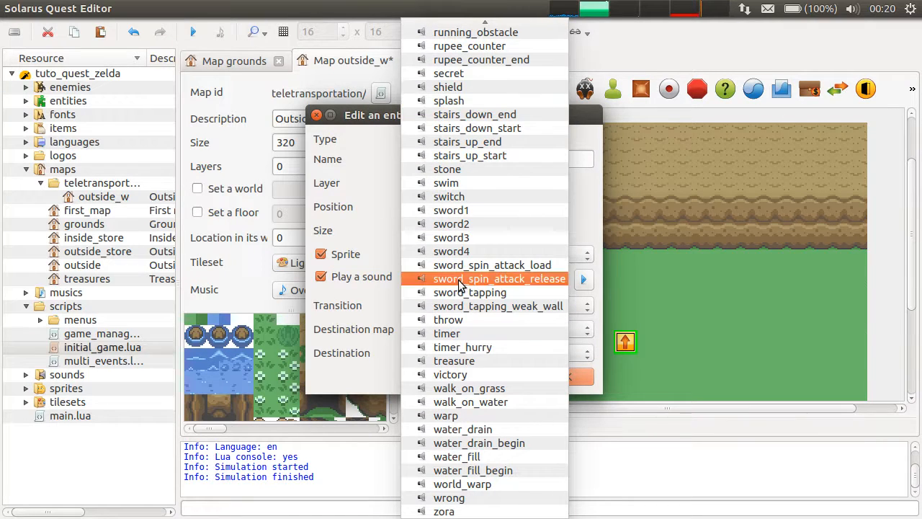
{"action": "left_click", "coordinate": [445, 415]}
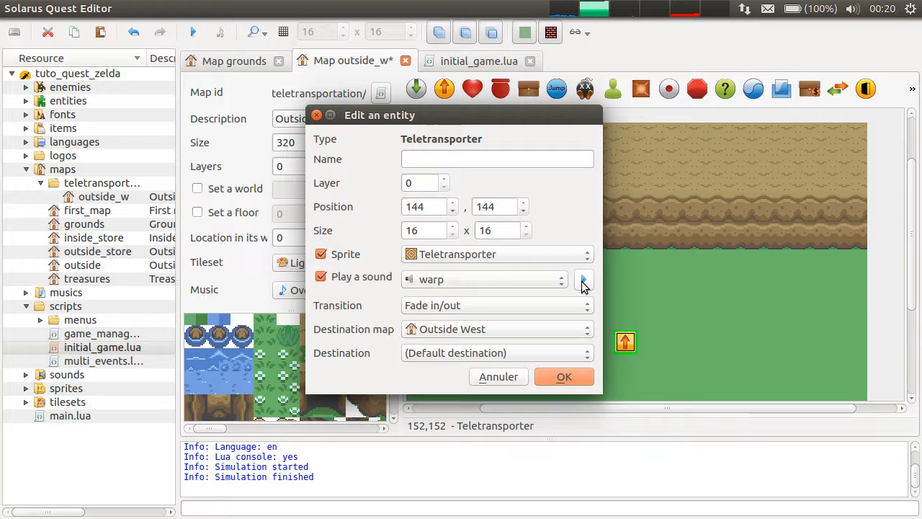
{"action": "mouse_move", "coordinate": [489, 305]}
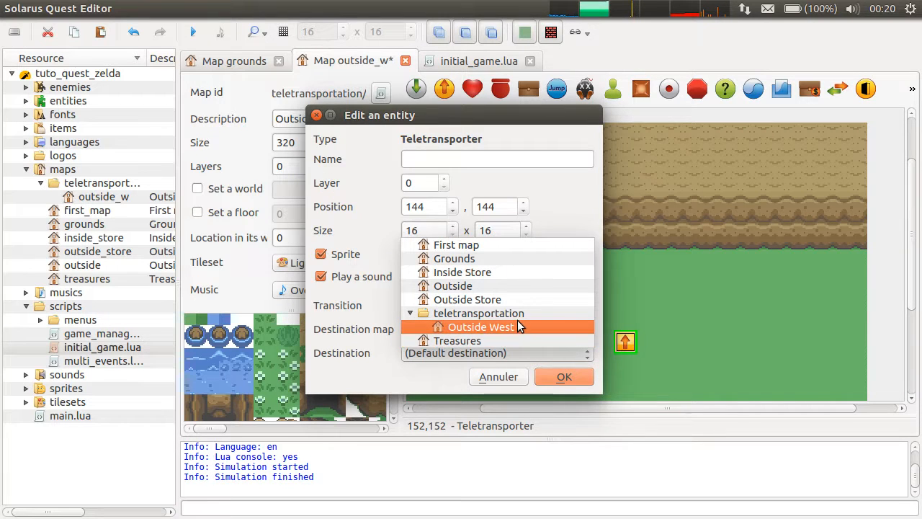
{"action": "left_click", "coordinate": [481, 326]}
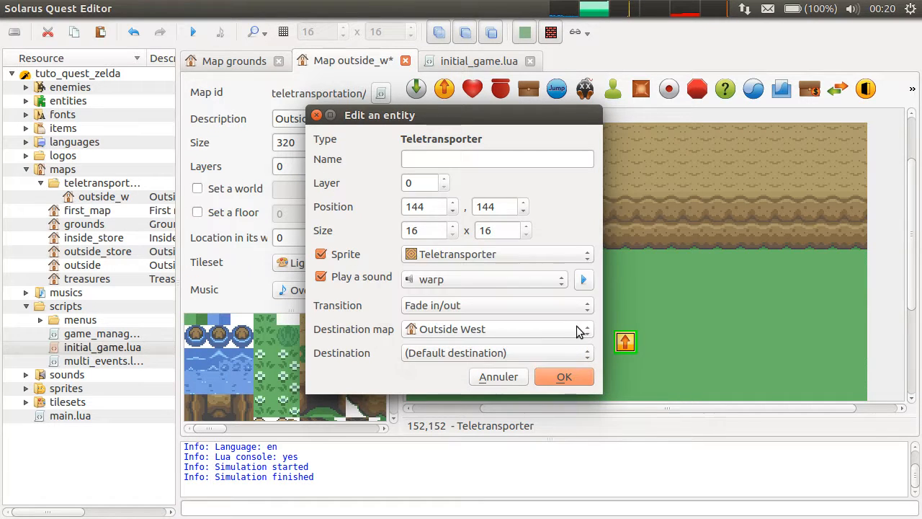
{"action": "left_click", "coordinate": [496, 352]}
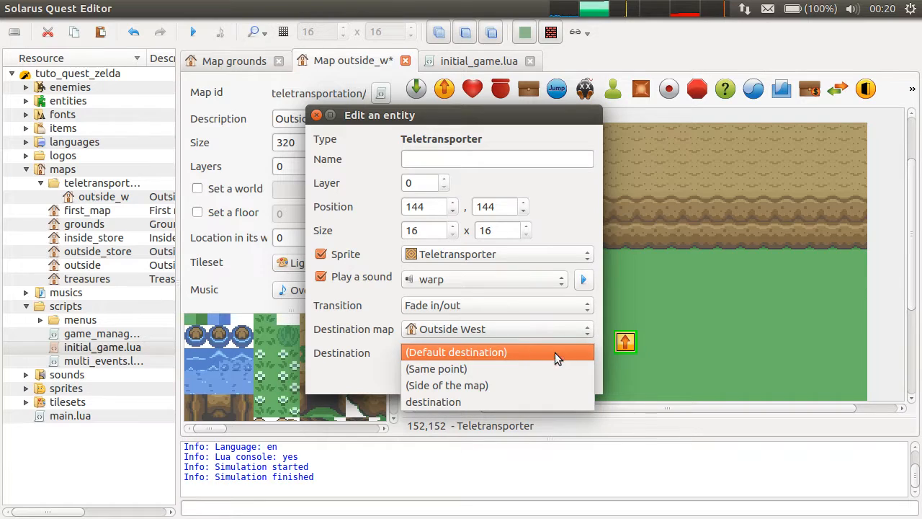
{"action": "left_click", "coordinate": [455, 351]}
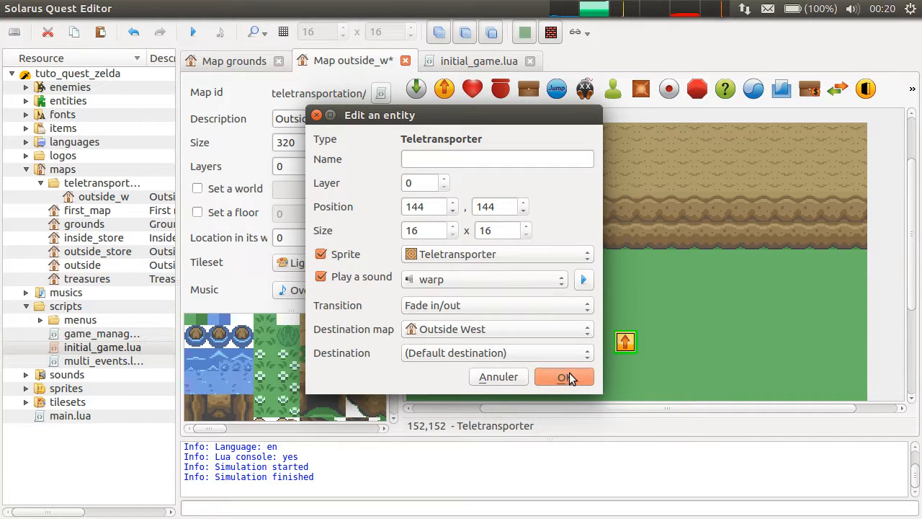
{"action": "left_click", "coordinate": [563, 377]}
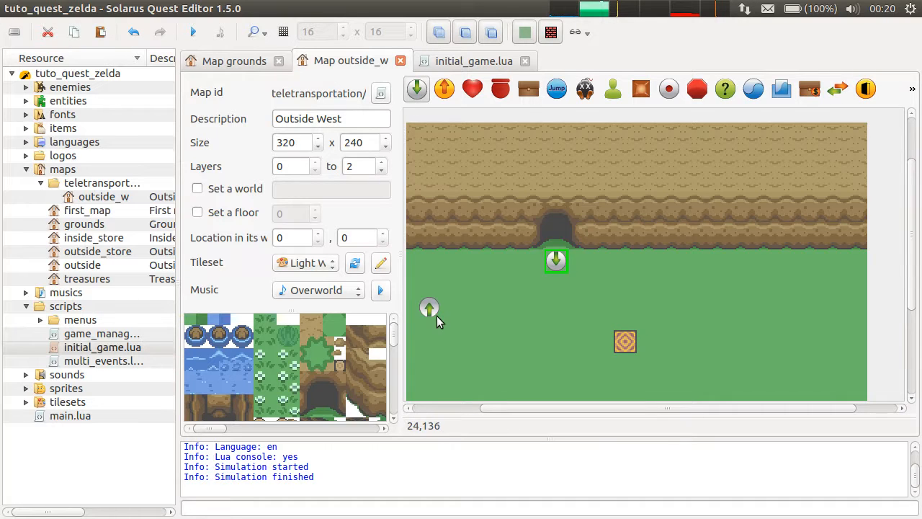
Step: Place destination_2 left of the teletransporter with the Destination sprite, updating start on world change
{"action": "left_click_drag", "start_coordinate": [429, 306], "coordinate": [486, 342]}
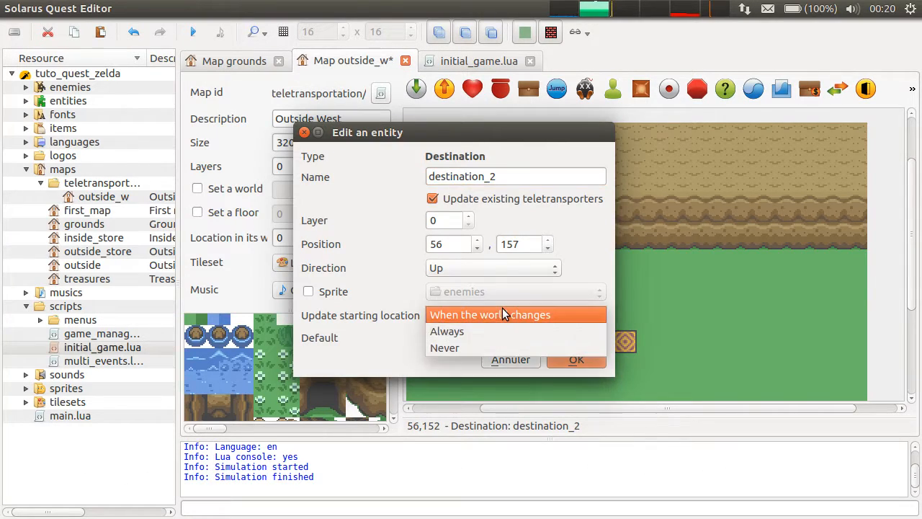
{"action": "left_click", "coordinate": [489, 314]}
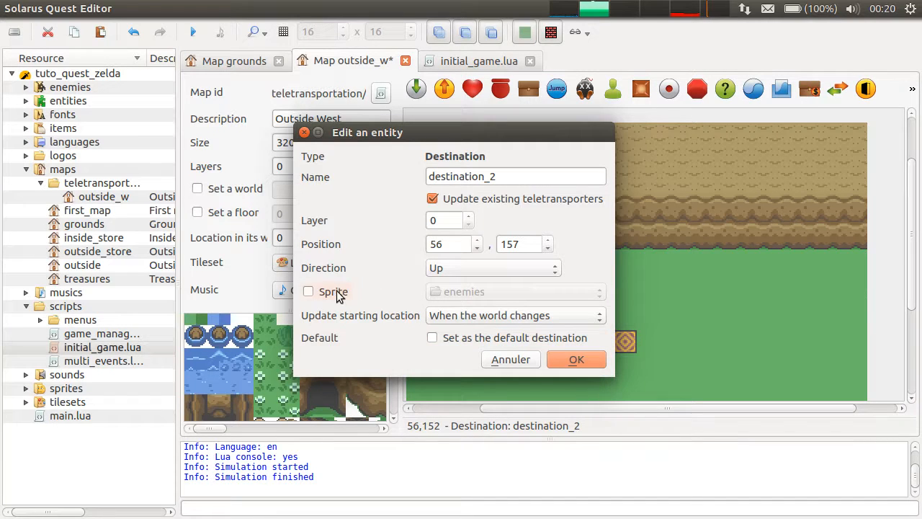
{"action": "left_click", "coordinate": [308, 291]}
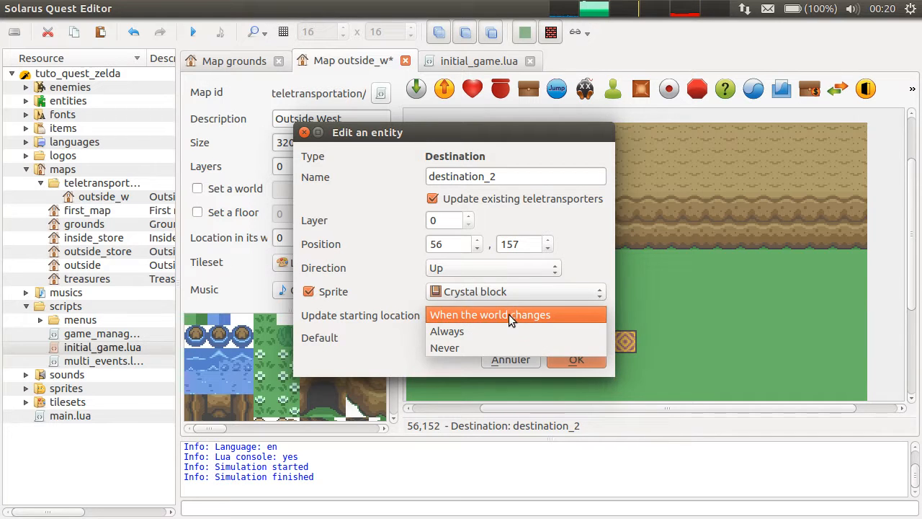
{"action": "left_click", "coordinate": [490, 314]}
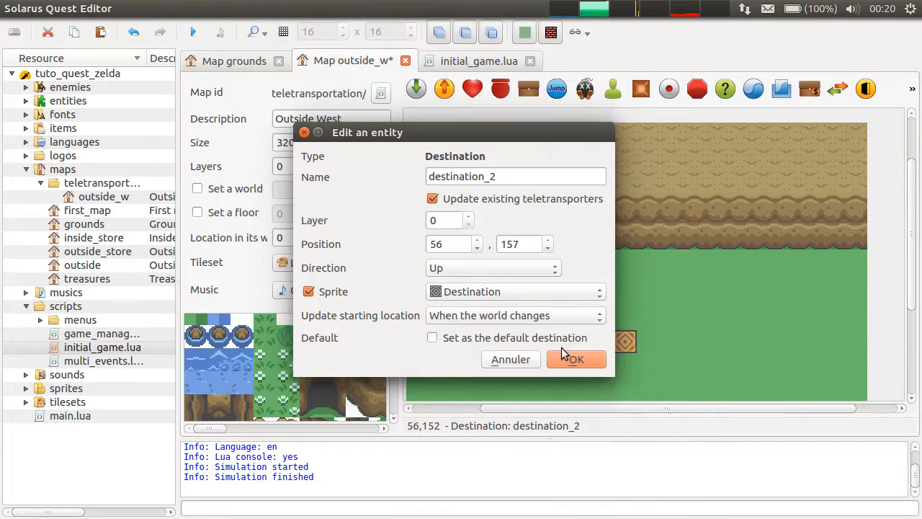
{"action": "left_click", "coordinate": [575, 358]}
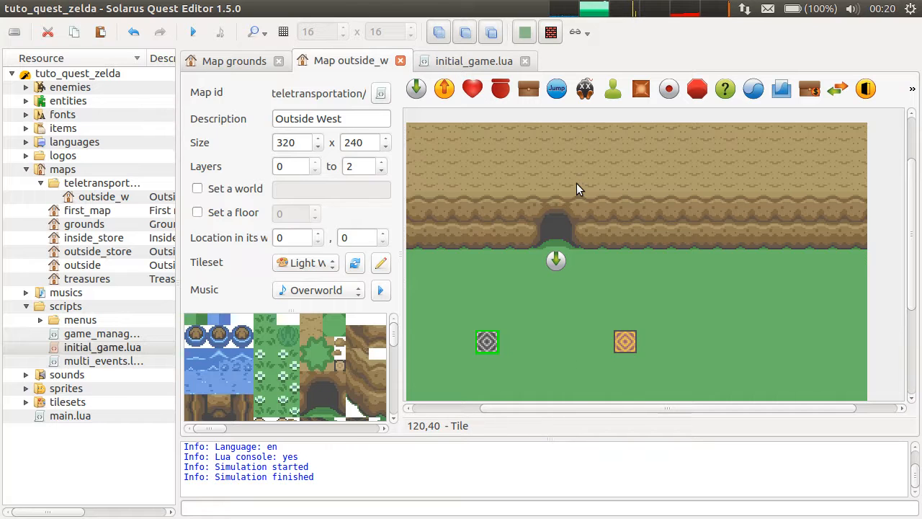
{"action": "mouse_move", "coordinate": [616, 229]}
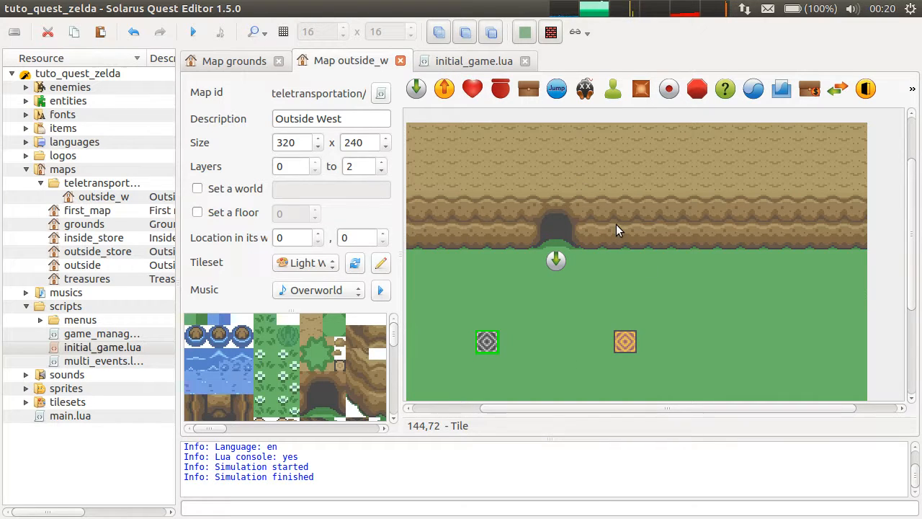
{"action": "mouse_move", "coordinate": [487, 341]}
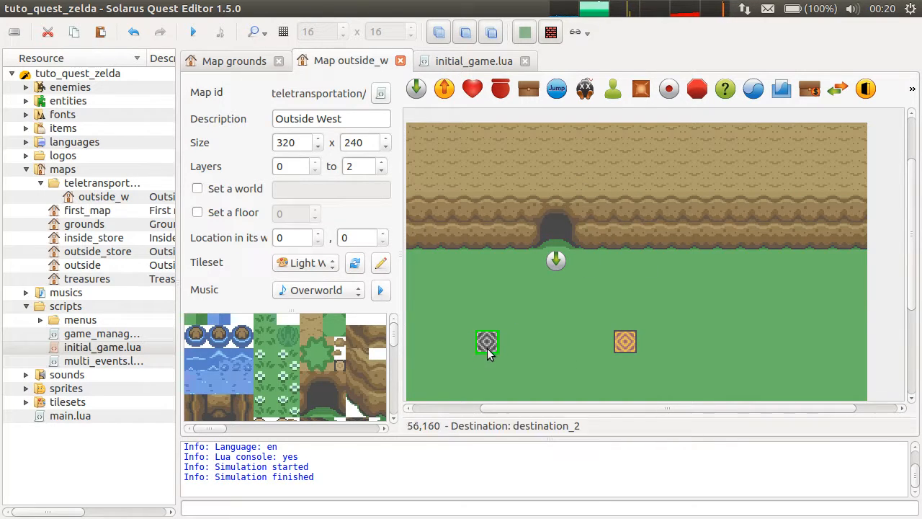
{"action": "mouse_move", "coordinate": [624, 342]}
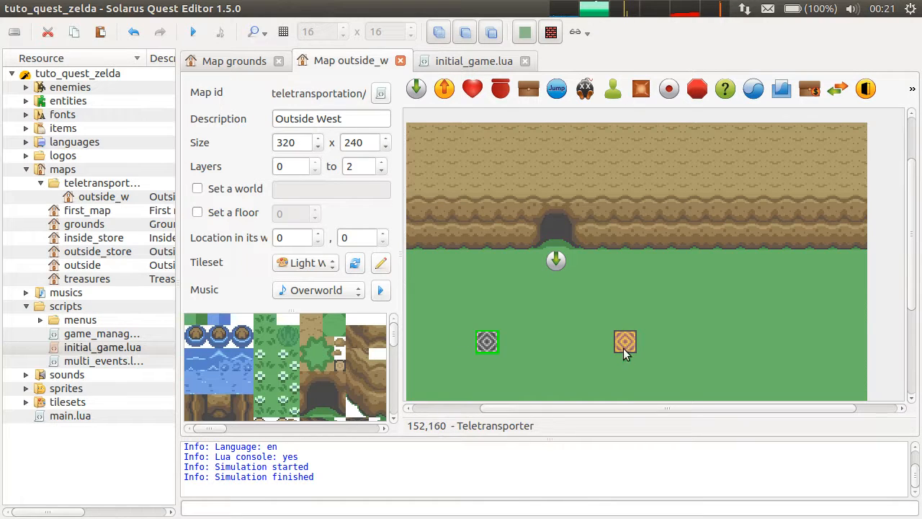
Step: Review the teletransporter's settings without changes, then select the destination in front of the cave
{"action": "double_click", "coordinate": [624, 341]}
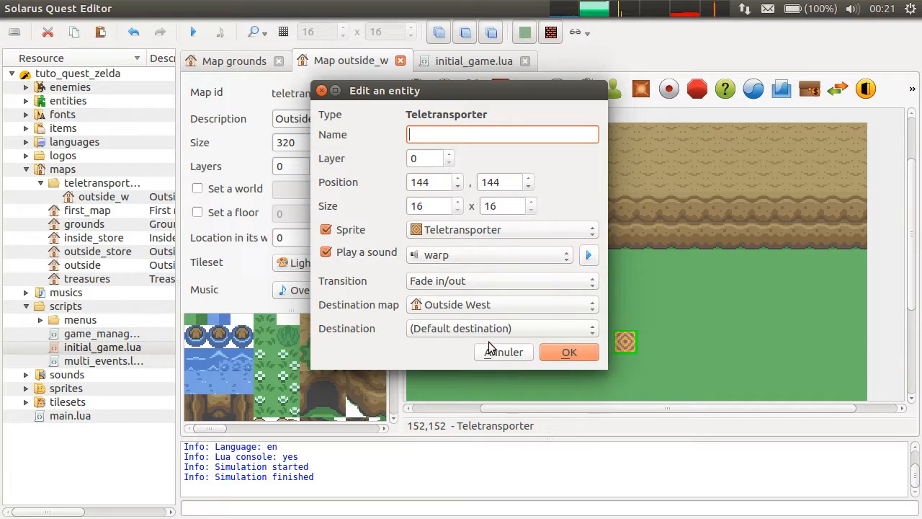
{"action": "mouse_move", "coordinate": [586, 326]}
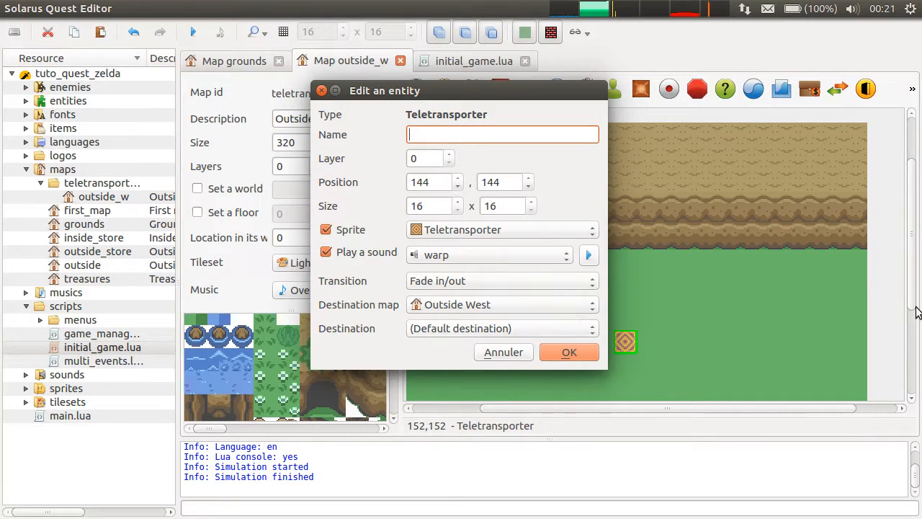
{"action": "mouse_move", "coordinate": [742, 372]}
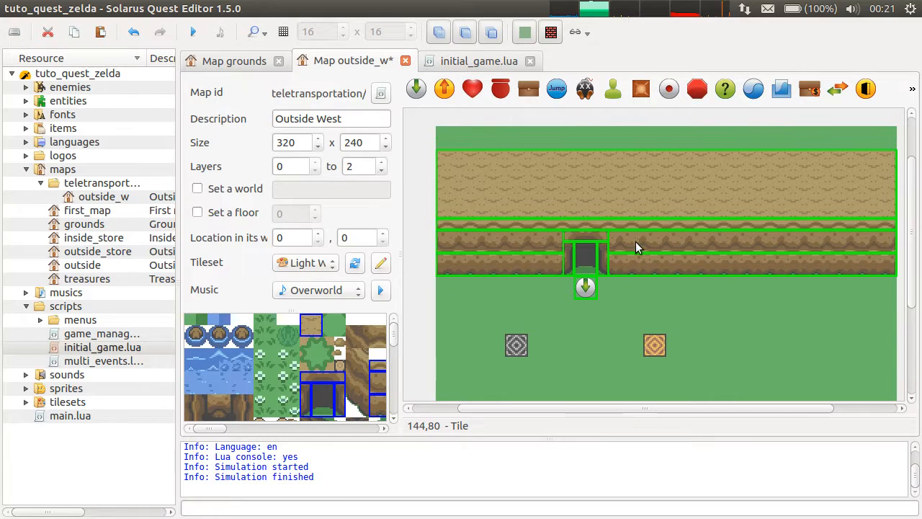
{"action": "mouse_move", "coordinate": [553, 209]}
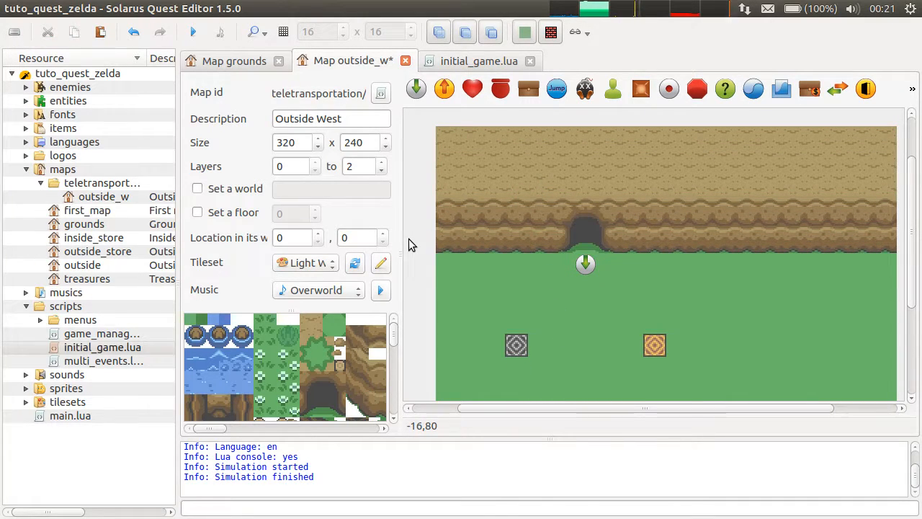
{"action": "mouse_move", "coordinate": [677, 333]}
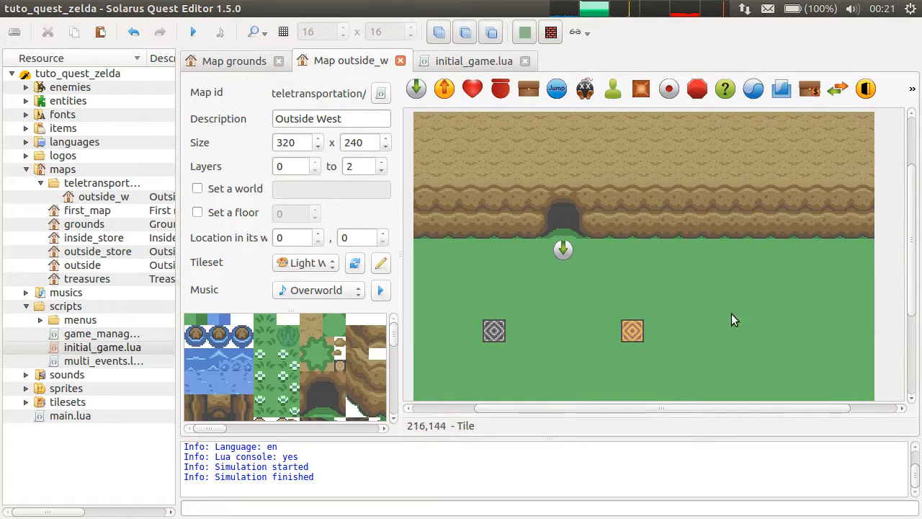
{"action": "double_click", "coordinate": [631, 330]}
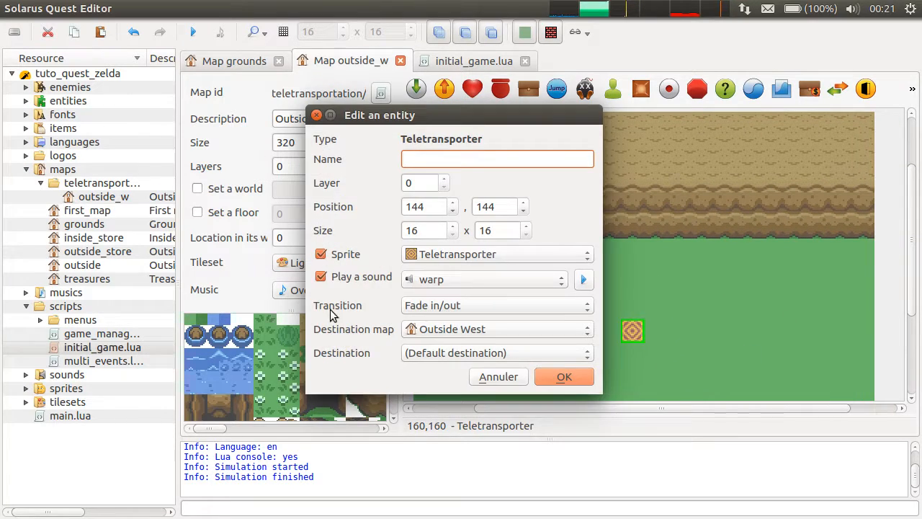
{"action": "left_click", "coordinate": [564, 376]}
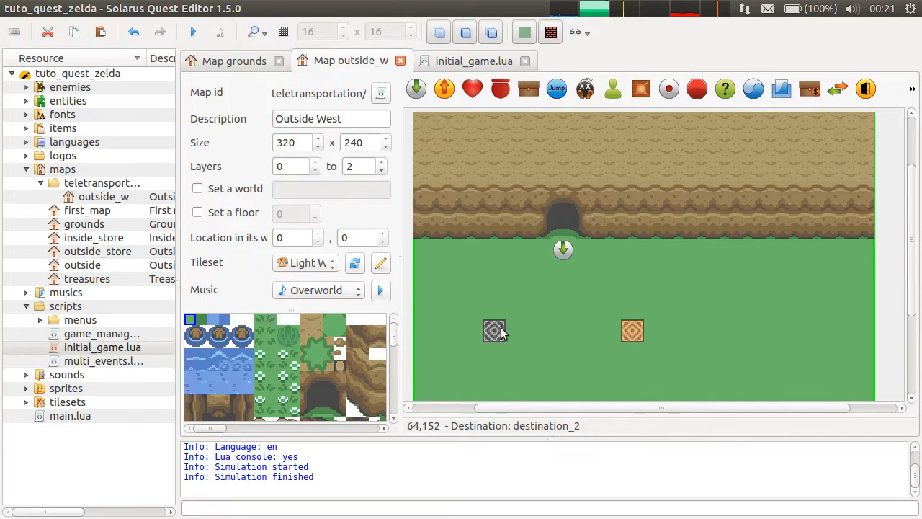
{"action": "left_click", "coordinate": [495, 330]}
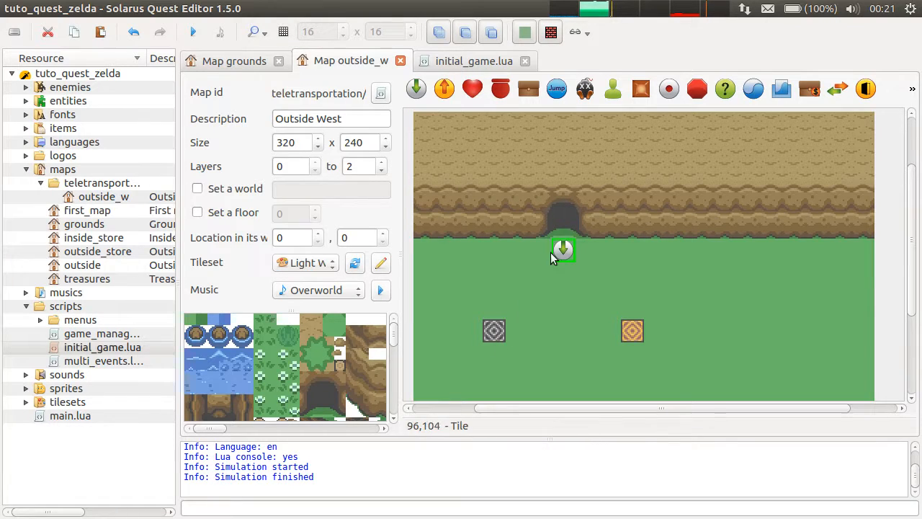
{"action": "mouse_move", "coordinate": [587, 216]}
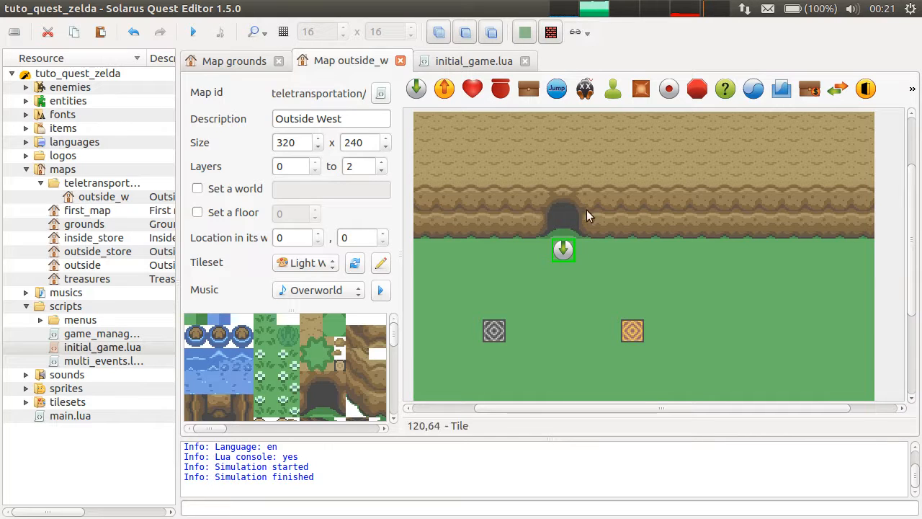
{"action": "mouse_move", "coordinate": [564, 259]}
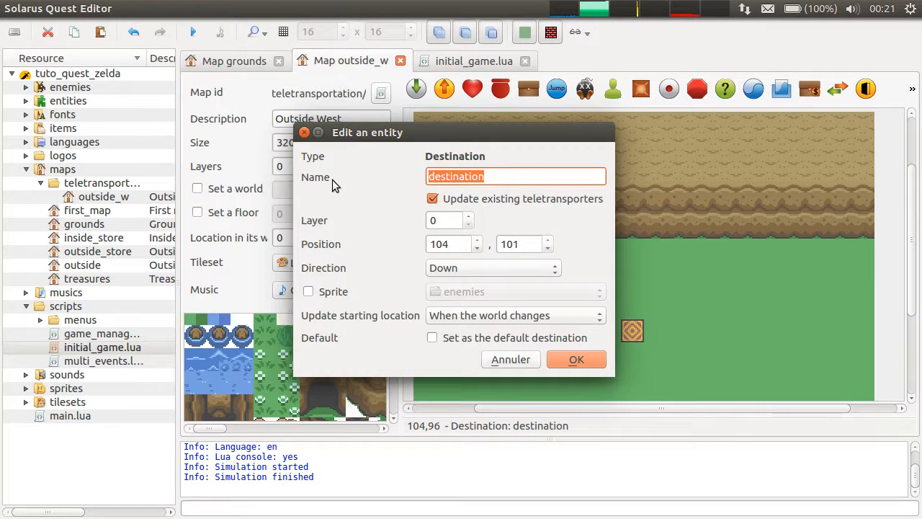
Step: Name the destination in front of Outside West's cave 'from_cave' and confirm
{"action": "type", "text": "from_"}
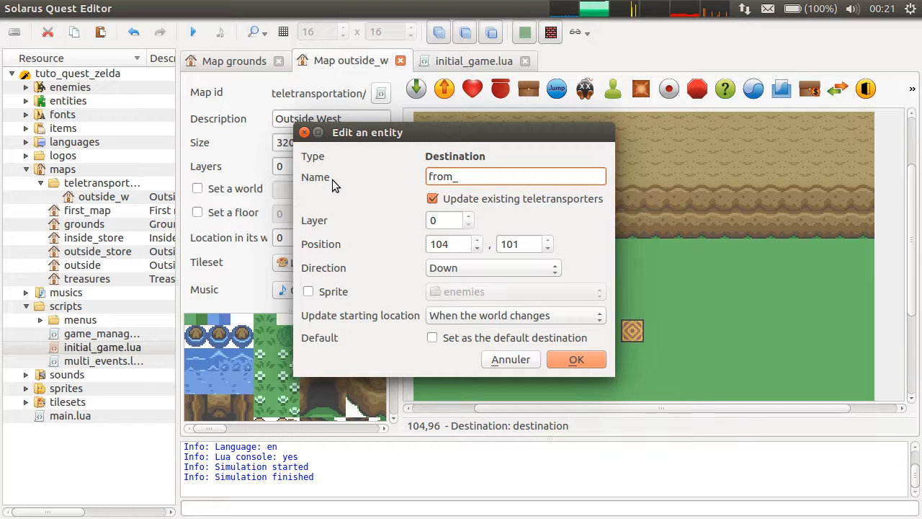
{"action": "type", "text": "cave"}
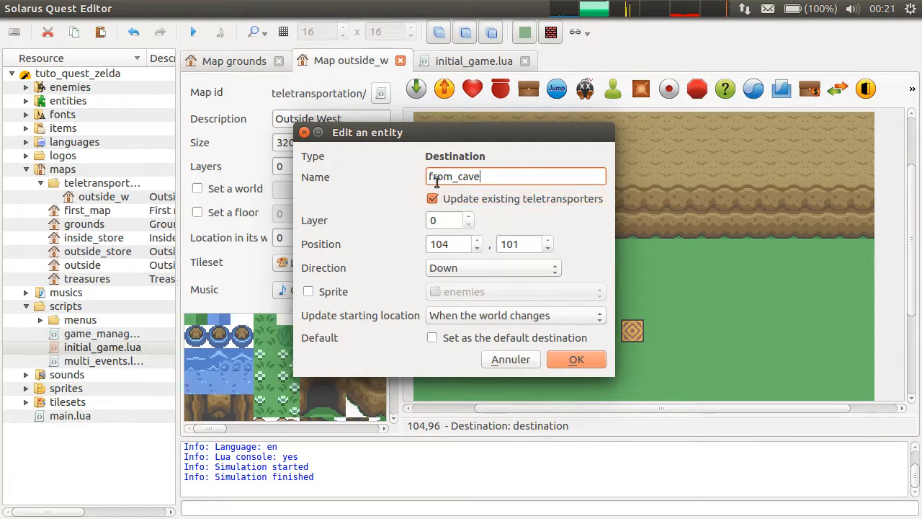
{"action": "mouse_move", "coordinate": [504, 164]}
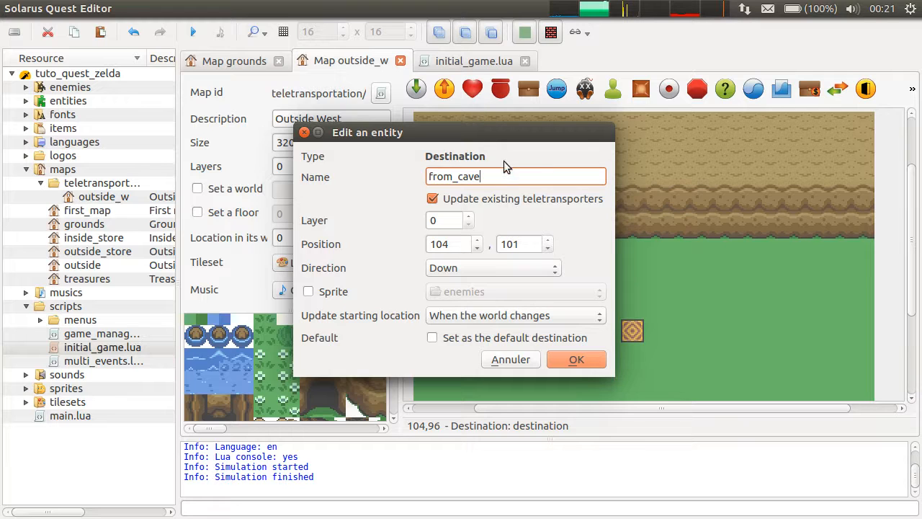
{"action": "mouse_move", "coordinate": [448, 196]}
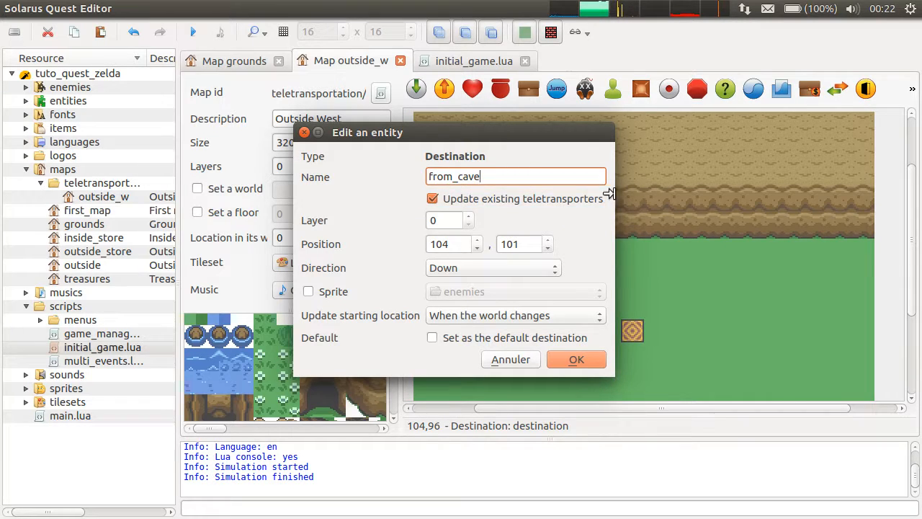
{"action": "mouse_move", "coordinate": [542, 160]}
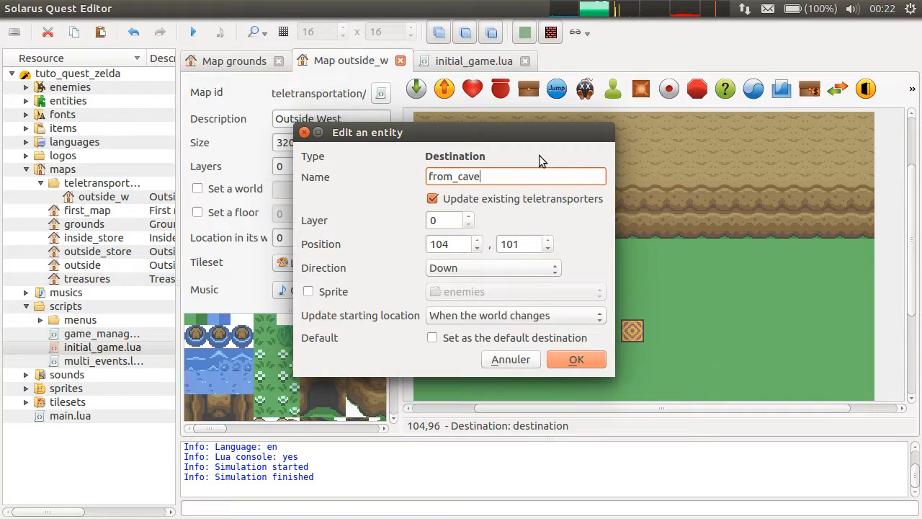
{"action": "mouse_move", "coordinate": [682, 370]}
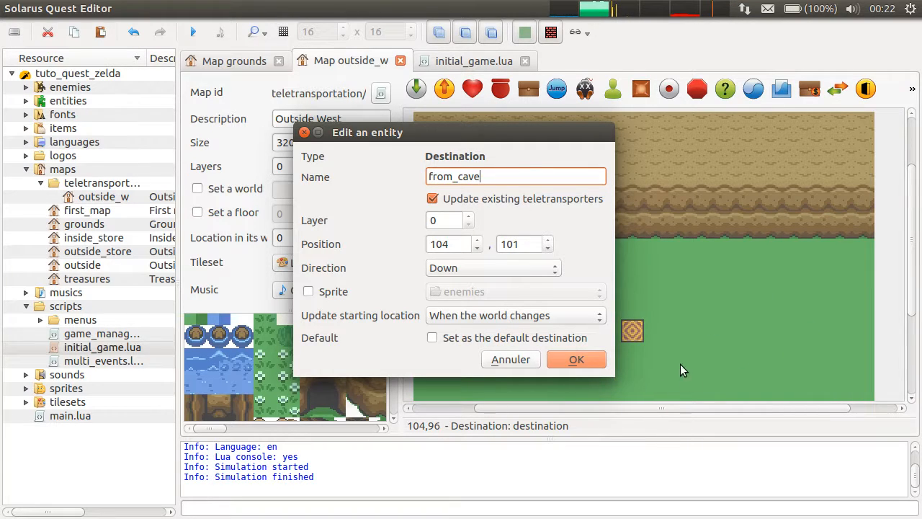
{"action": "mouse_move", "coordinate": [596, 108]}
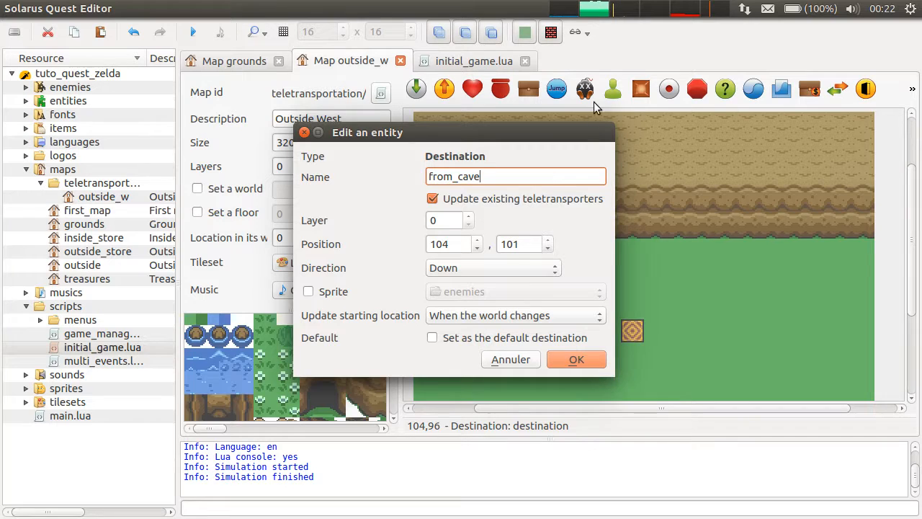
{"action": "mouse_move", "coordinate": [670, 305]}
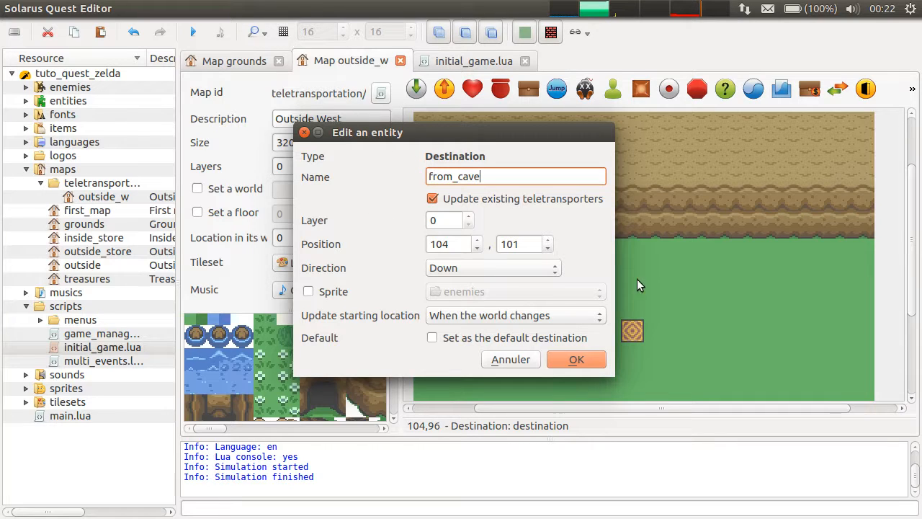
{"action": "mouse_move", "coordinate": [576, 359]}
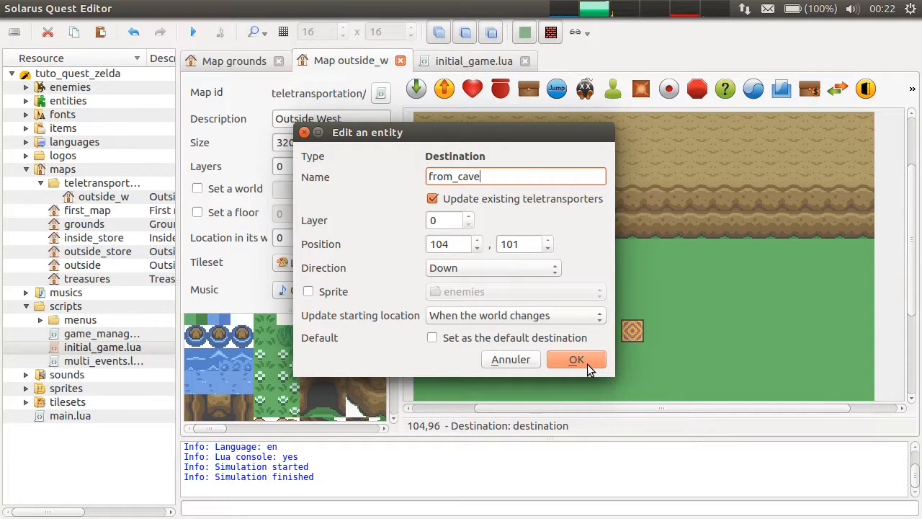
{"action": "mouse_move", "coordinate": [573, 330]}
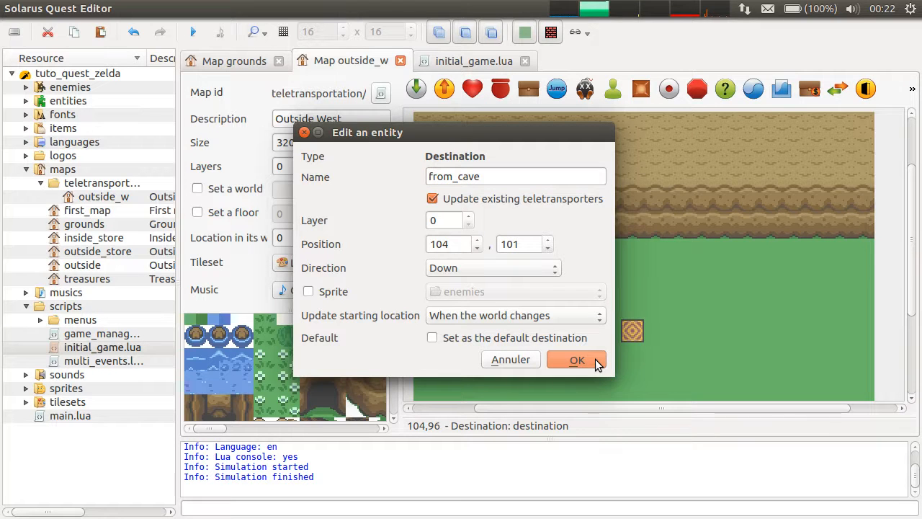
{"action": "left_click", "coordinate": [576, 360]}
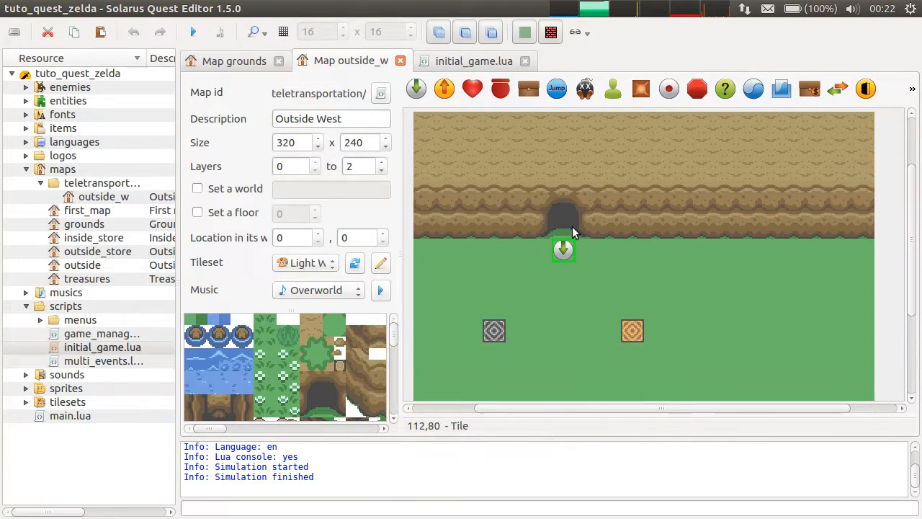
{"action": "mouse_move", "coordinate": [632, 330]}
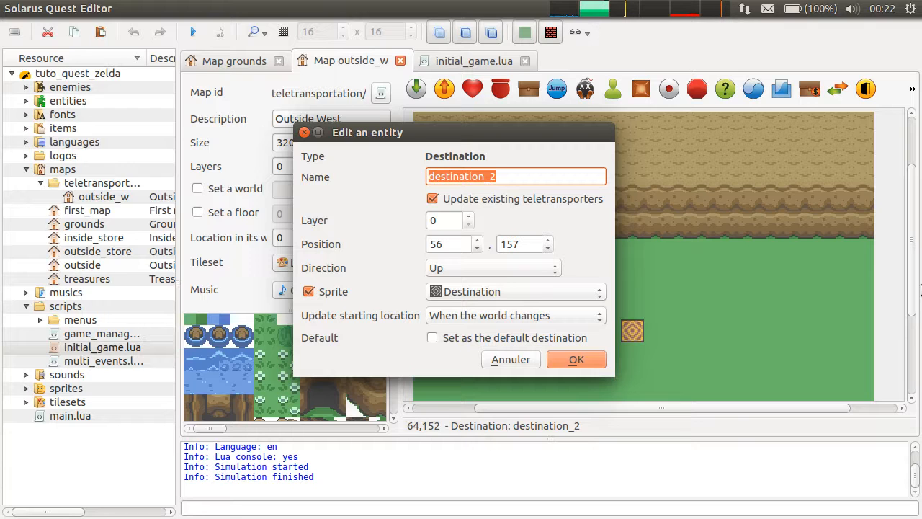
Step: Rename the lower-left grey destination to destination_1, then select it on the map
{"action": "type", "text": "destination_1"}
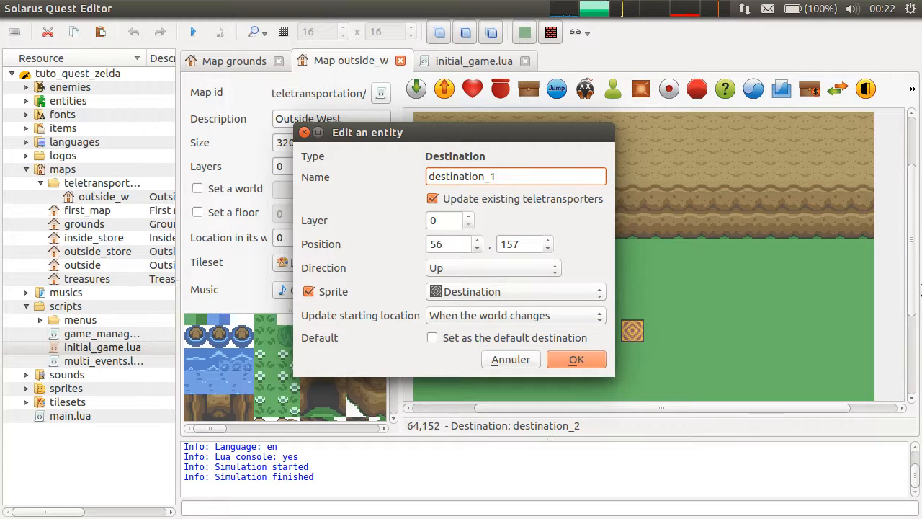
{"action": "left_click", "coordinate": [576, 359]}
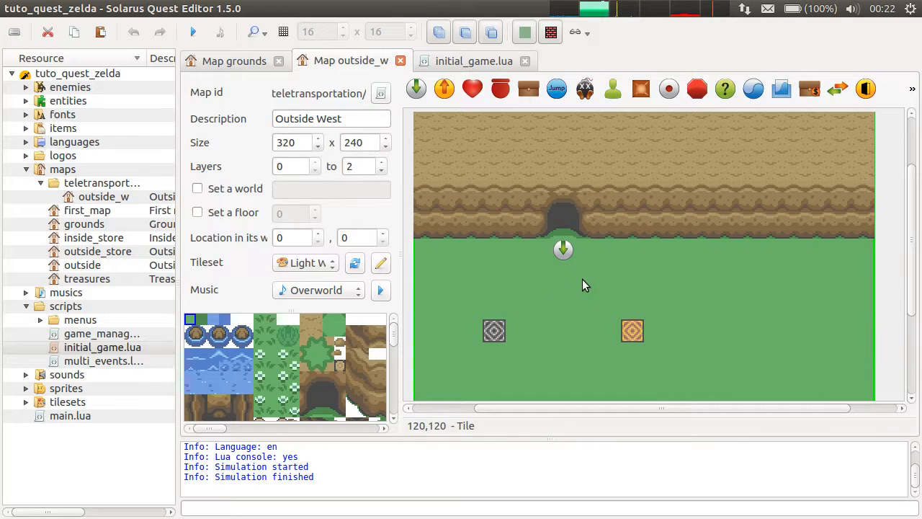
{"action": "left_click", "coordinate": [494, 331]}
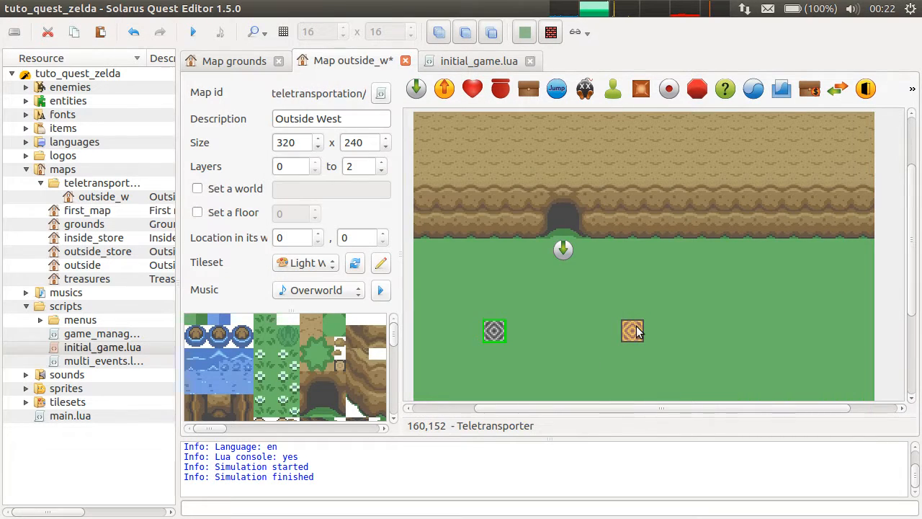
Step: Test-run the quest to see the hero arrive at the lower-left destination, then close the game
{"action": "left_click", "coordinate": [632, 331]}
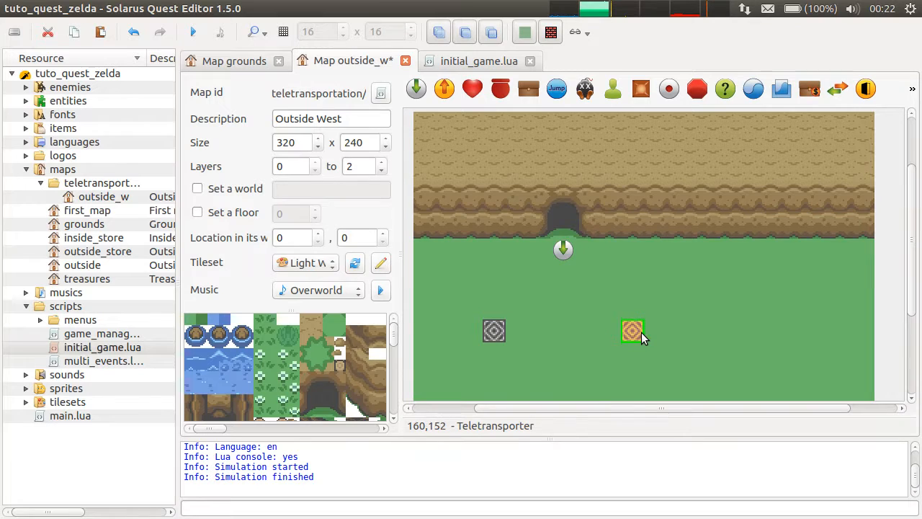
{"action": "double_click", "coordinate": [632, 330]}
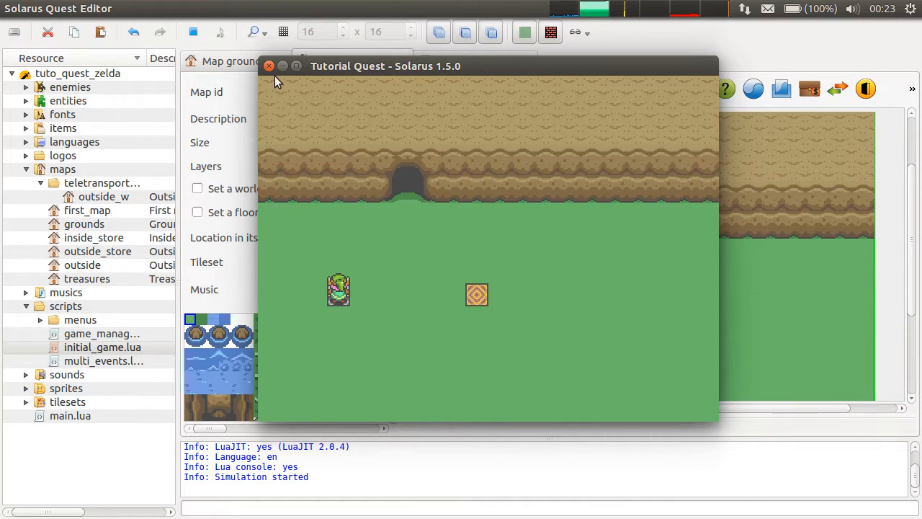
{"action": "left_click", "coordinate": [269, 65]}
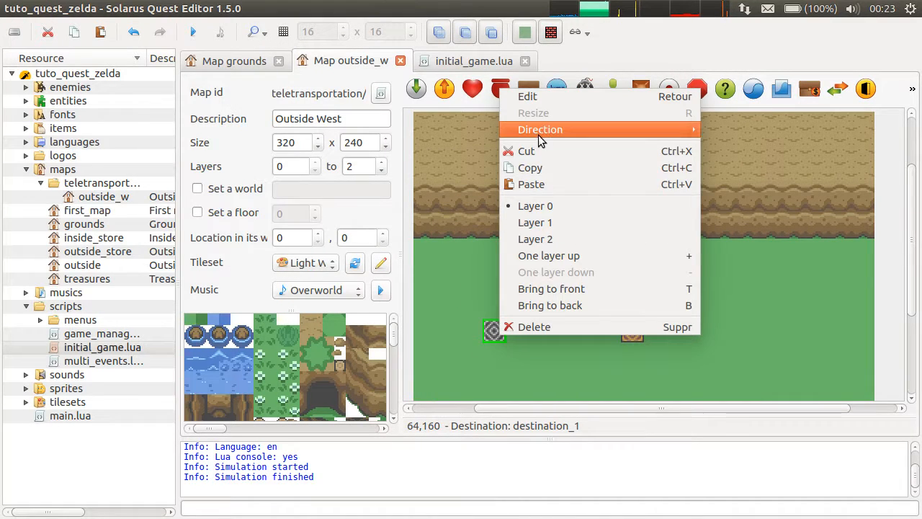
Step: Check destination_1's direction options, keeping its facing at Up
{"action": "left_click", "coordinate": [540, 129]}
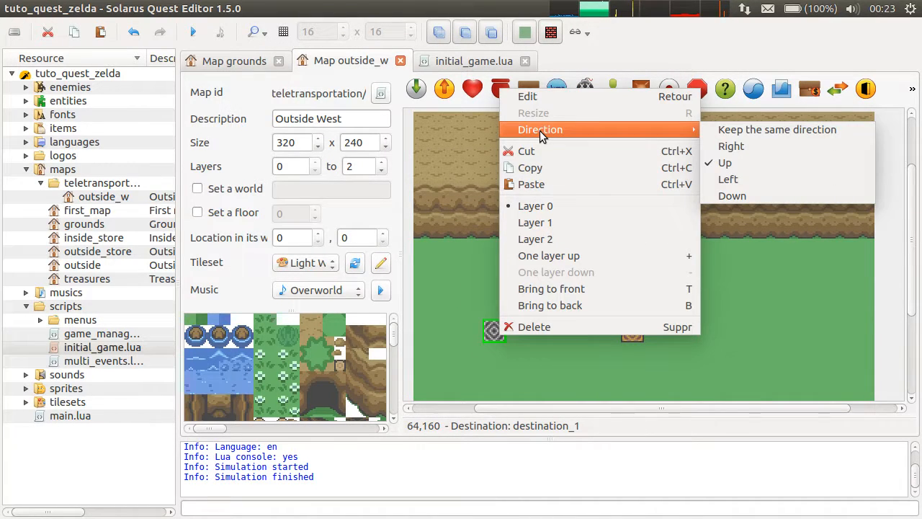
{"action": "mouse_move", "coordinate": [724, 162]}
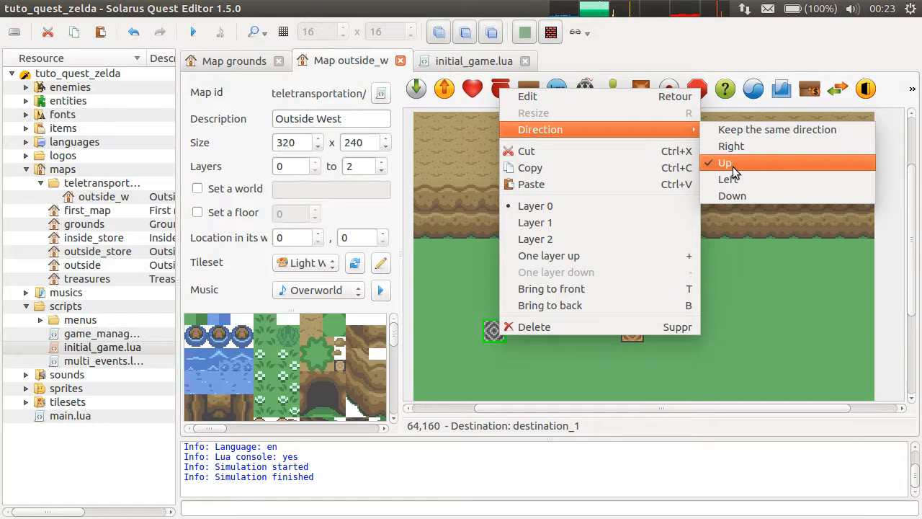
{"action": "mouse_move", "coordinate": [754, 130]}
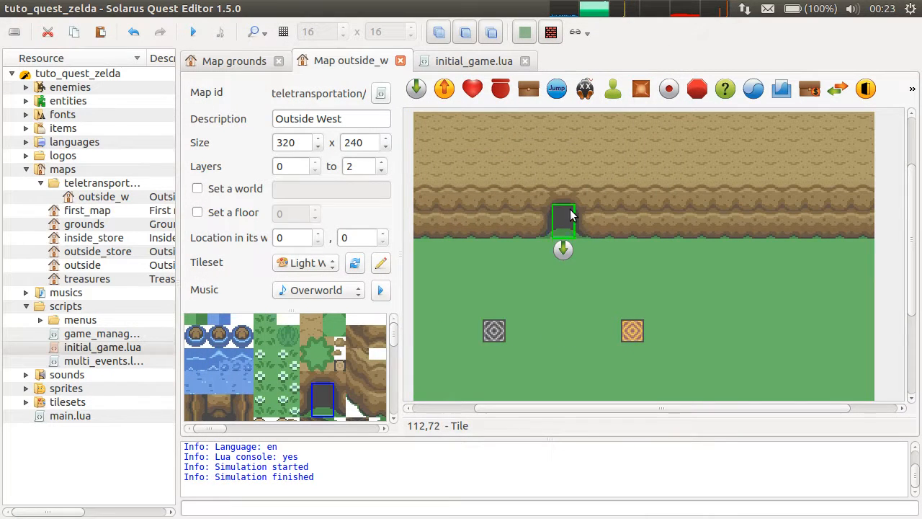
Step: Create a new map in the teletransportation folder and set its music to Cave
{"action": "right_click", "coordinate": [96, 182]}
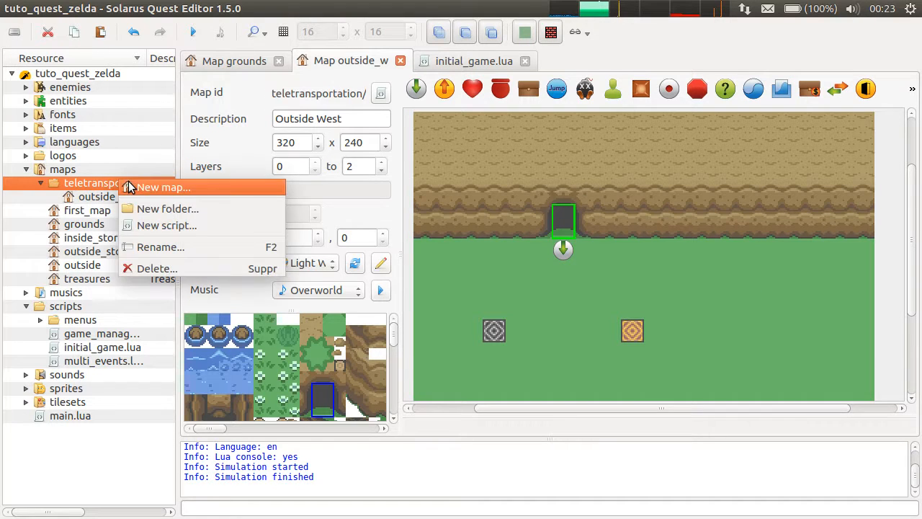
{"action": "left_click", "coordinate": [164, 187]}
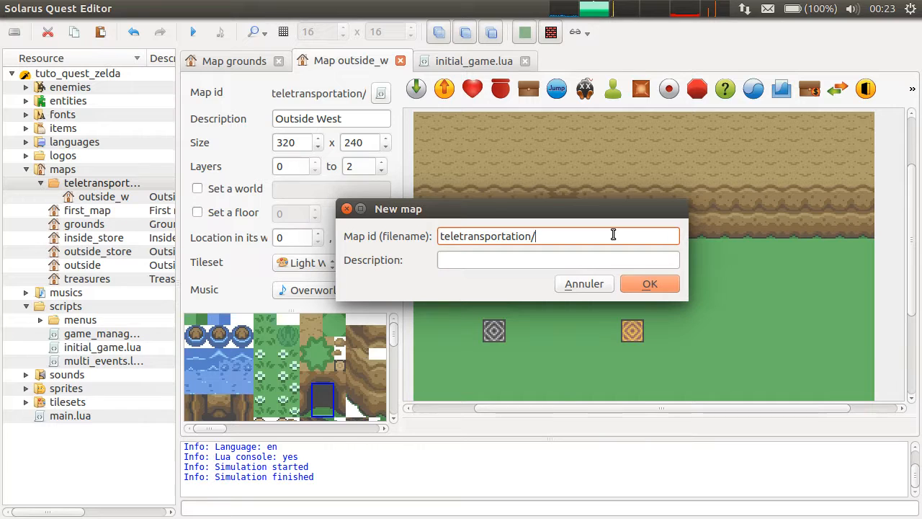
{"action": "type", "text": "inside"}
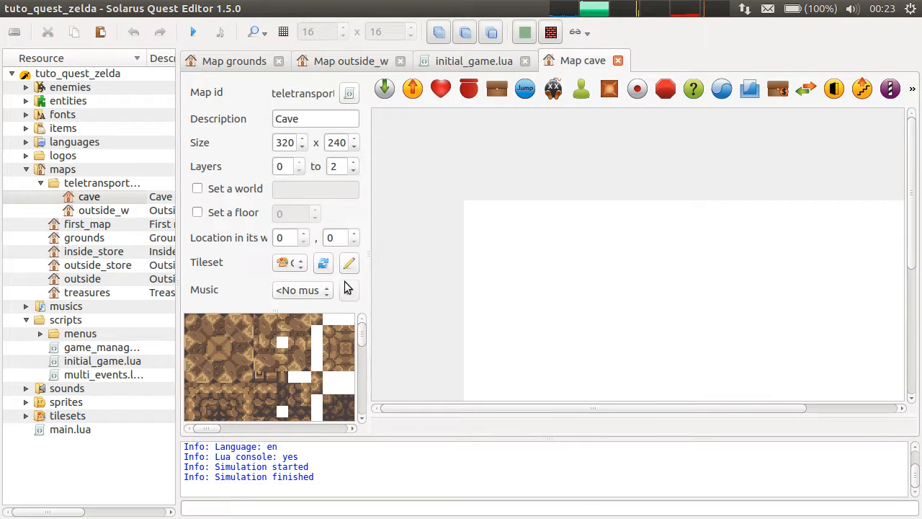
{"action": "left_click", "coordinate": [301, 289]}
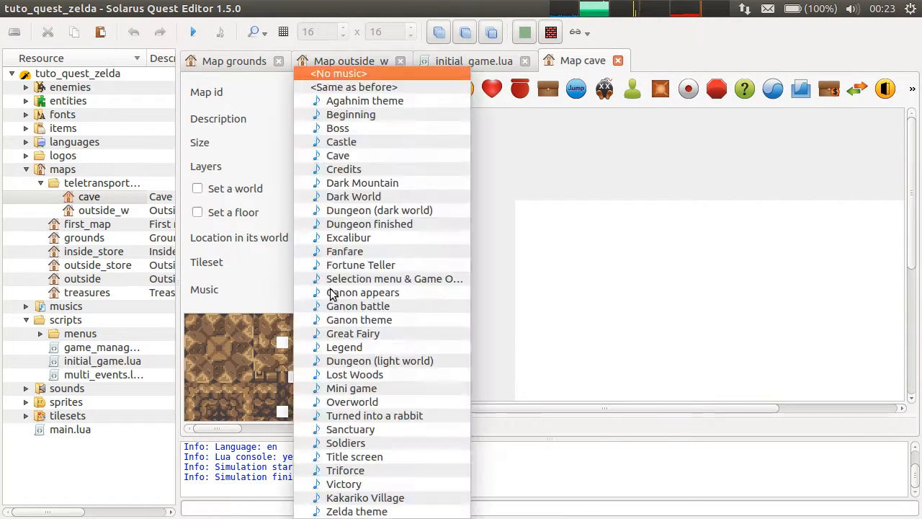
{"action": "left_click", "coordinate": [338, 154]}
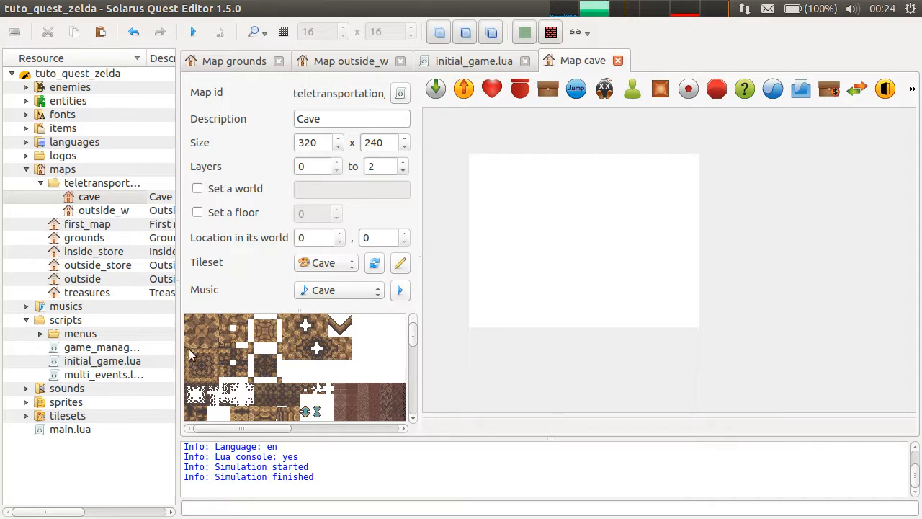
{"action": "mouse_move", "coordinate": [69, 206]}
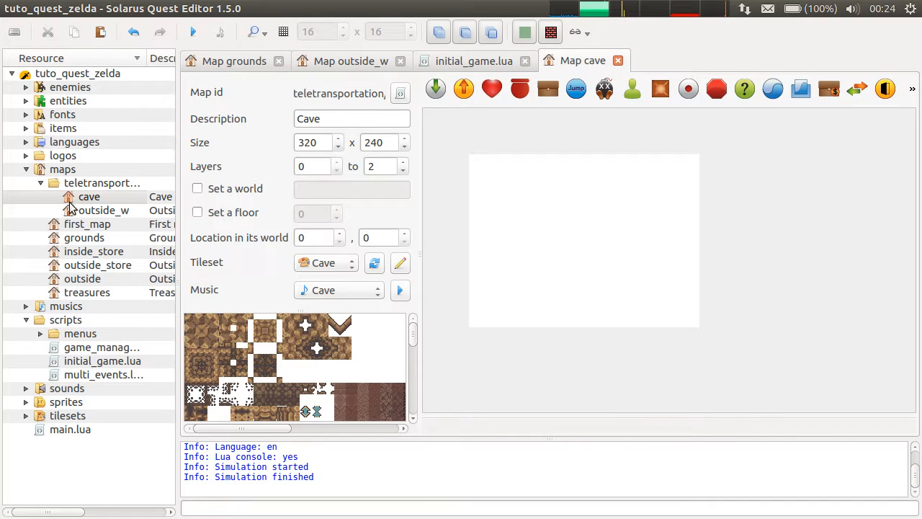
{"action": "left_click", "coordinate": [93, 250]}
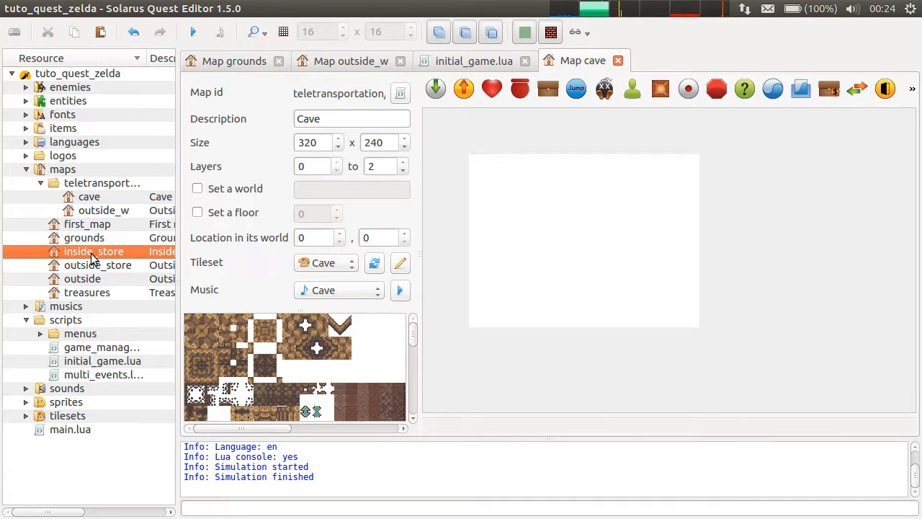
Step: Copy the walled room tiles from inside_store into the cave map
{"action": "double_click", "coordinate": [93, 251]}
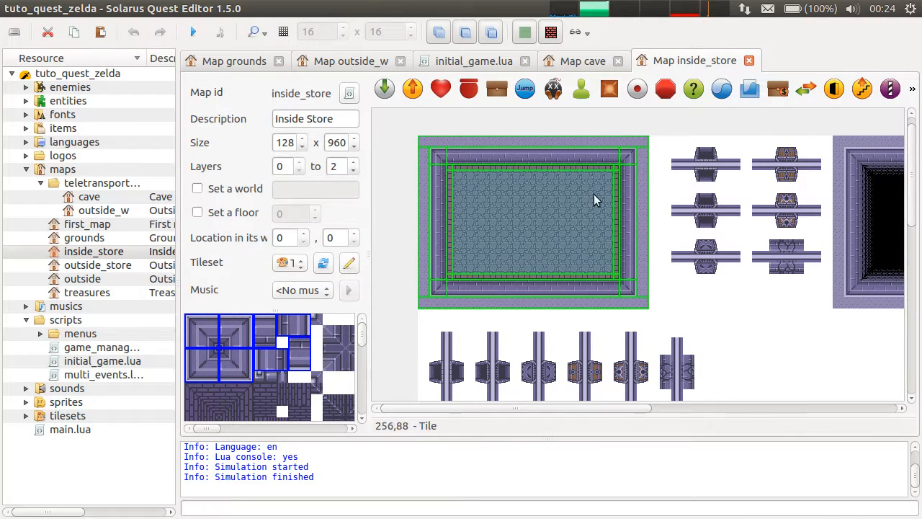
{"action": "mouse_move", "coordinate": [129, 252]}
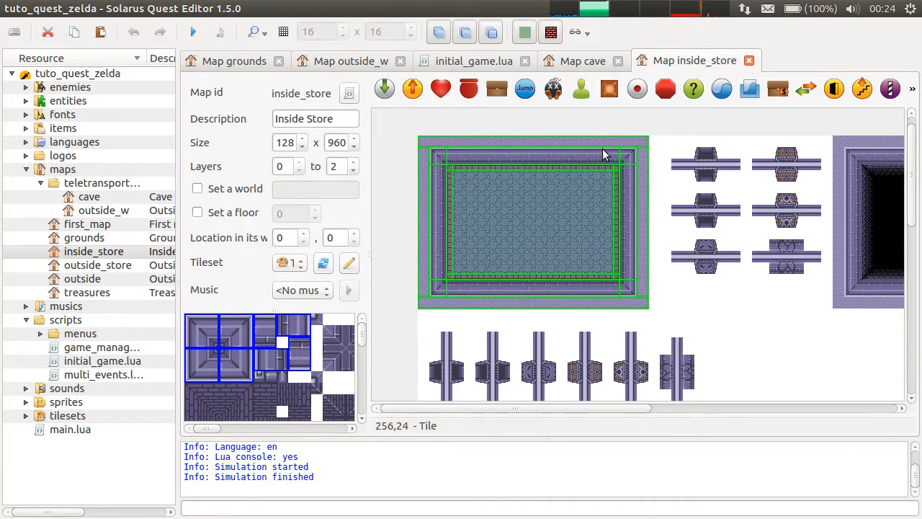
{"action": "left_click", "coordinate": [581, 60]}
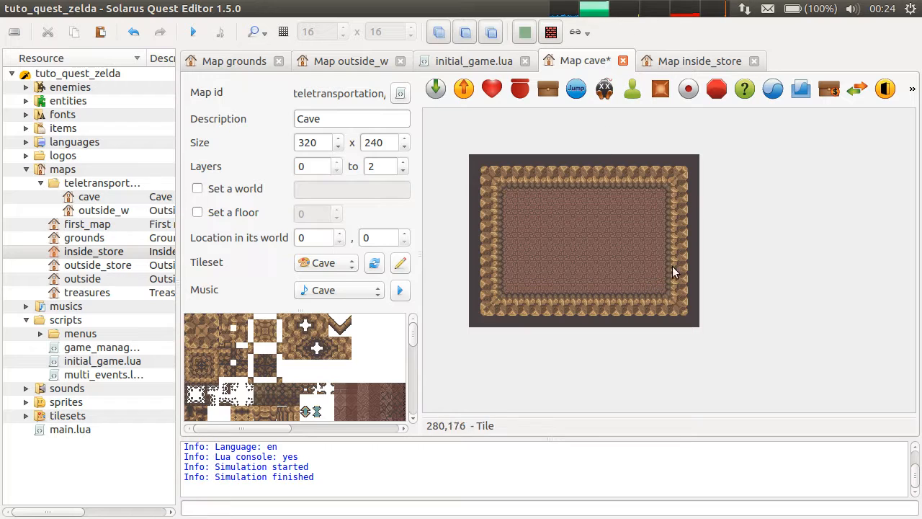
Step: Copy the doorway piece from inside_store into the cave room's bottom wall
{"action": "left_click", "coordinate": [698, 60]}
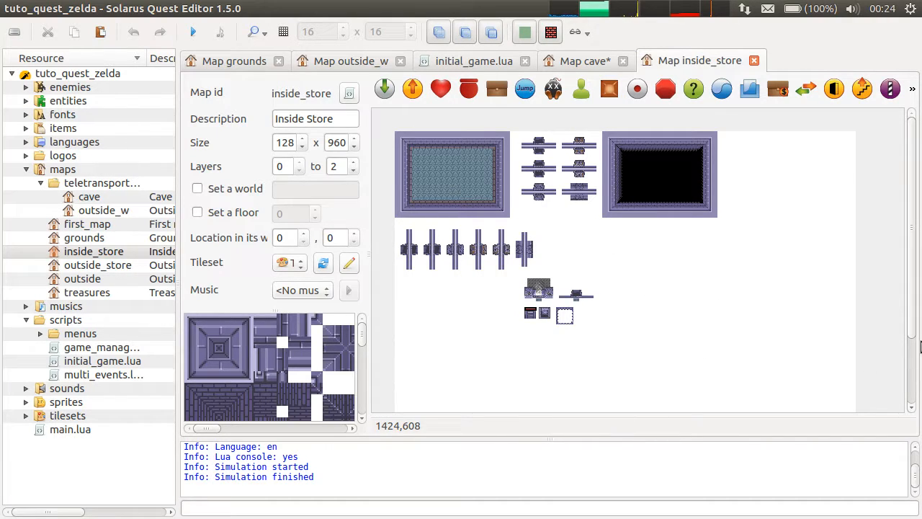
{"action": "mouse_move", "coordinate": [744, 222]}
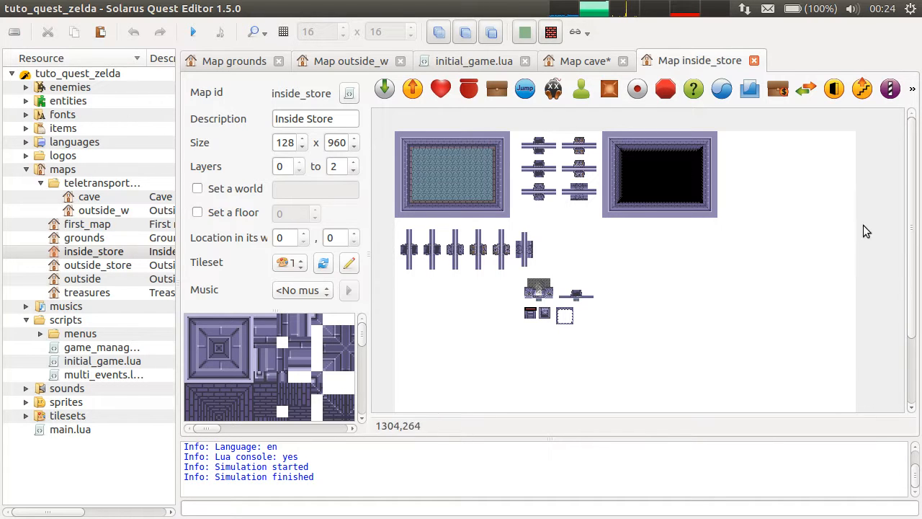
{"action": "mouse_move", "coordinate": [655, 222]}
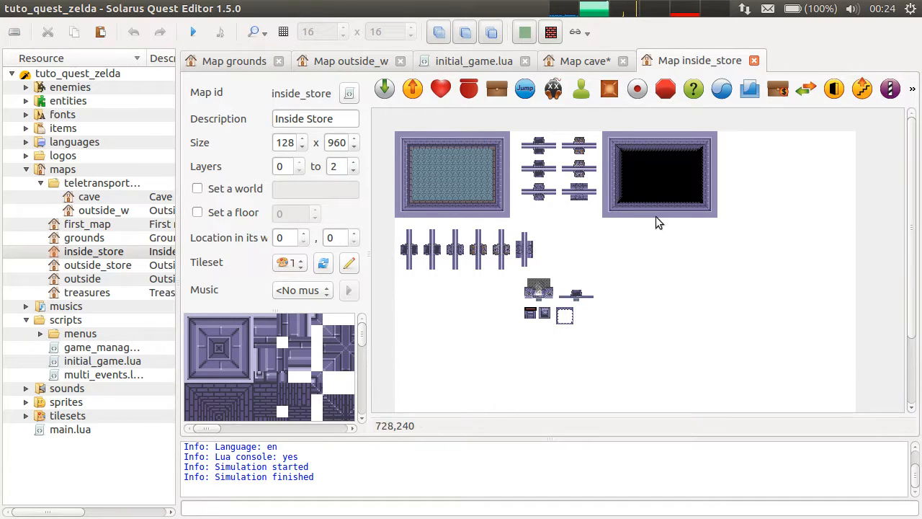
{"action": "mouse_move", "coordinate": [527, 187]}
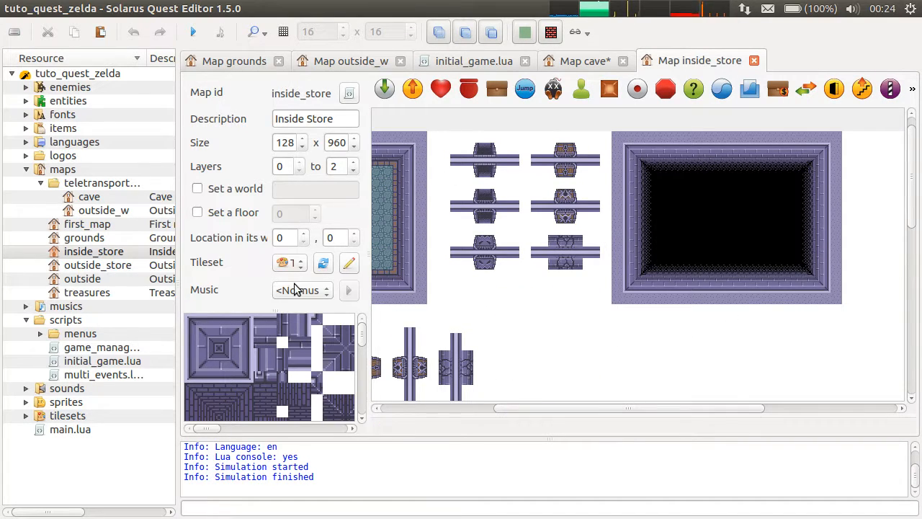
{"action": "left_click", "coordinate": [484, 157]}
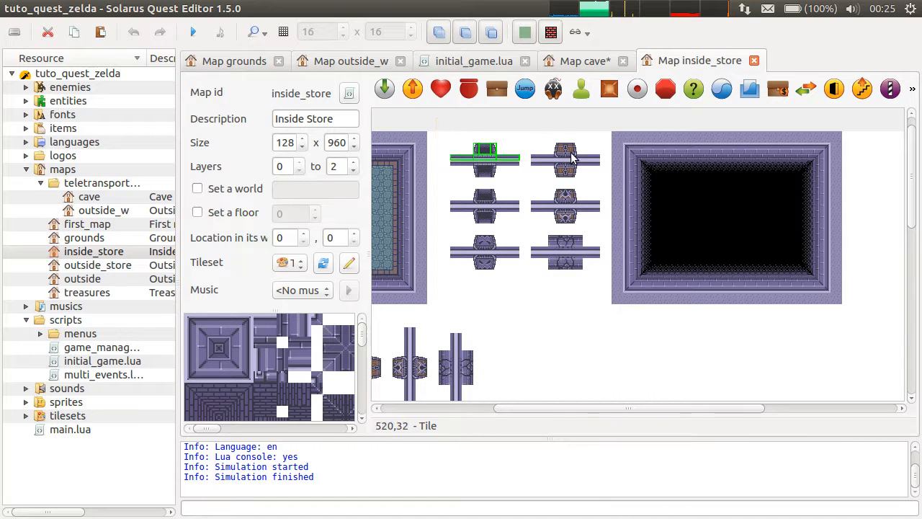
{"action": "left_click", "coordinate": [584, 61]}
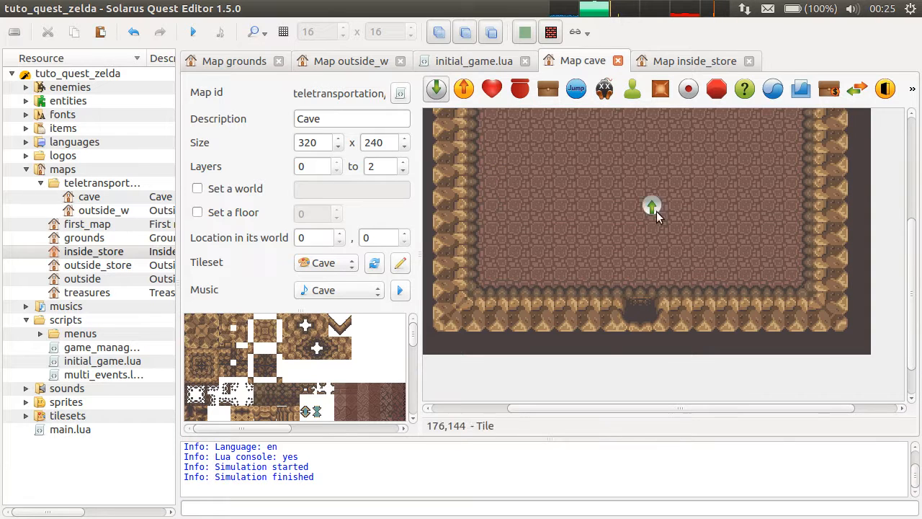
Step: Drag the cave's destination onto the bottom-wall doorway and glance at Outside West
{"action": "left_click_drag", "start_coordinate": [652, 205], "coordinate": [639, 308]}
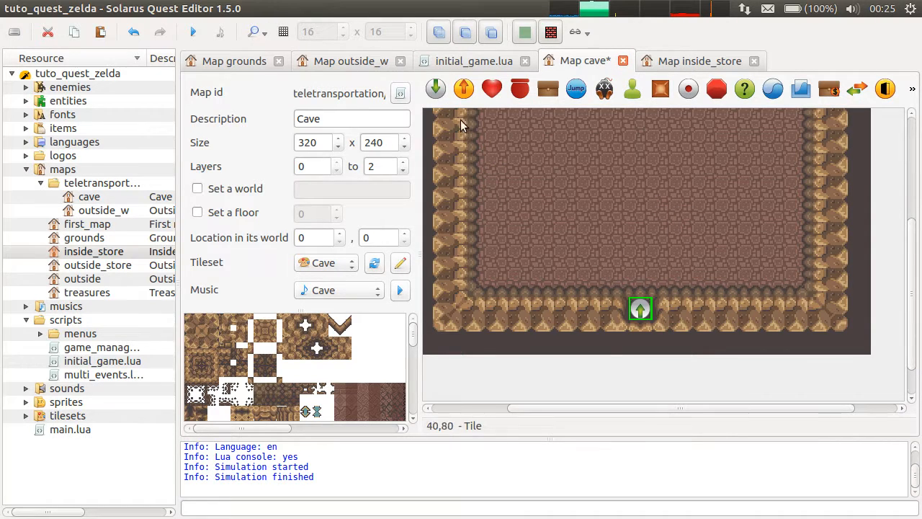
{"action": "left_click", "coordinate": [350, 60]}
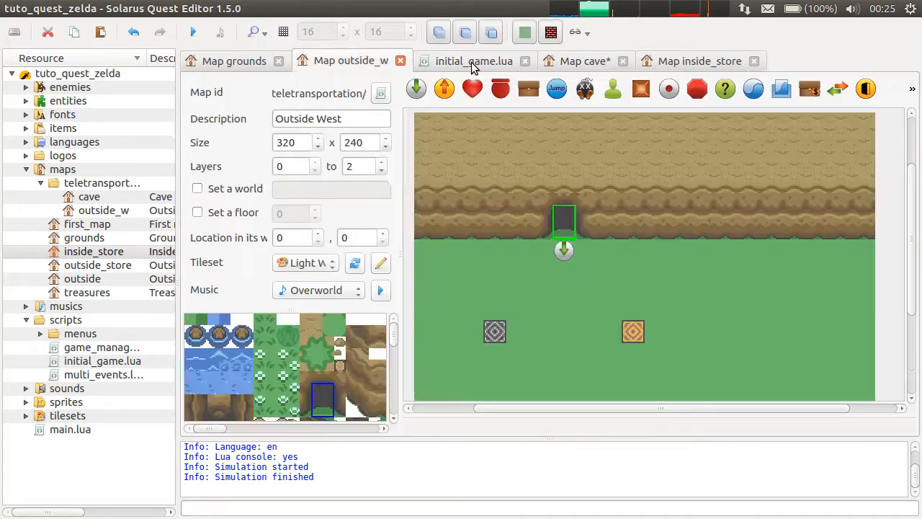
{"action": "left_click", "coordinate": [584, 61]}
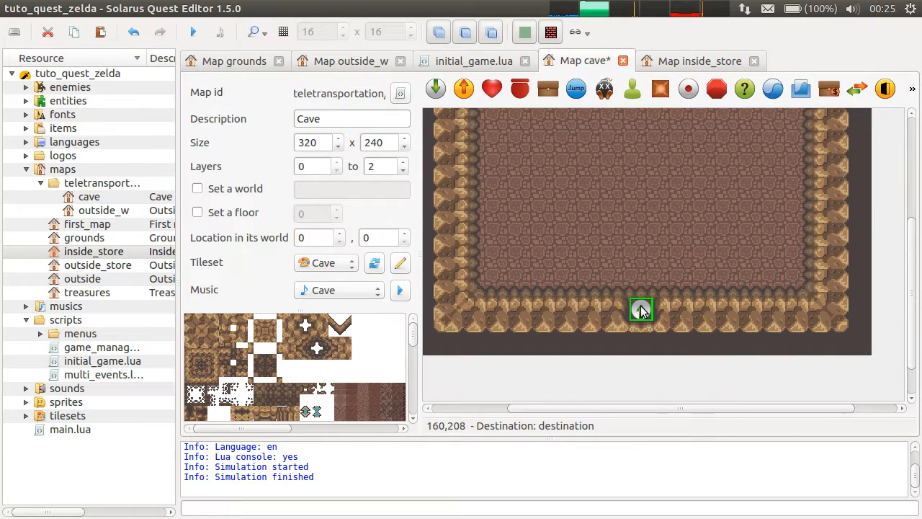
{"action": "mouse_move", "coordinate": [670, 239]}
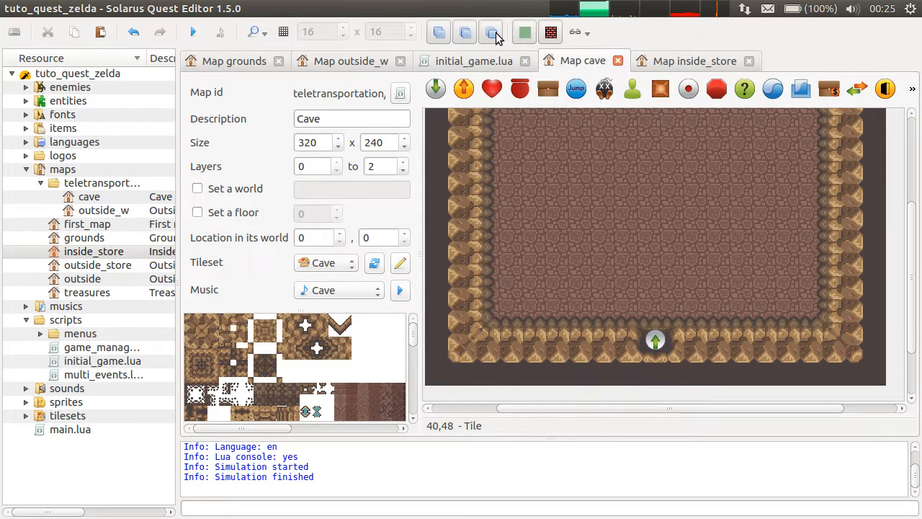
Step: Place a teletransporter just below the cave's bottom doorway
{"action": "left_click", "coordinate": [492, 31]}
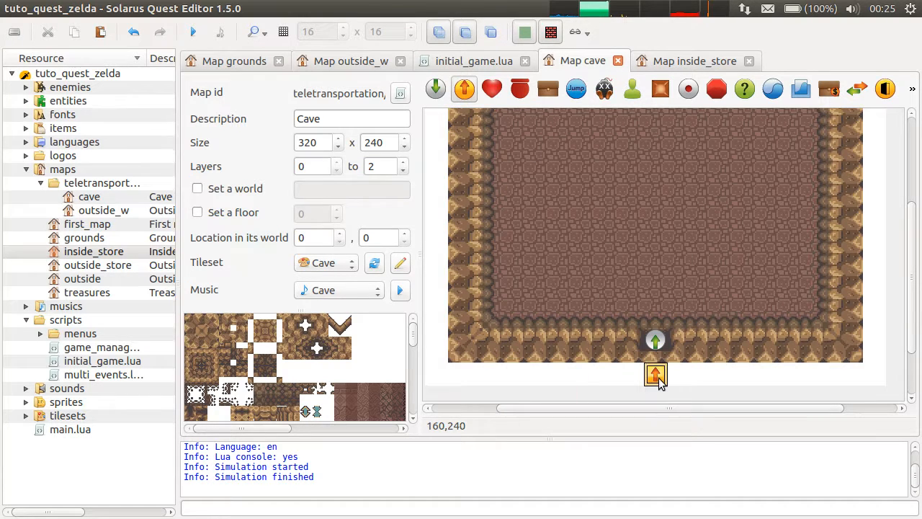
{"action": "left_click", "coordinate": [655, 373]}
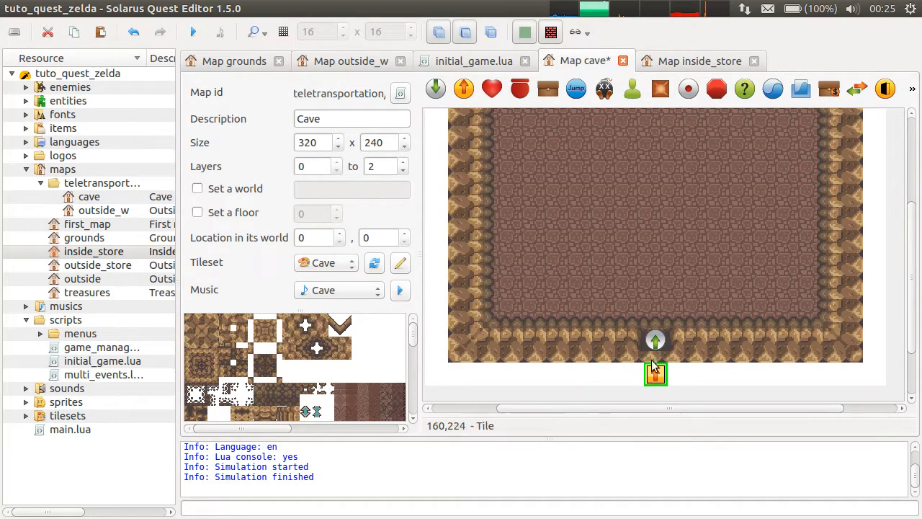
{"action": "mouse_move", "coordinate": [657, 364]}
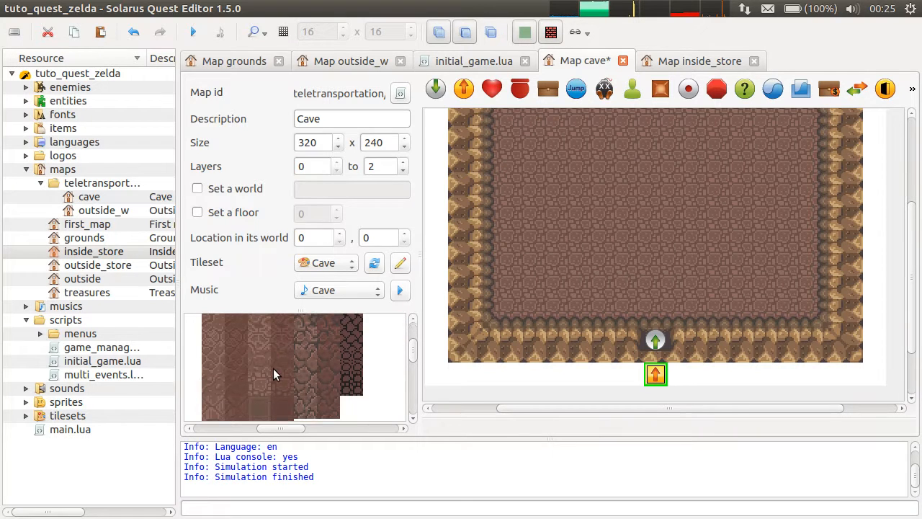
Step: Lay a brown floor tile on layer 0 under the teletransporter, then re-place the teletransporter
{"action": "left_click", "coordinate": [259, 361]}
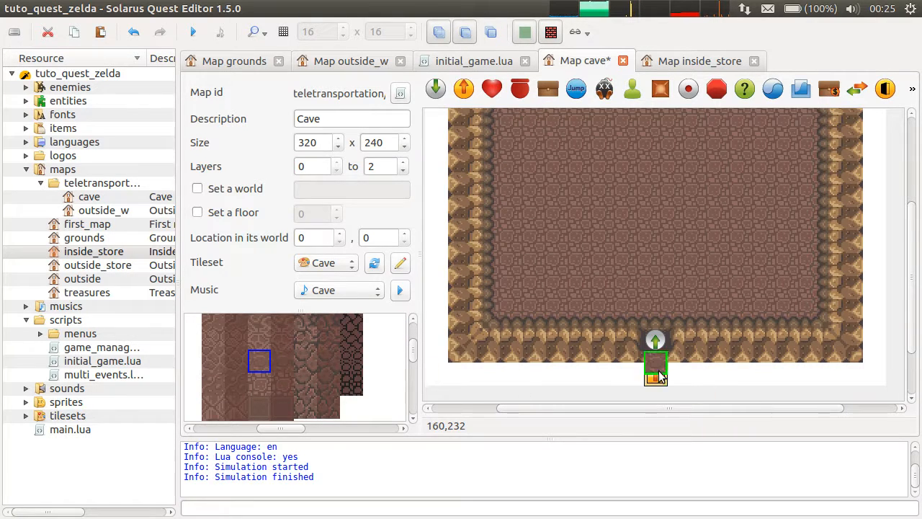
{"action": "right_click", "coordinate": [655, 370]}
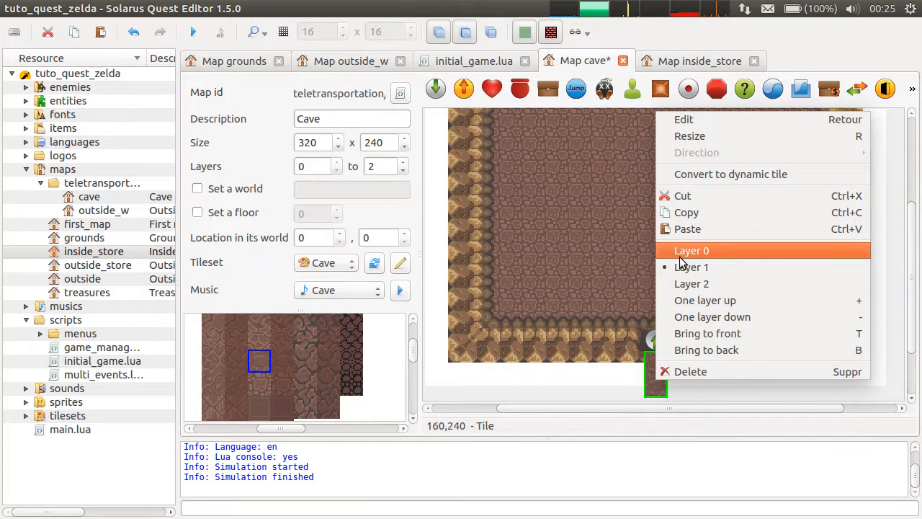
{"action": "left_click", "coordinate": [690, 250]}
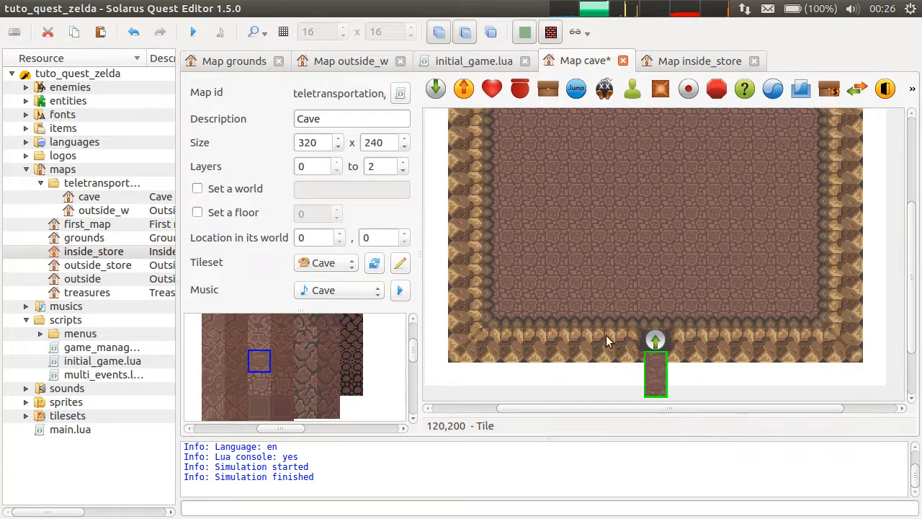
{"action": "right_click", "coordinate": [655, 371]}
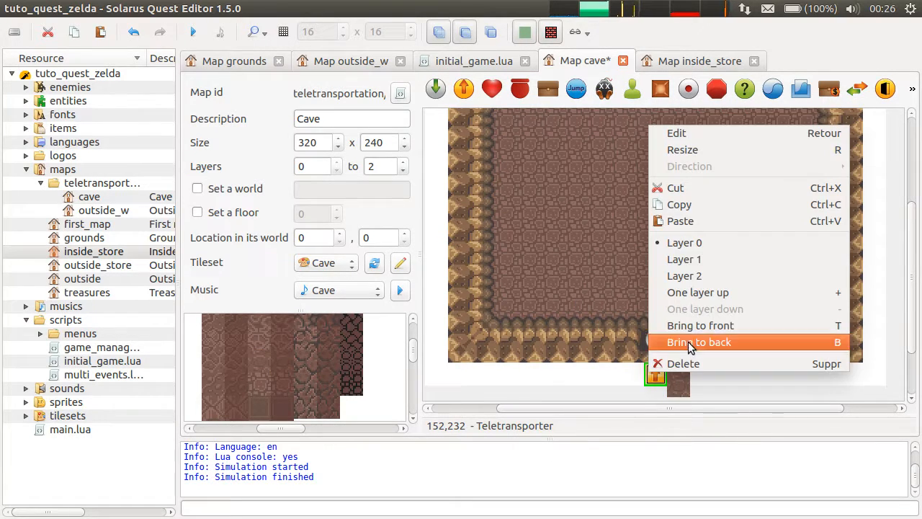
{"action": "left_click", "coordinate": [697, 341]}
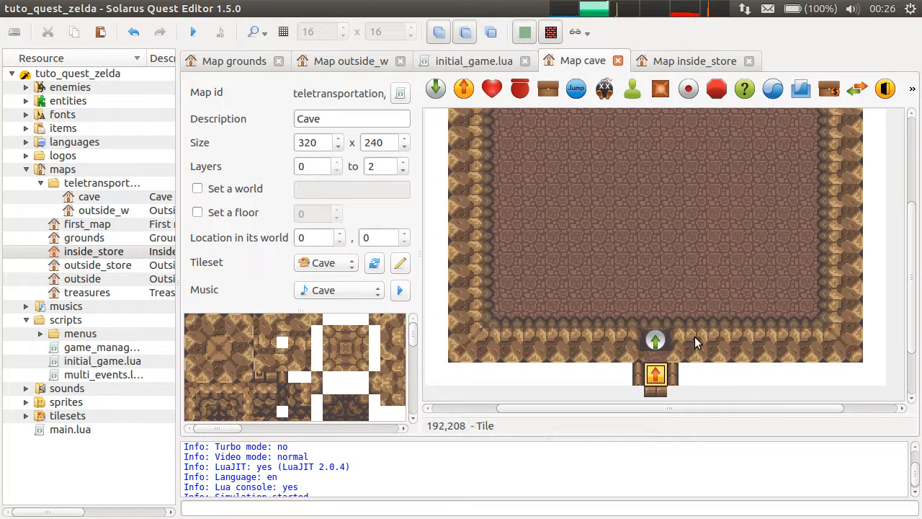
{"action": "mouse_move", "coordinate": [698, 351]}
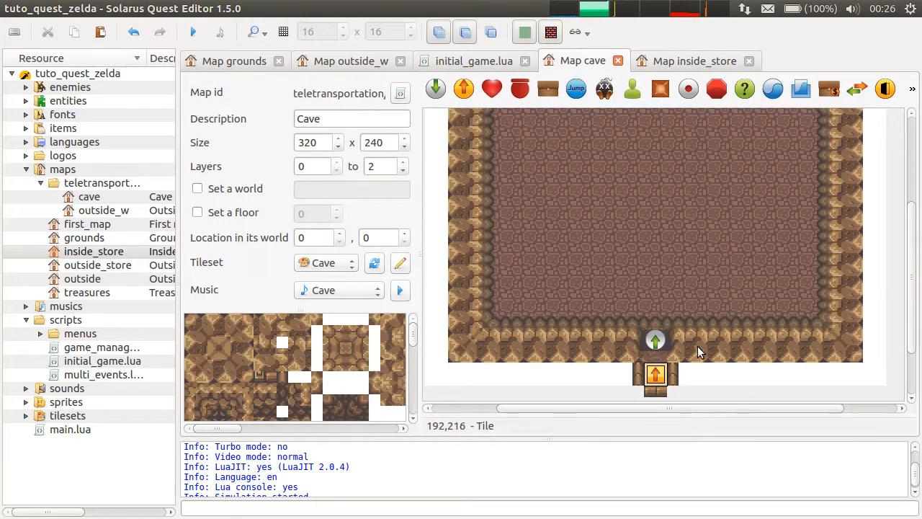
{"action": "mouse_move", "coordinate": [395, 89]}
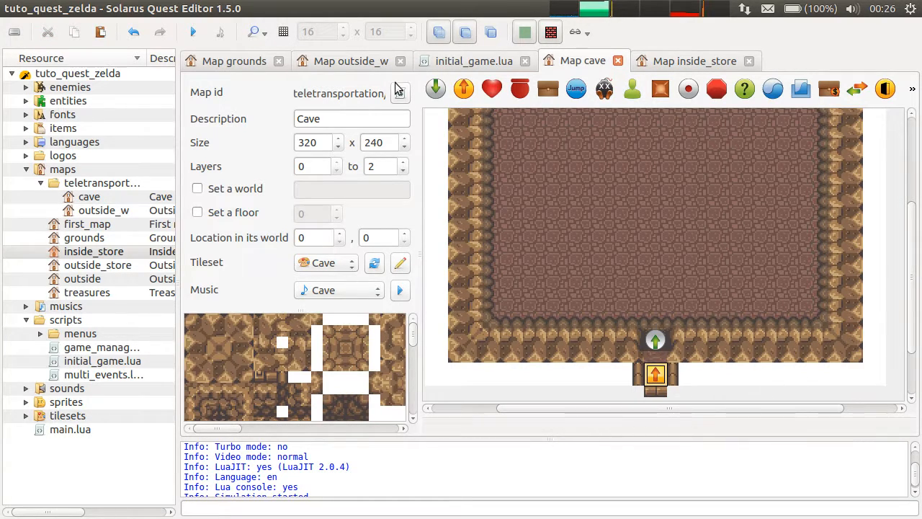
{"action": "left_click", "coordinate": [490, 32]}
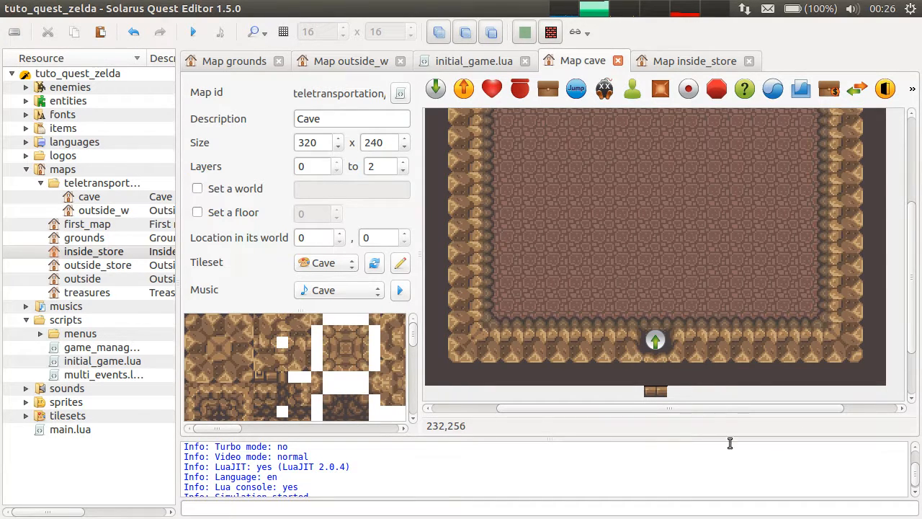
{"action": "left_click", "coordinate": [655, 375]}
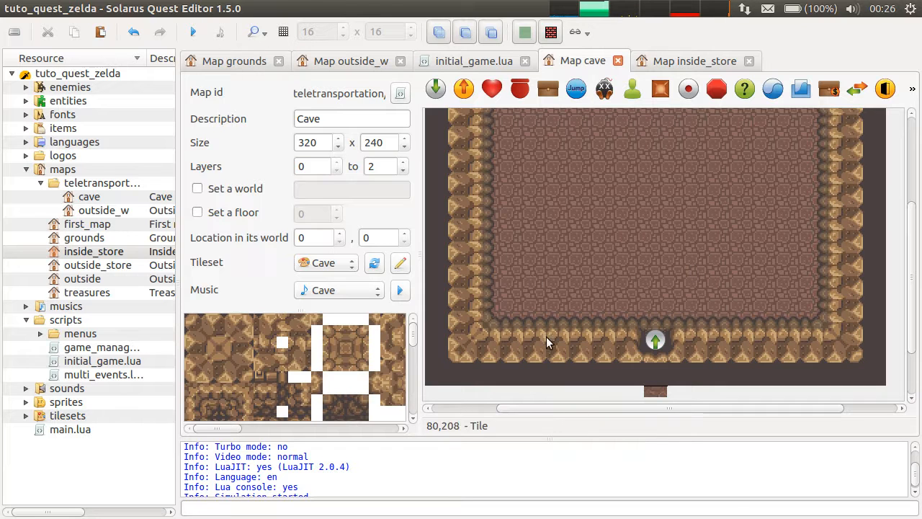
{"action": "mouse_move", "coordinate": [648, 379]}
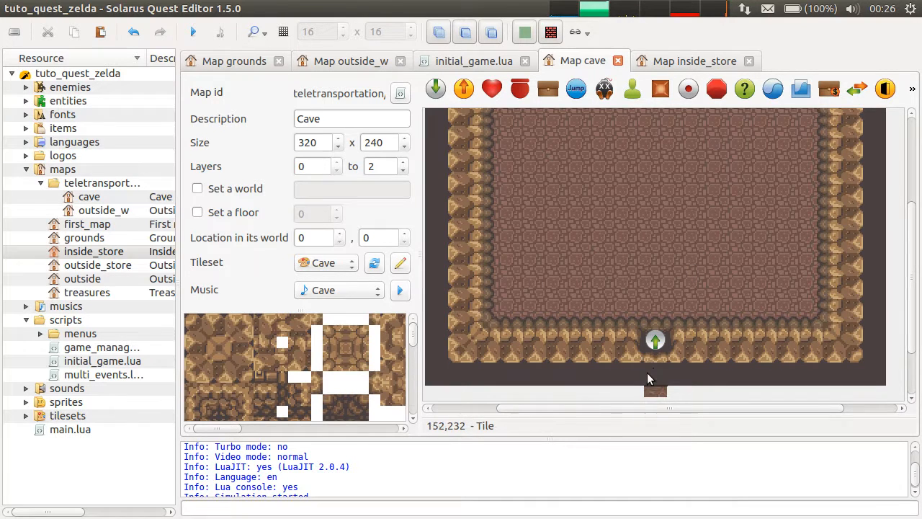
Step: Name the cave doorway's destination entity from_outside
{"action": "double_click", "coordinate": [654, 339]}
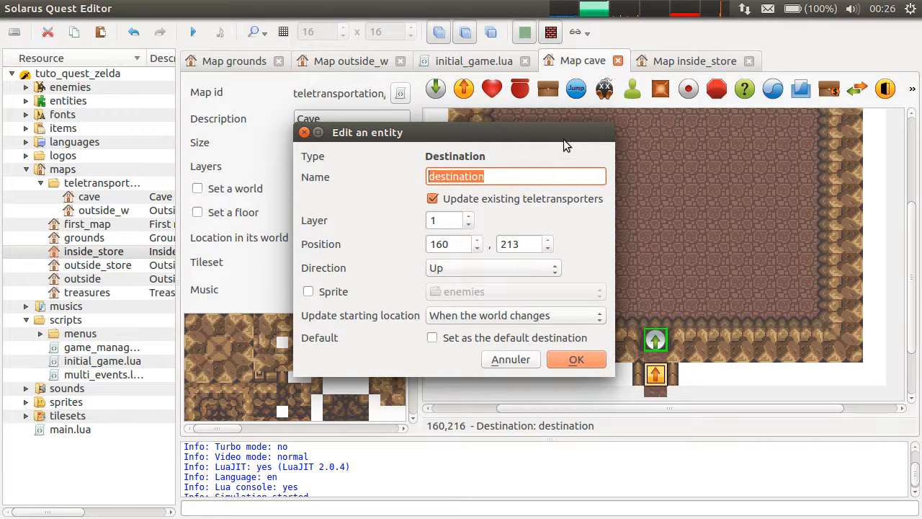
{"action": "type", "text": "f"}
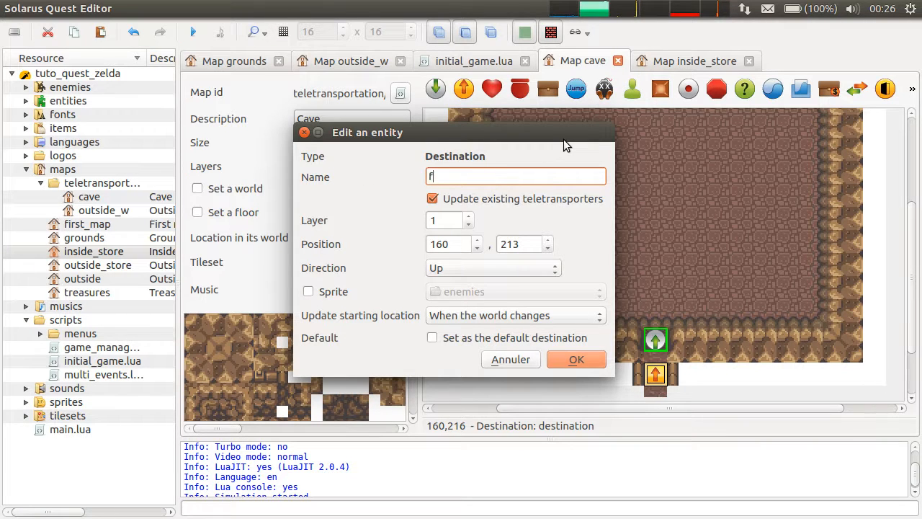
{"action": "type", "text": "rom_outside"}
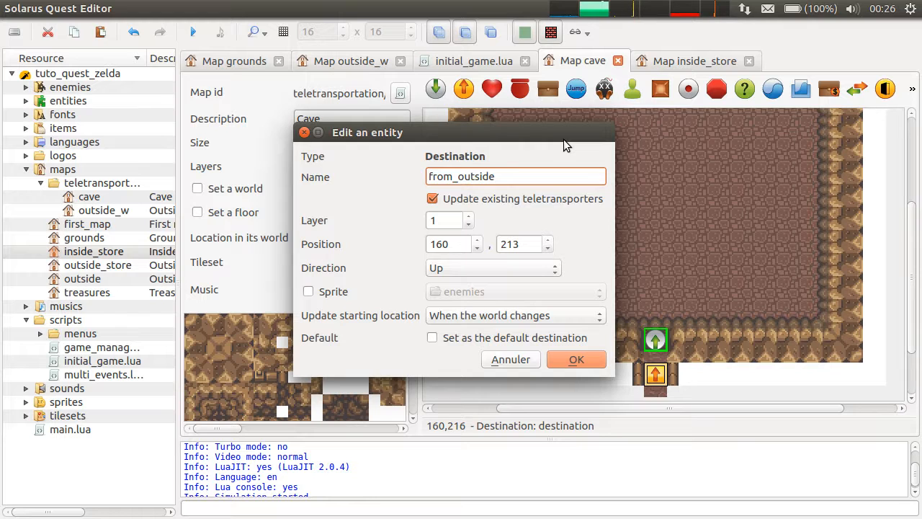
{"action": "left_click", "coordinate": [576, 359]}
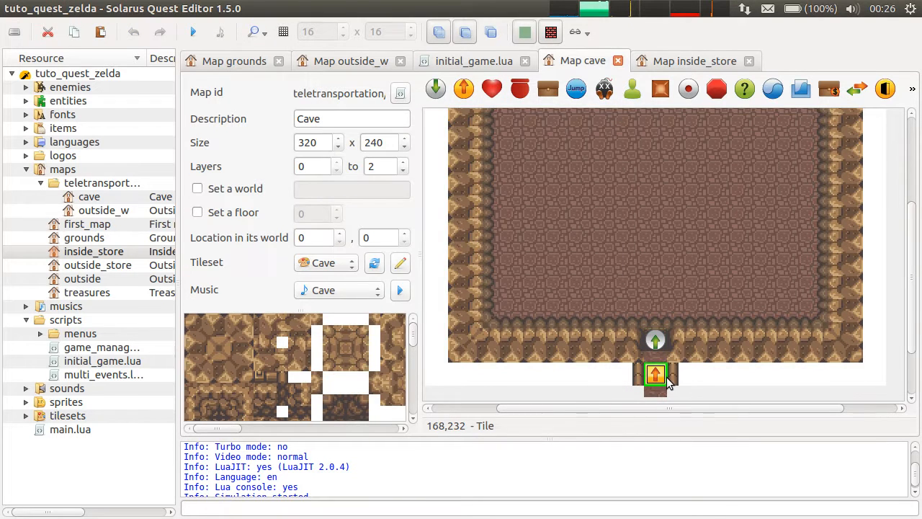
{"action": "mouse_move", "coordinate": [655, 375]}
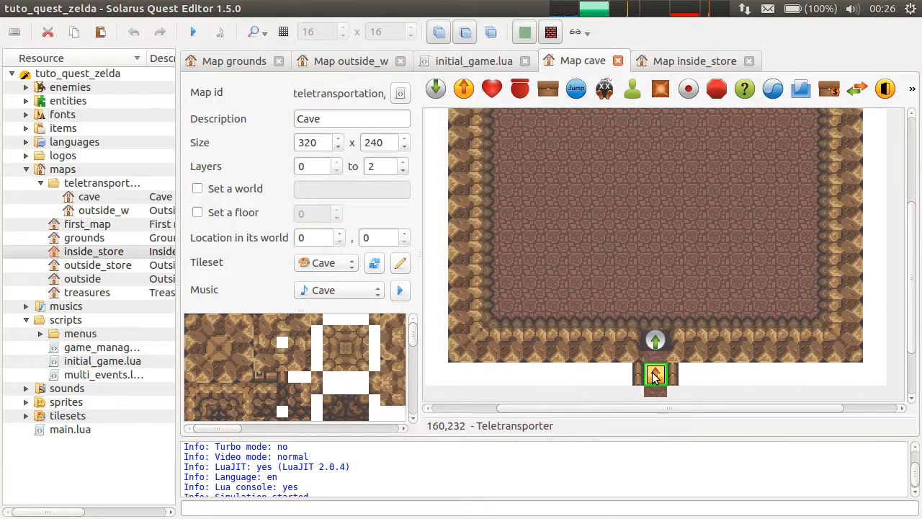
Step: Point the cave's exit teletransporter to Outside West and close initial_game.lua
{"action": "double_click", "coordinate": [655, 374]}
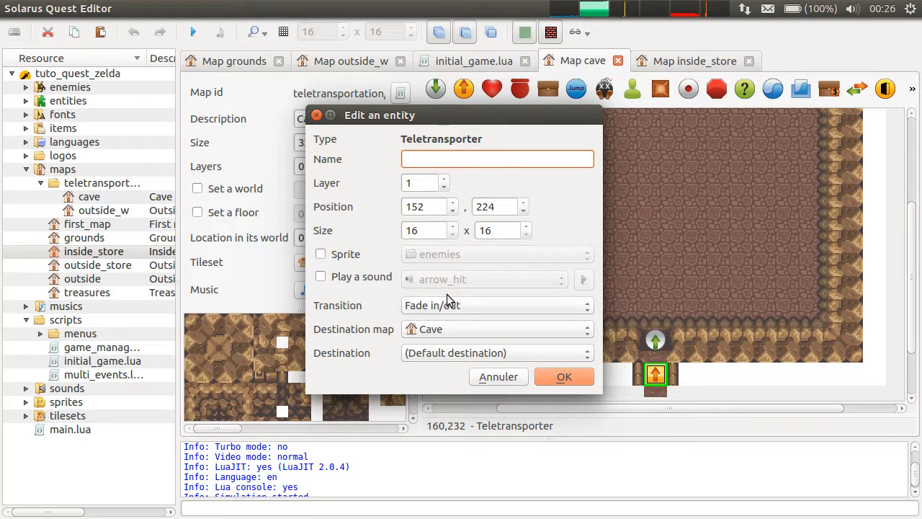
{"action": "left_click", "coordinate": [497, 328]}
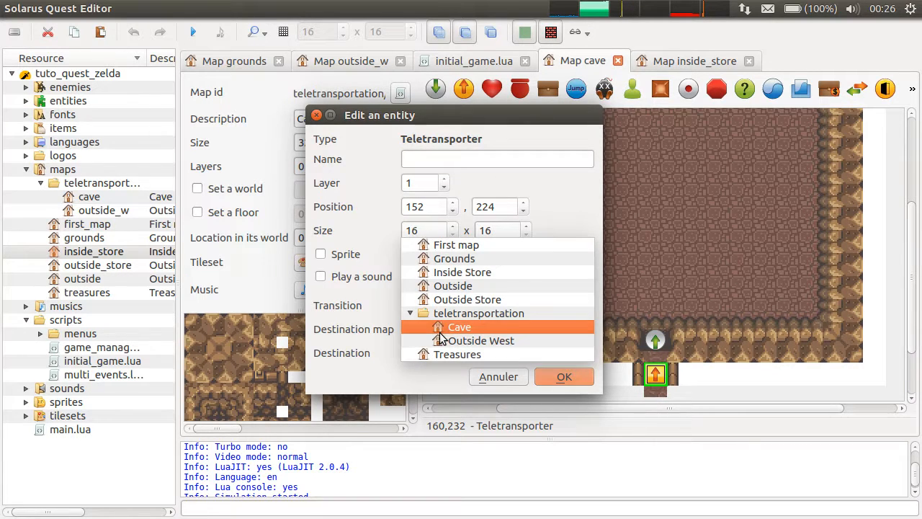
{"action": "left_click", "coordinate": [481, 340]}
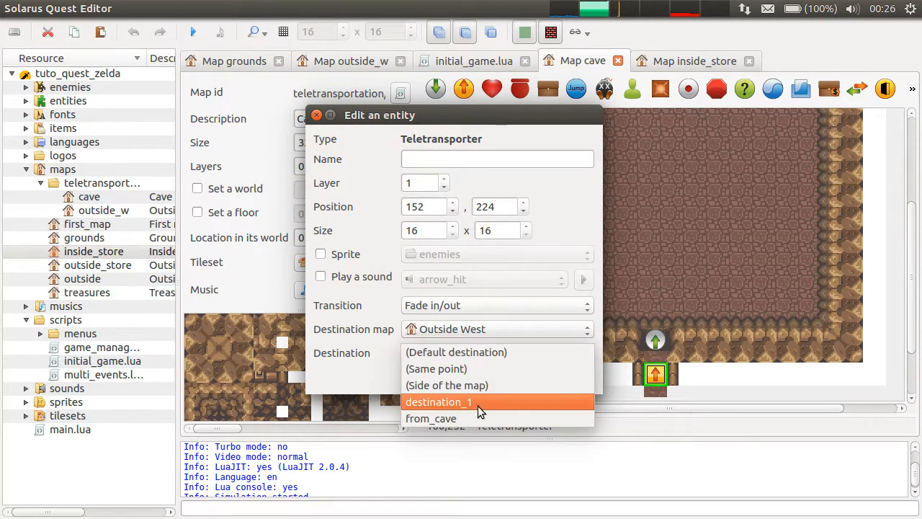
{"action": "left_click", "coordinate": [438, 401]}
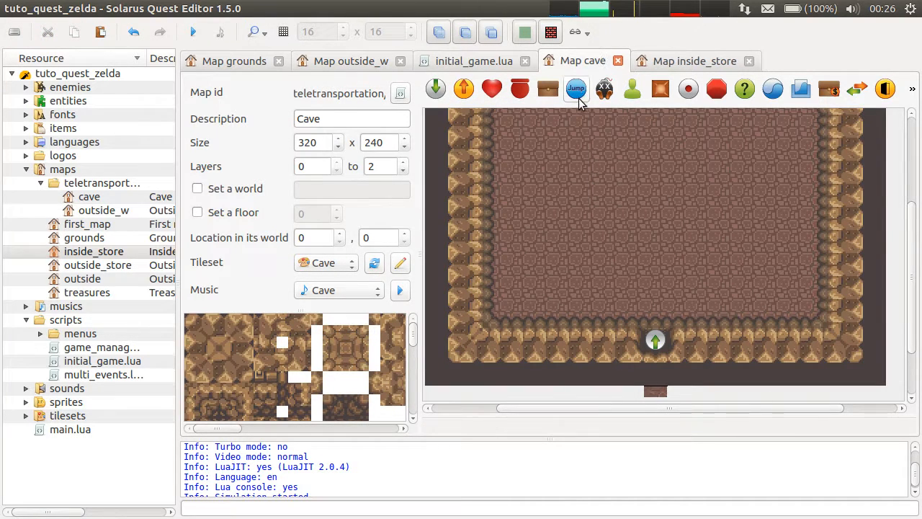
{"action": "left_click", "coordinate": [525, 61]}
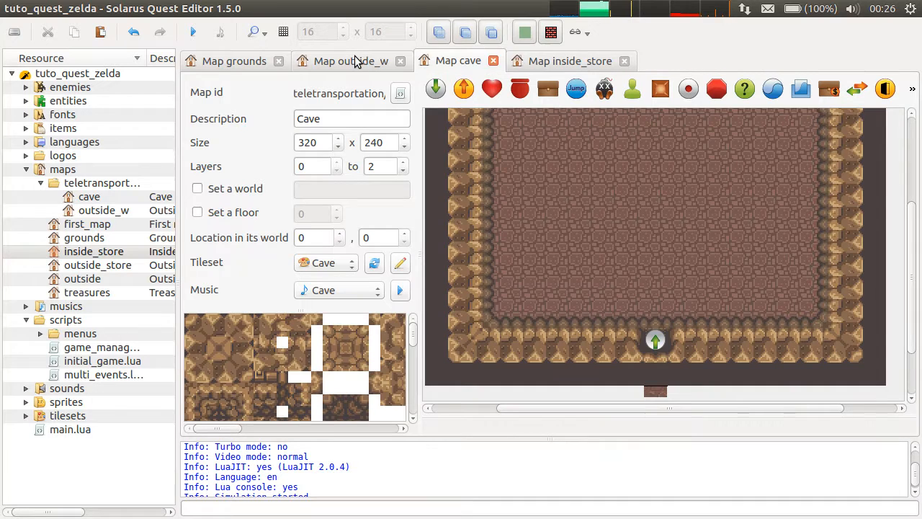
Step: Send Outside West's cave-mouth teletransporter to the Cave map's from_outside destination
{"action": "left_click", "coordinate": [350, 60]}
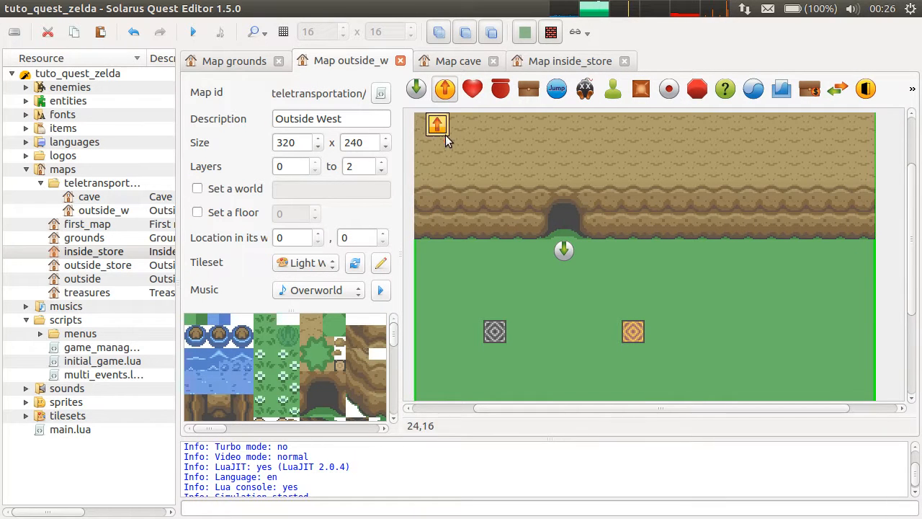
{"action": "double_click", "coordinate": [437, 124]}
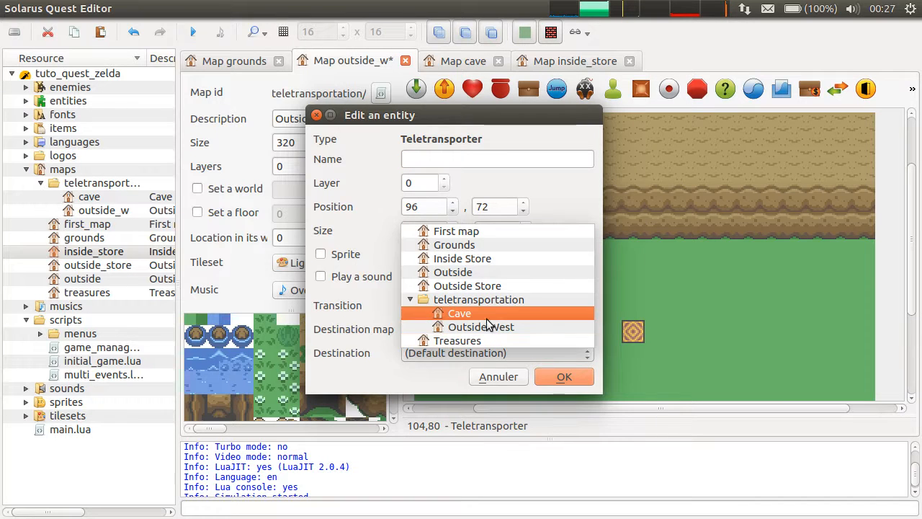
{"action": "left_click", "coordinate": [459, 313]}
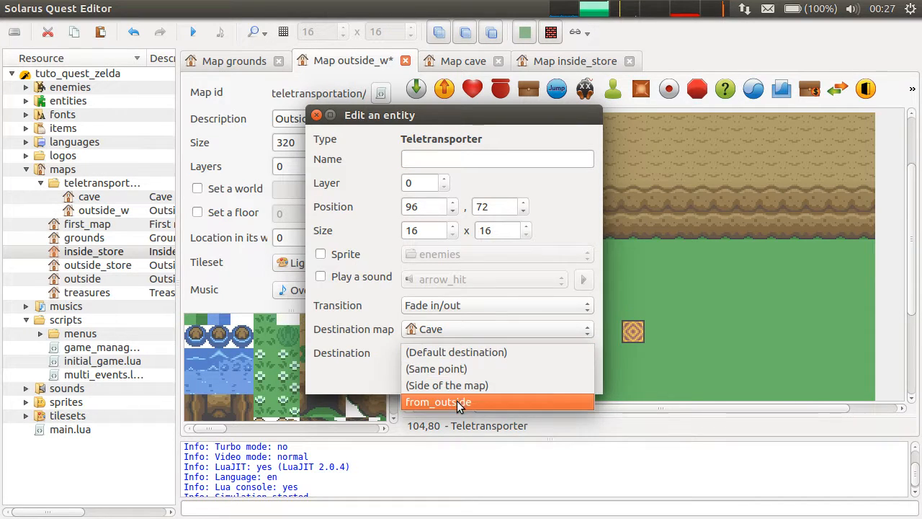
{"action": "left_click", "coordinate": [438, 401]}
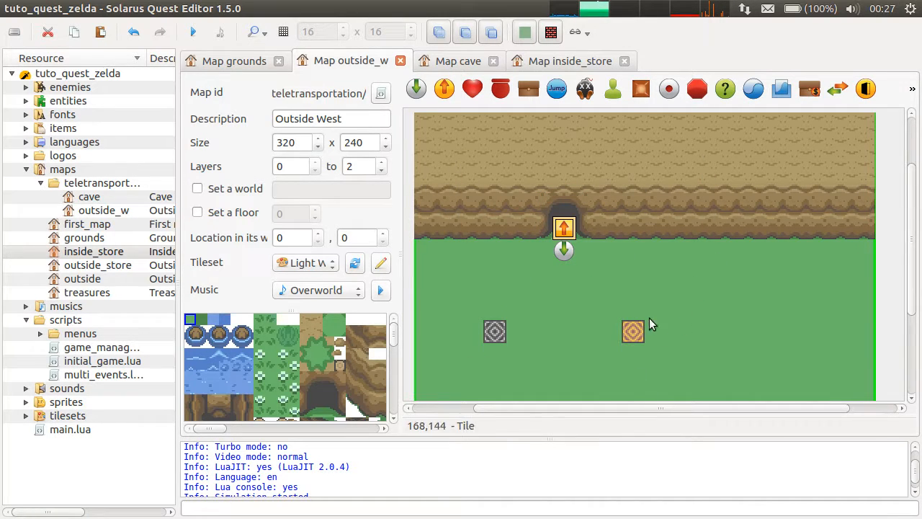
{"action": "left_click", "coordinate": [632, 331]}
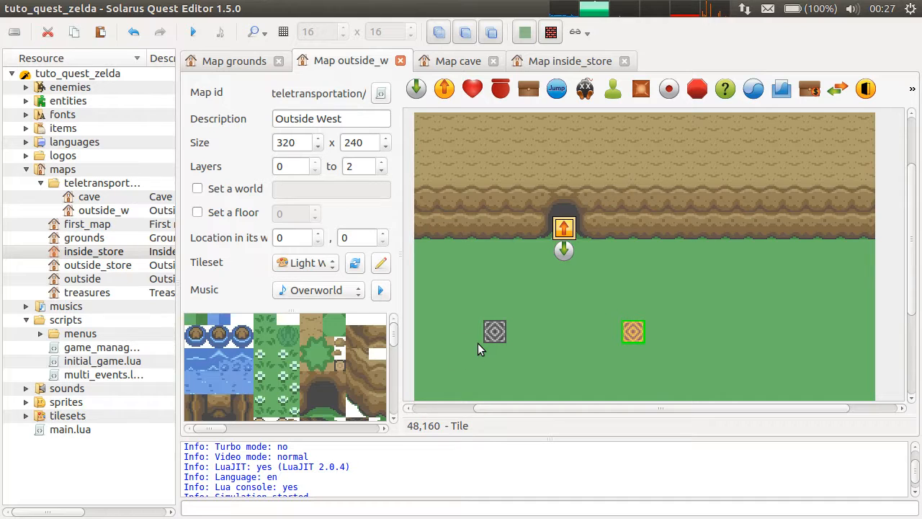
{"action": "mouse_move", "coordinate": [632, 332]}
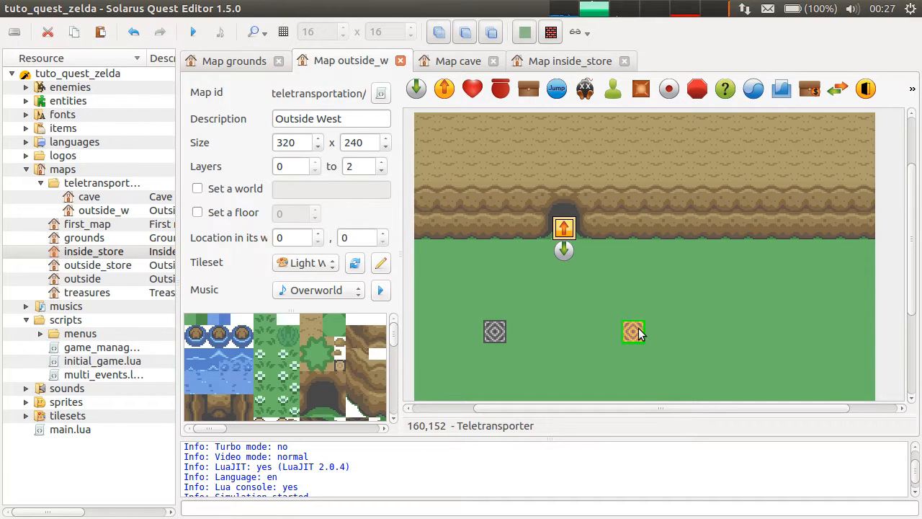
{"action": "mouse_move", "coordinate": [643, 336]}
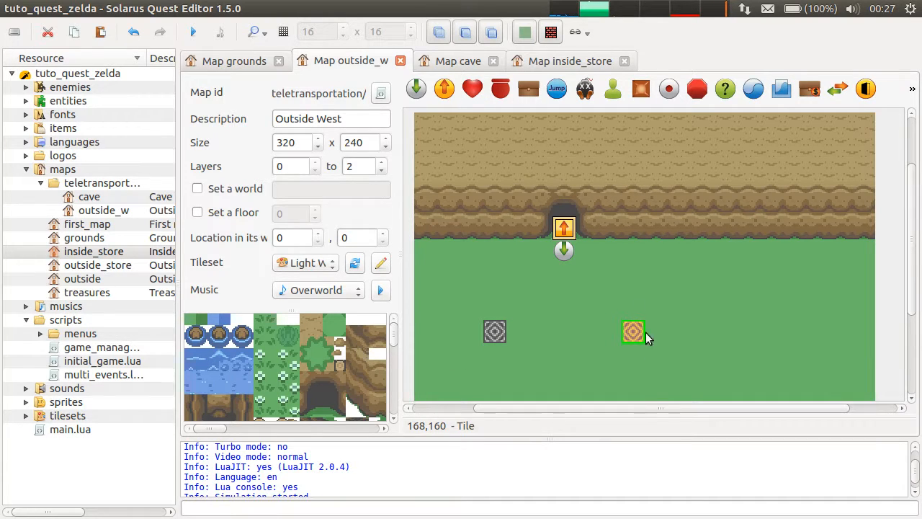
{"action": "mouse_move", "coordinate": [662, 380]}
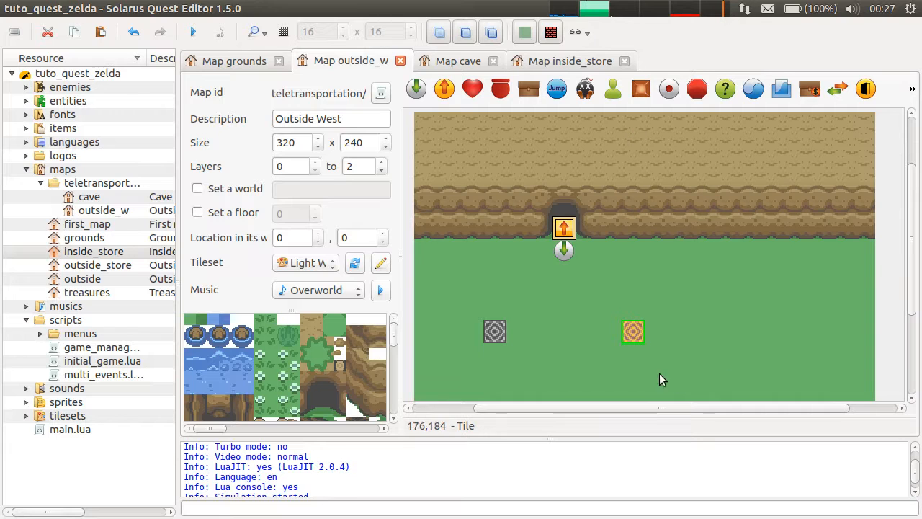
{"action": "mouse_move", "coordinate": [551, 321]}
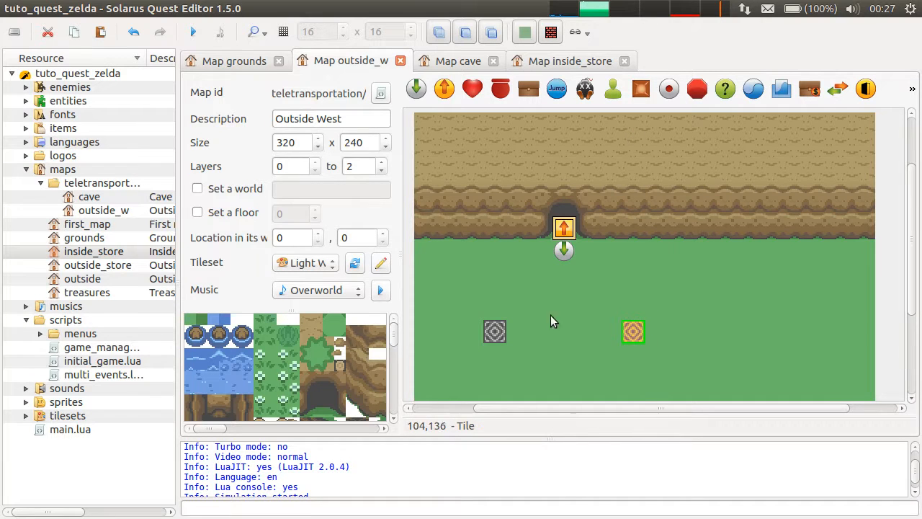
{"action": "left_click", "coordinate": [495, 331]}
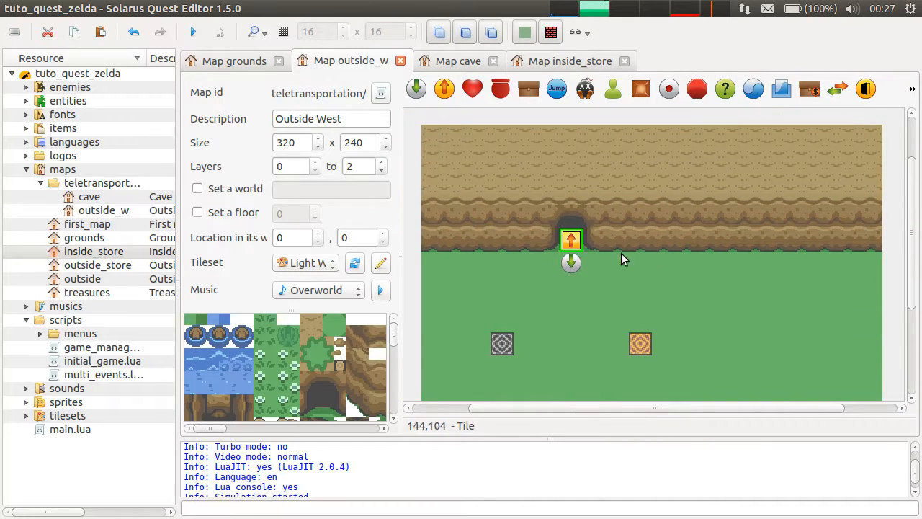
{"action": "double_click", "coordinate": [571, 239]}
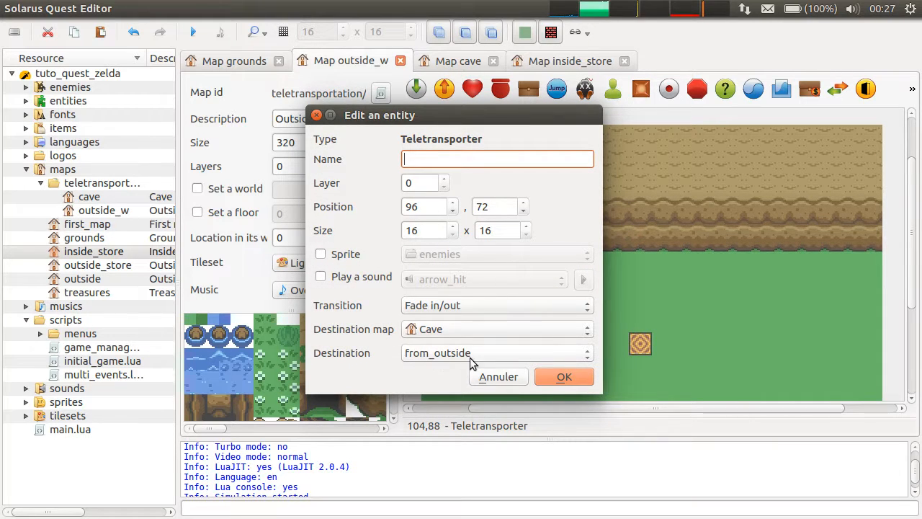
{"action": "left_click", "coordinate": [497, 352]}
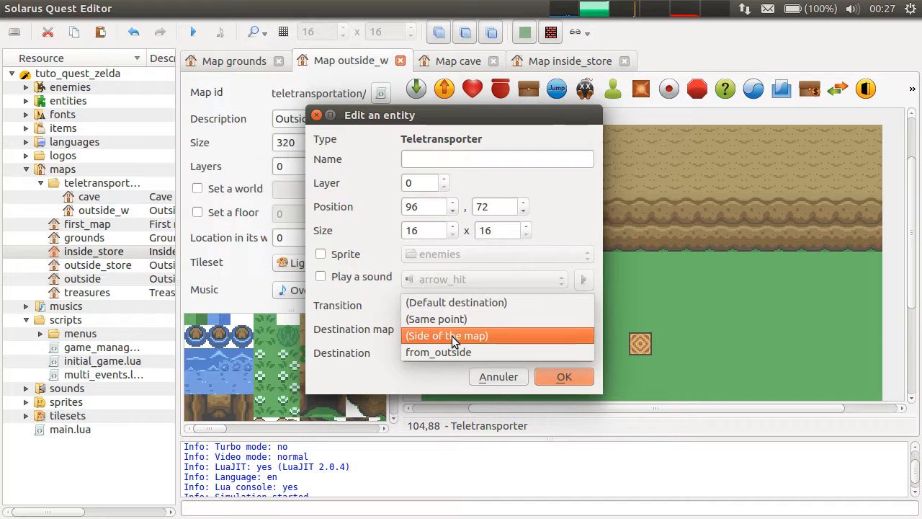
{"action": "mouse_move", "coordinate": [444, 336]}
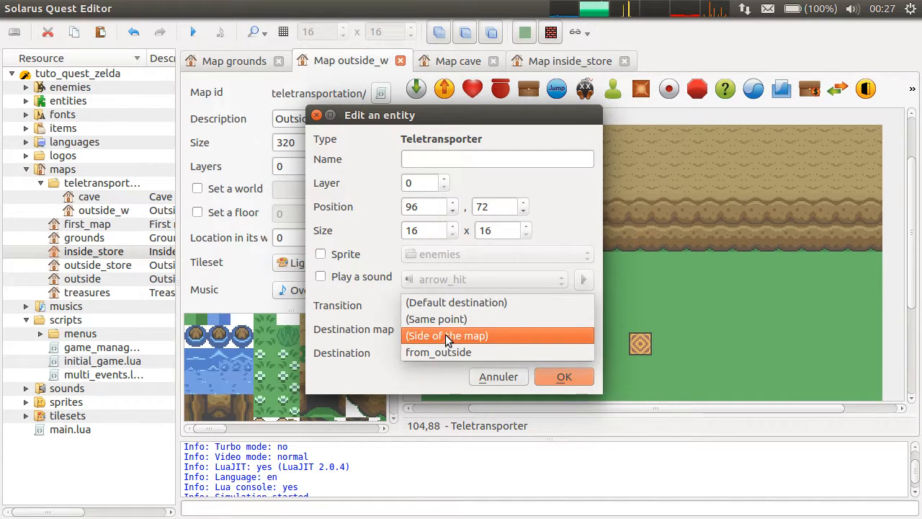
{"action": "mouse_move", "coordinate": [538, 343]}
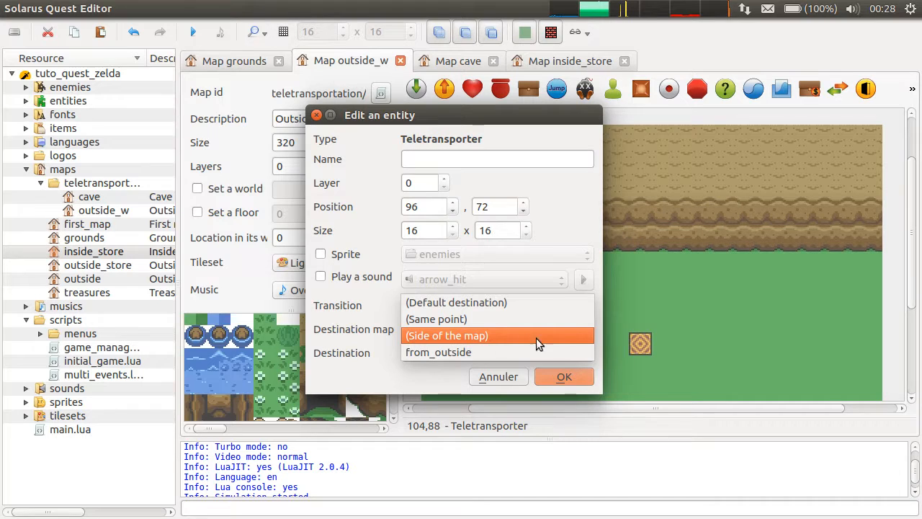
{"action": "left_click", "coordinate": [564, 376]}
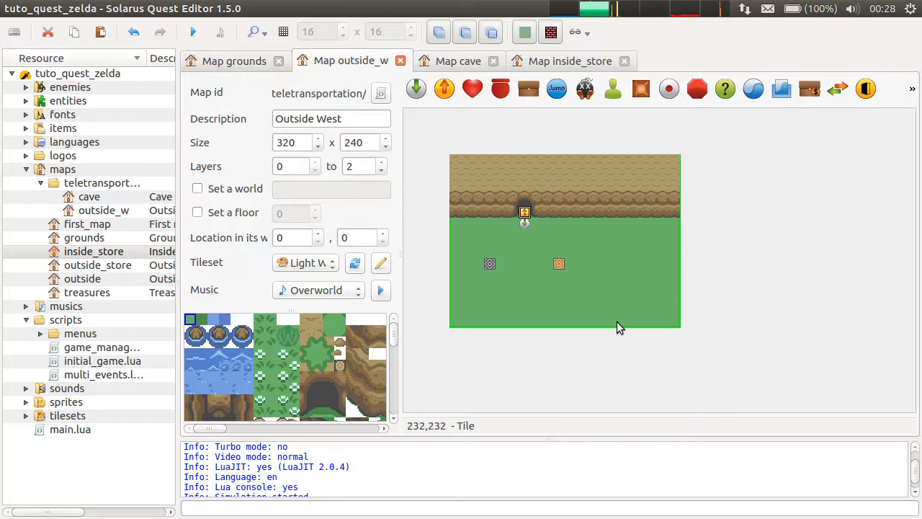
{"action": "mouse_move", "coordinate": [857, 201]}
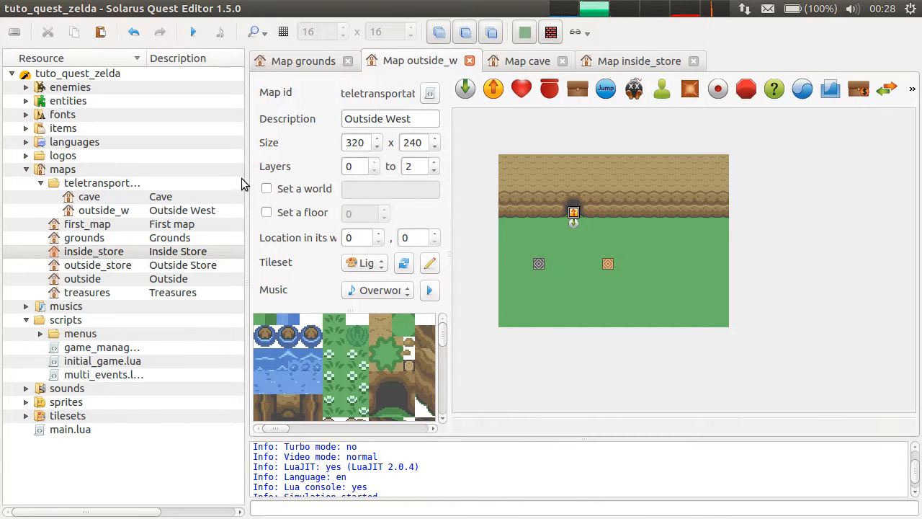
Step: Add map outside_e, described 'Outside East', to the teletransportation folder
{"action": "right_click", "coordinate": [101, 182]}
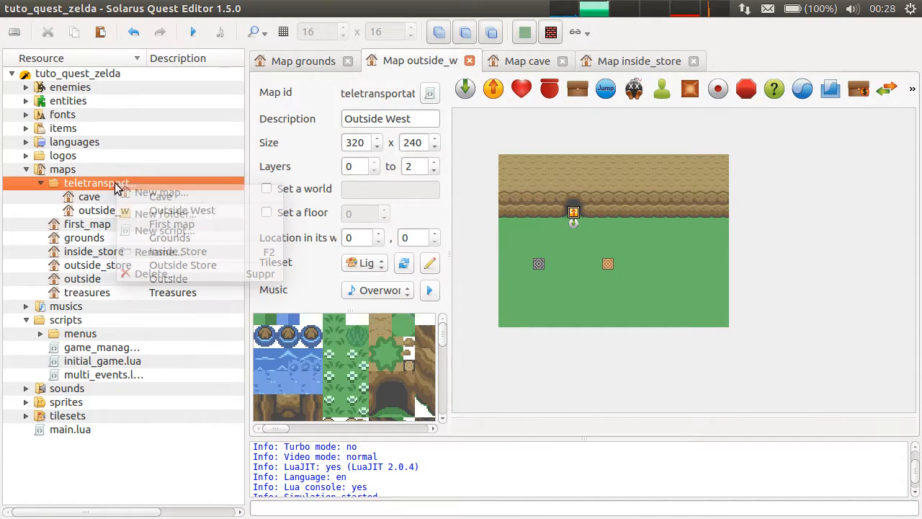
{"action": "left_click", "coordinate": [161, 193]}
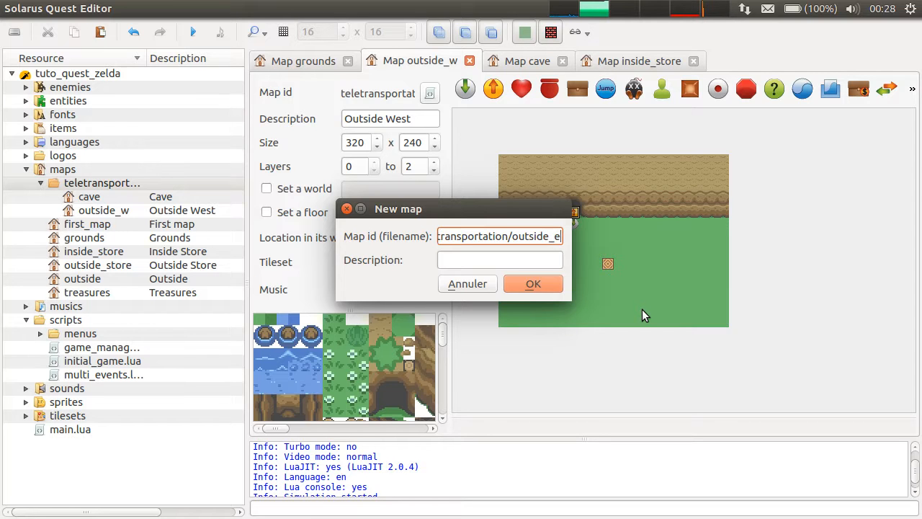
{"action": "type", "text": "Outside E"}
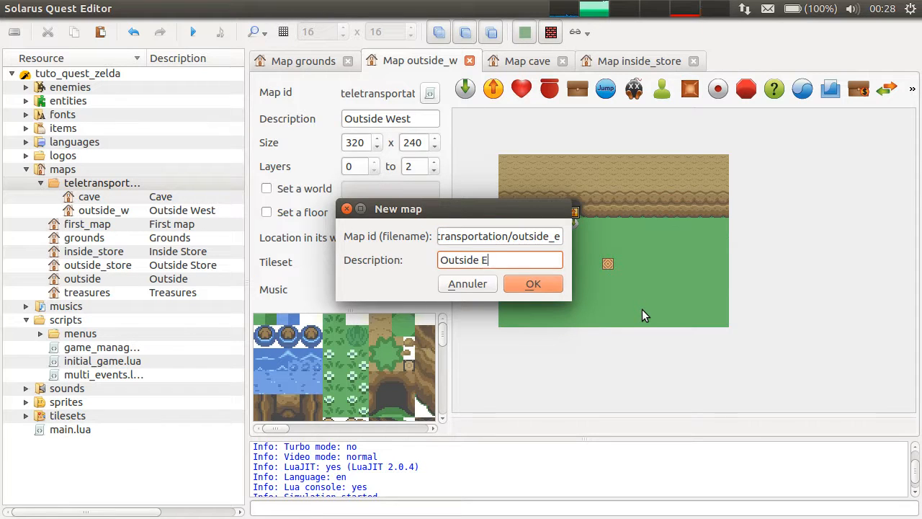
{"action": "left_click", "coordinate": [533, 283]}
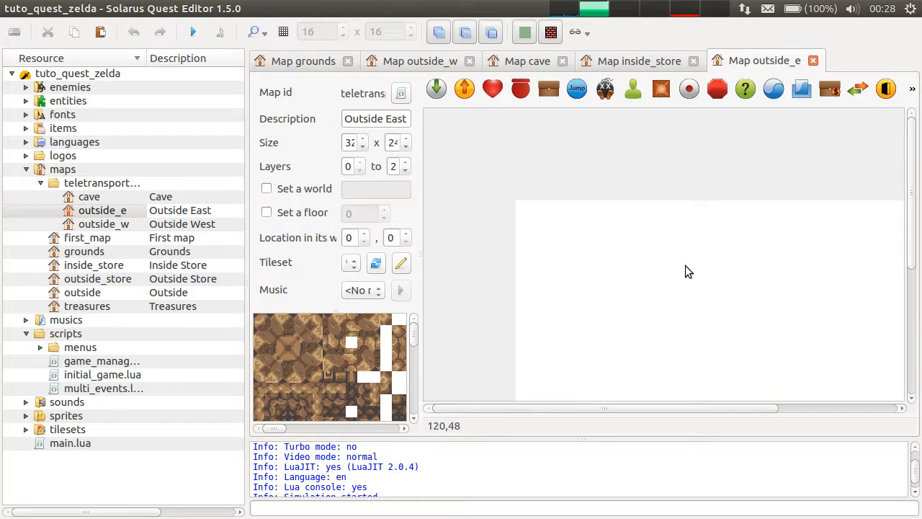
Step: Switch among the Outside East, Grounds and Outside West map tabs, ending on Outside West
{"action": "left_click", "coordinate": [419, 60]}
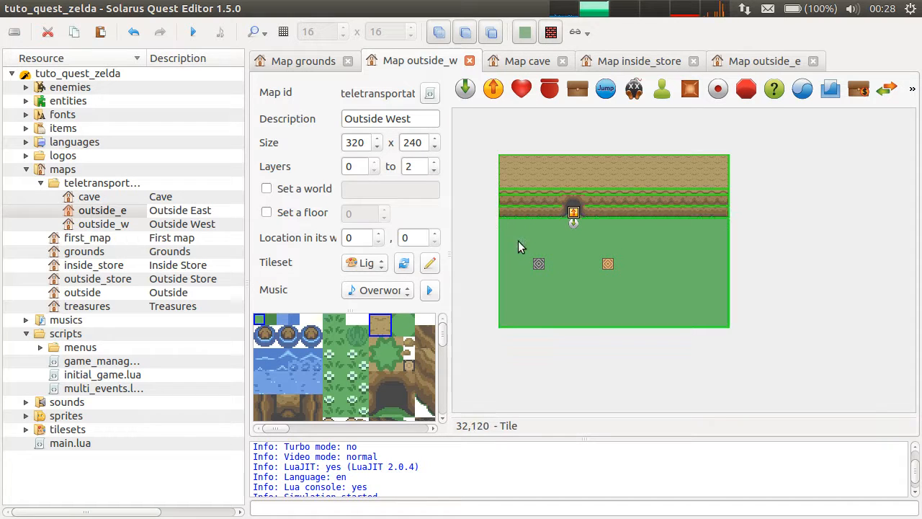
{"action": "left_click", "coordinate": [763, 61]}
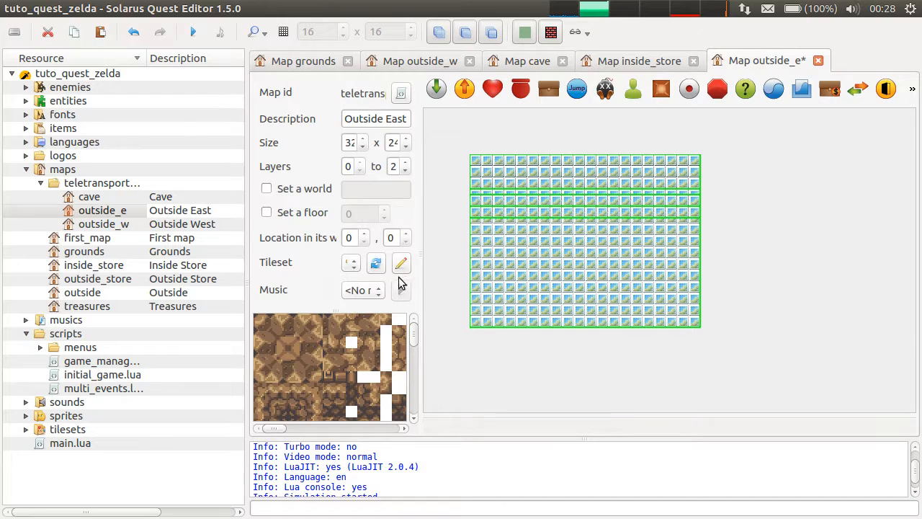
{"action": "left_click", "coordinate": [351, 262]}
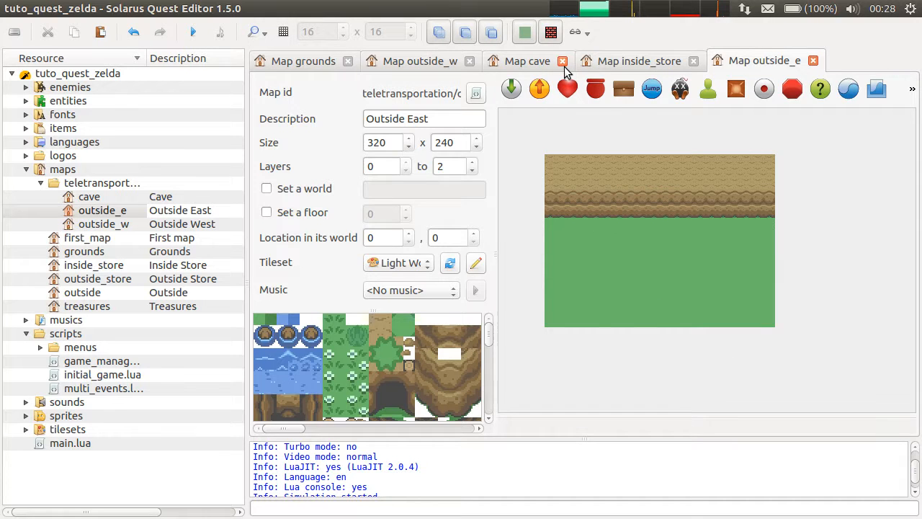
{"action": "left_click", "coordinate": [302, 60]}
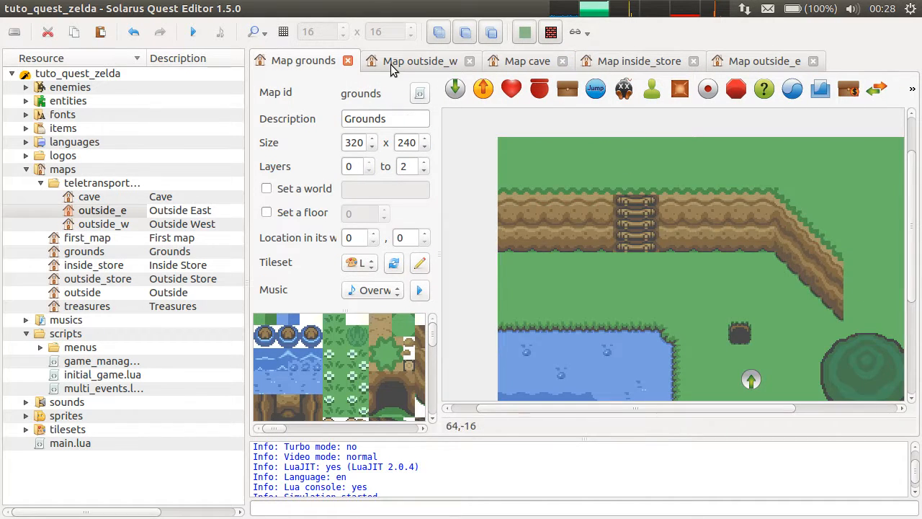
{"action": "left_click", "coordinate": [419, 61]}
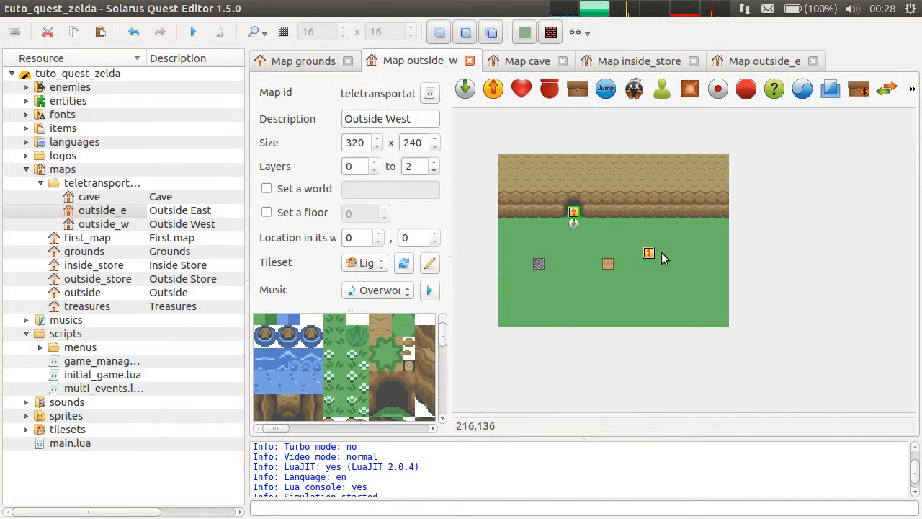
Step: Draw a 16×240 teletransporter at 320,0 along Outside West's east edge and open its properties
{"action": "left_click_drag", "start_coordinate": [648, 252], "coordinate": [735, 322]}
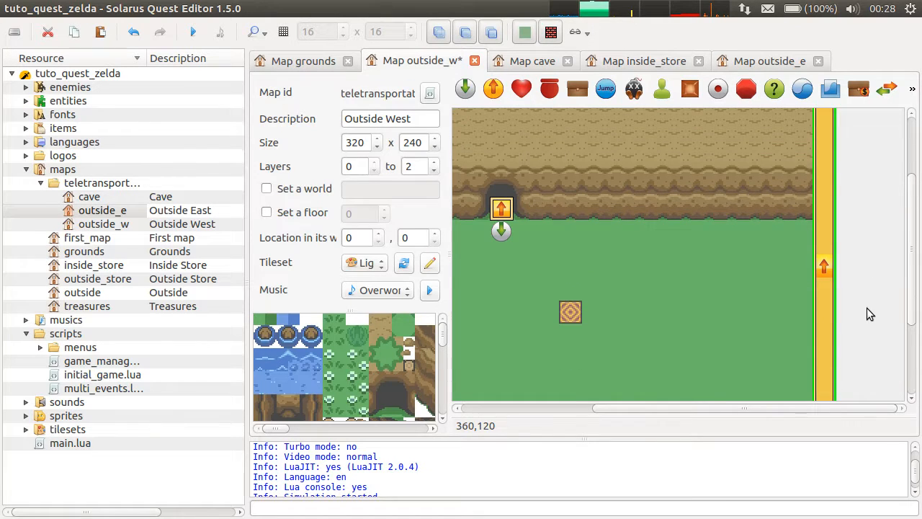
{"action": "scroll", "scroll_direction": "down", "scroll_amount": 3}
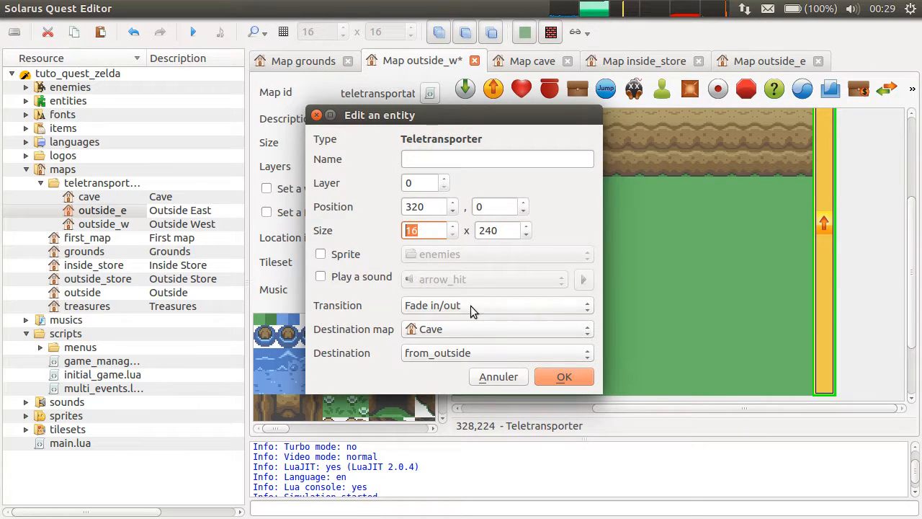
{"action": "left_click", "coordinate": [564, 376]}
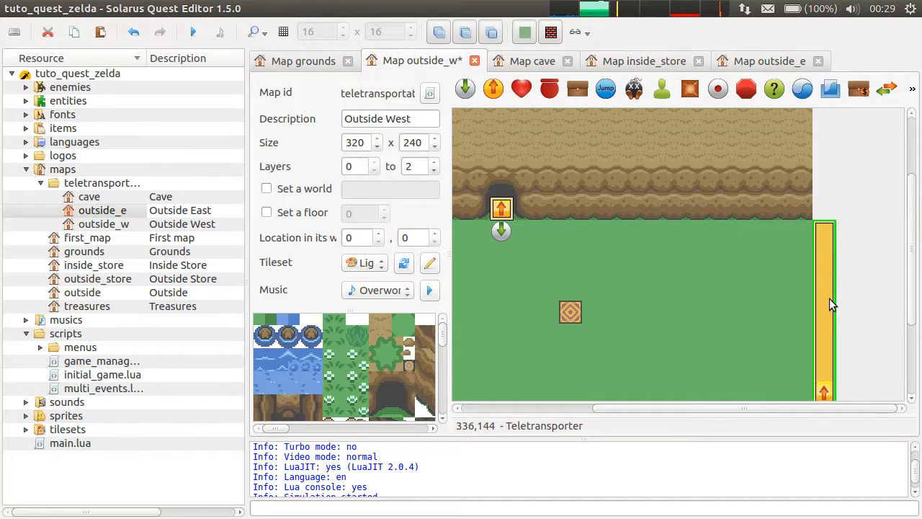
{"action": "right_click", "coordinate": [825, 303]}
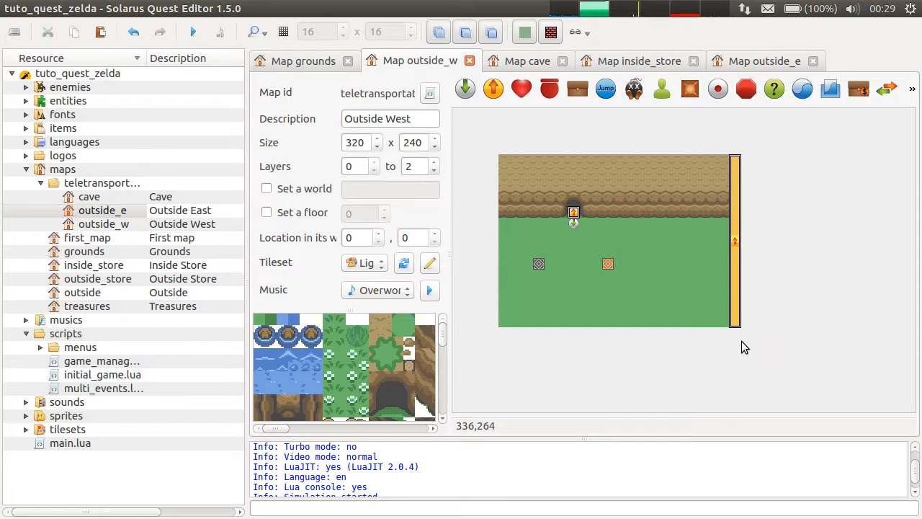
{"action": "mouse_move", "coordinate": [692, 211]}
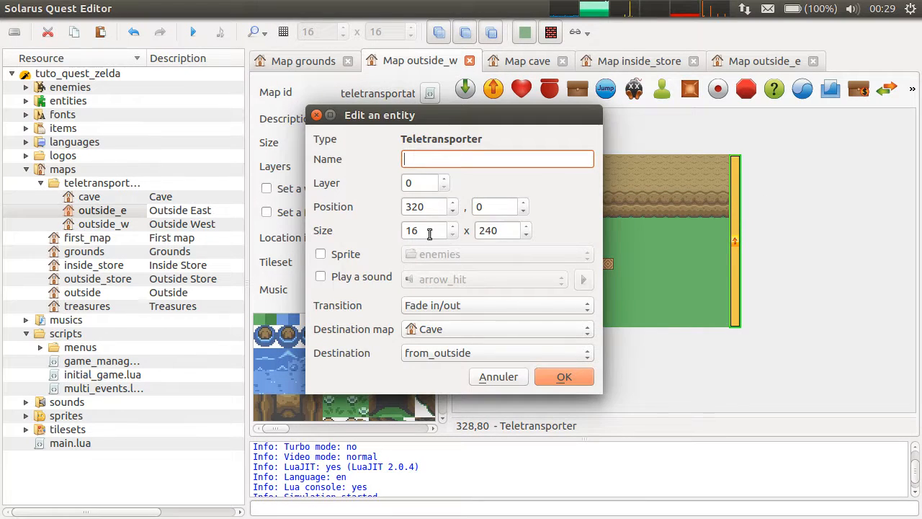
Step: Give the teletransporter a Scrolling transition to Outside East, arriving at (Side of the map)
{"action": "left_click", "coordinate": [497, 304]}
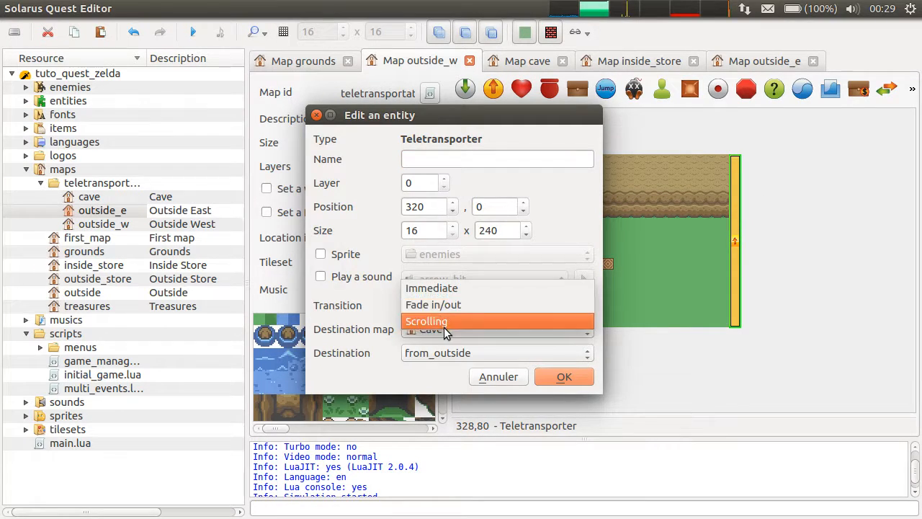
{"action": "left_click", "coordinate": [426, 320]}
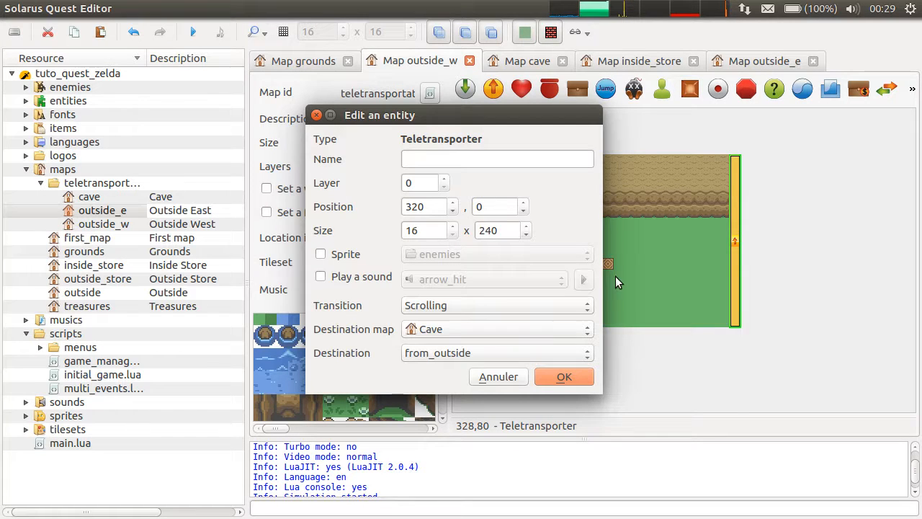
{"action": "left_click", "coordinate": [496, 328]}
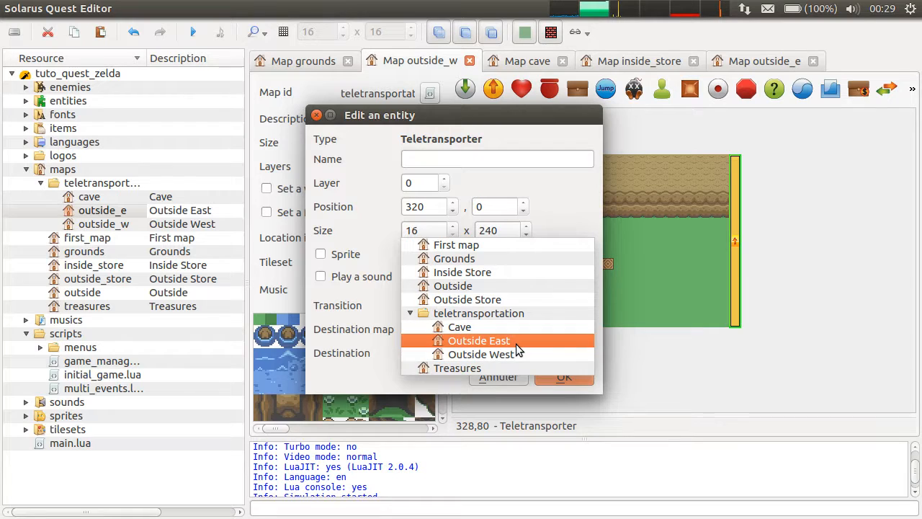
{"action": "left_click", "coordinate": [478, 340]}
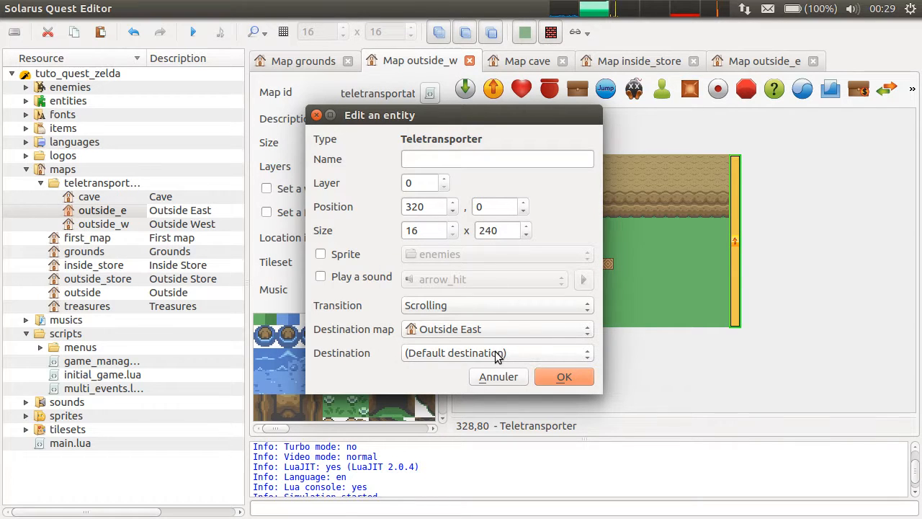
{"action": "left_click", "coordinate": [495, 353]}
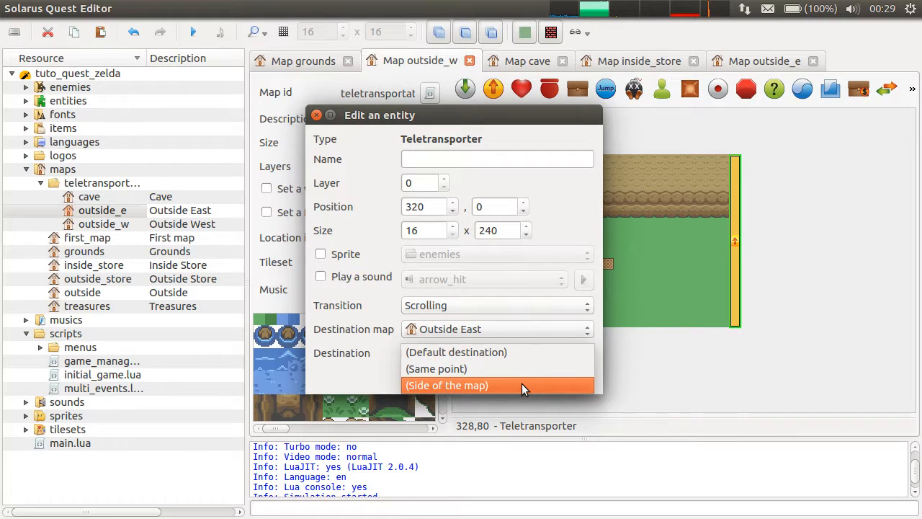
{"action": "left_click", "coordinate": [447, 385]}
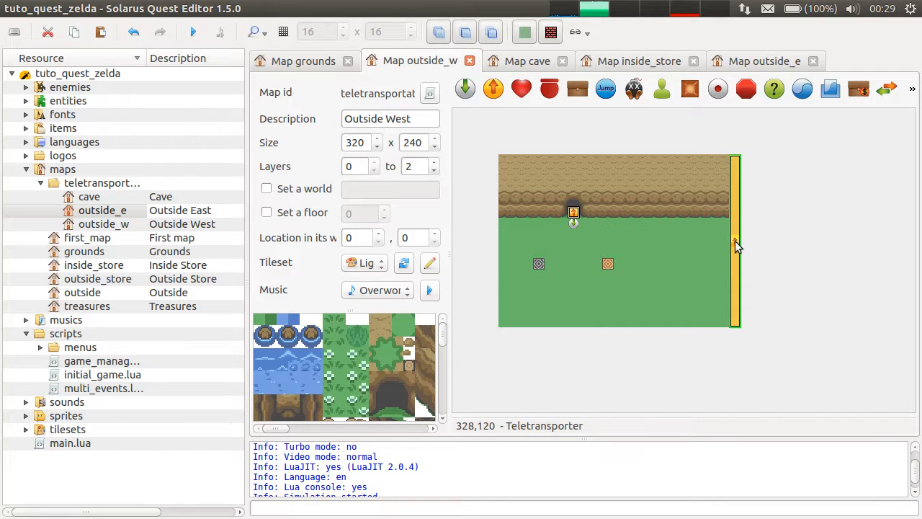
{"action": "mouse_move", "coordinate": [746, 245]}
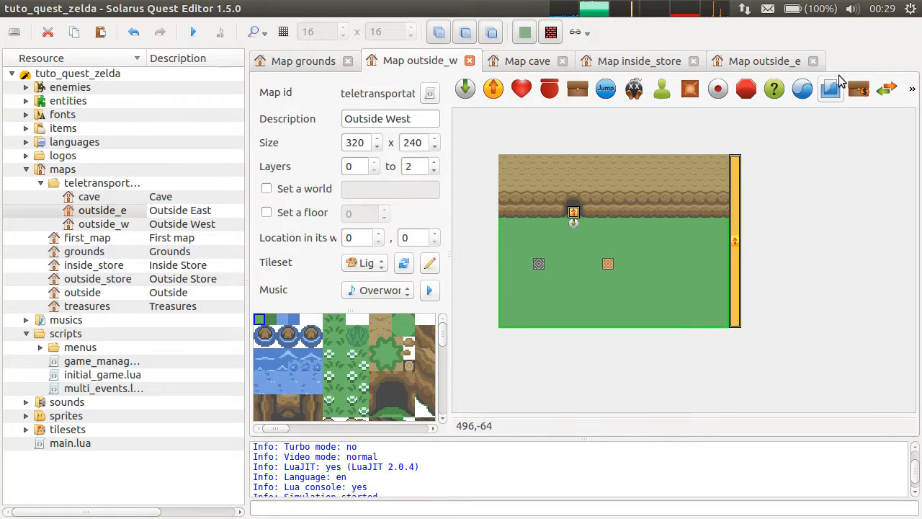
Step: Keep the teletransporter settings and bring up the Outside East map
{"action": "left_click", "coordinate": [764, 60]}
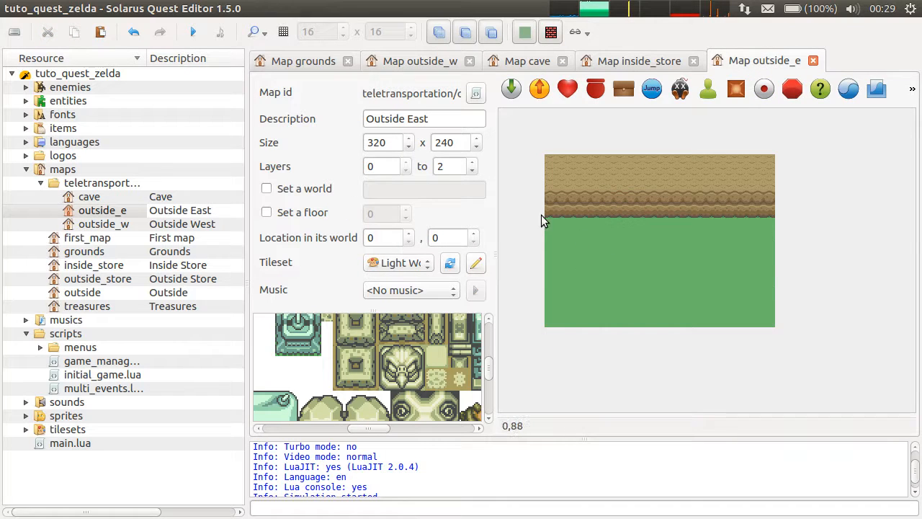
{"action": "left_click", "coordinate": [419, 61]}
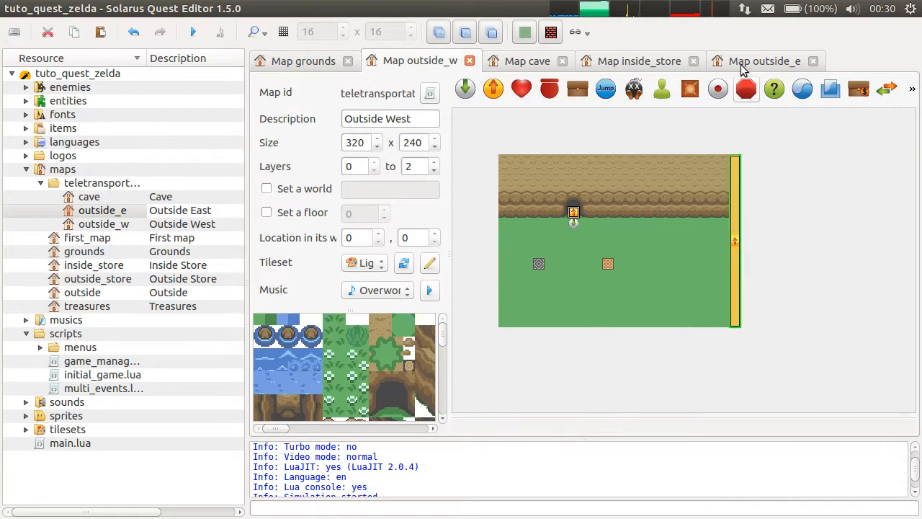
{"action": "left_click", "coordinate": [377, 289]}
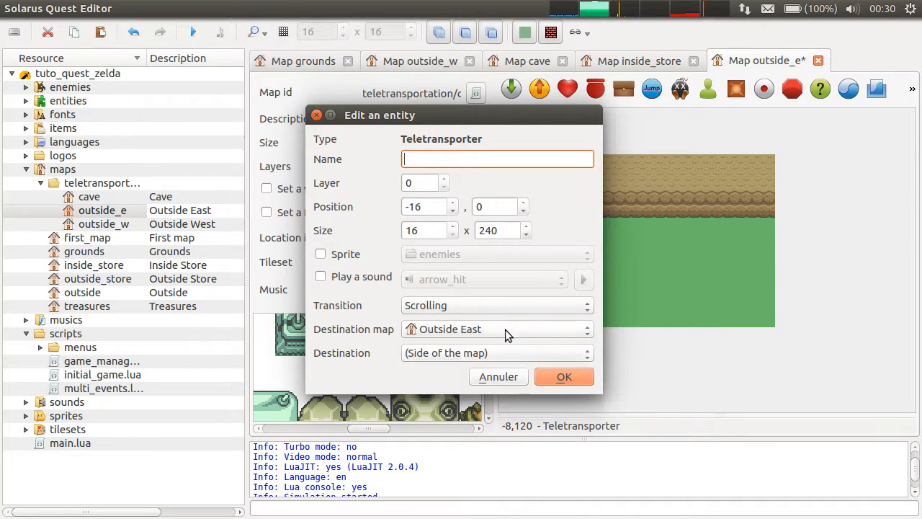
Step: Place a teletransporter at -16,0 on Outside East's west edge and open its properties
{"action": "left_click", "coordinate": [564, 376]}
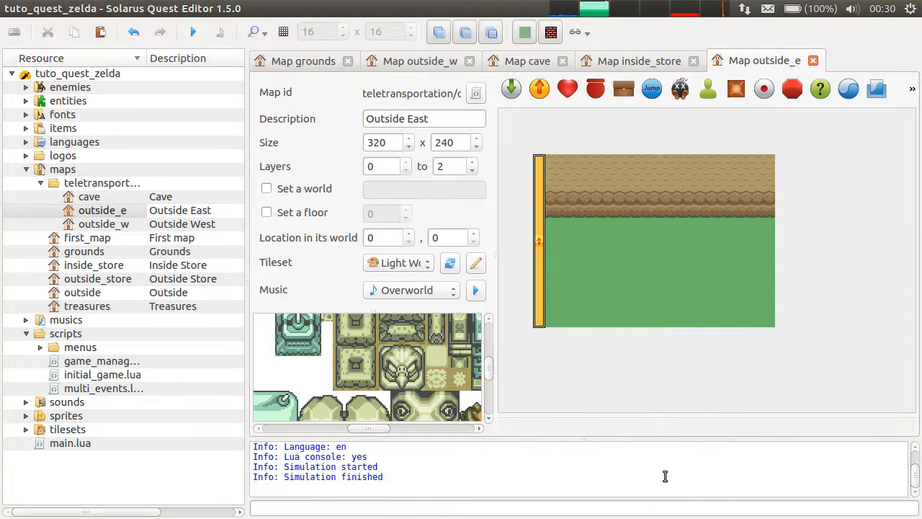
{"action": "left_click", "coordinate": [539, 252]}
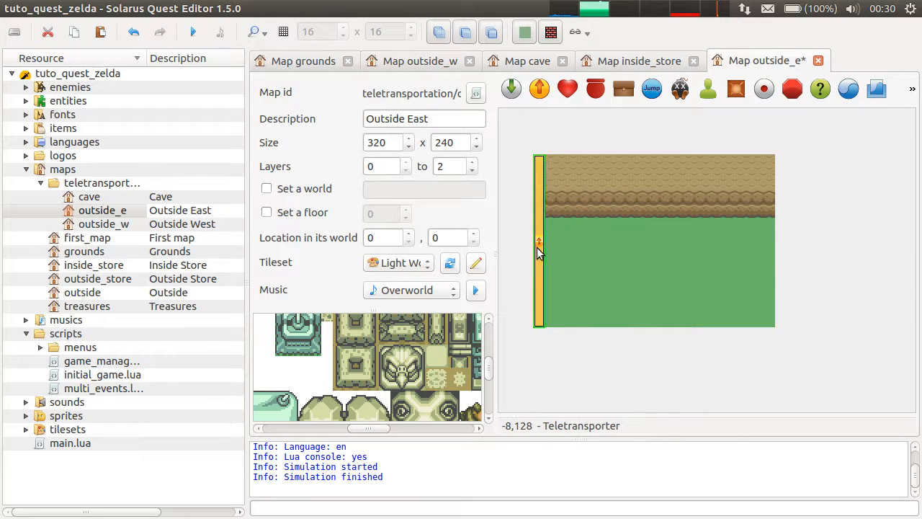
{"action": "double_click", "coordinate": [538, 241]}
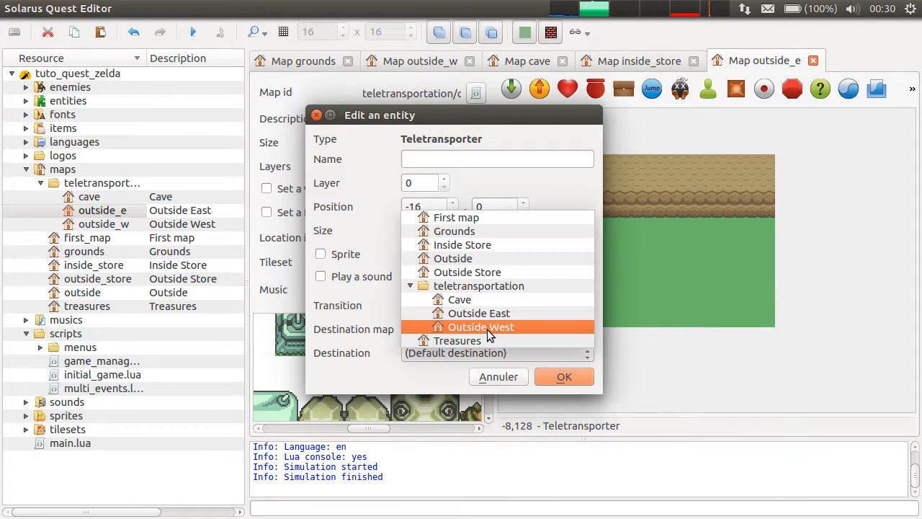
Step: Send it to Outside West's (Side of the map) and test-run the quest
{"action": "left_click", "coordinate": [481, 326]}
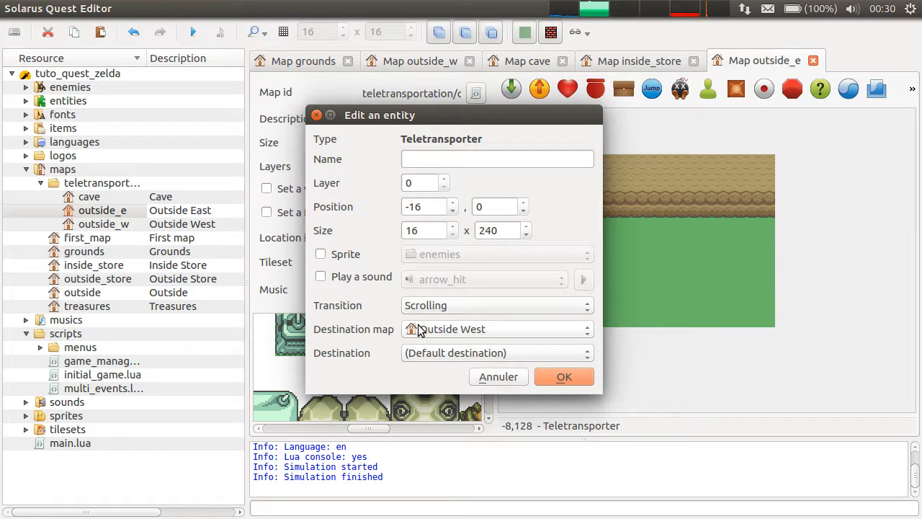
{"action": "left_click", "coordinate": [496, 352]}
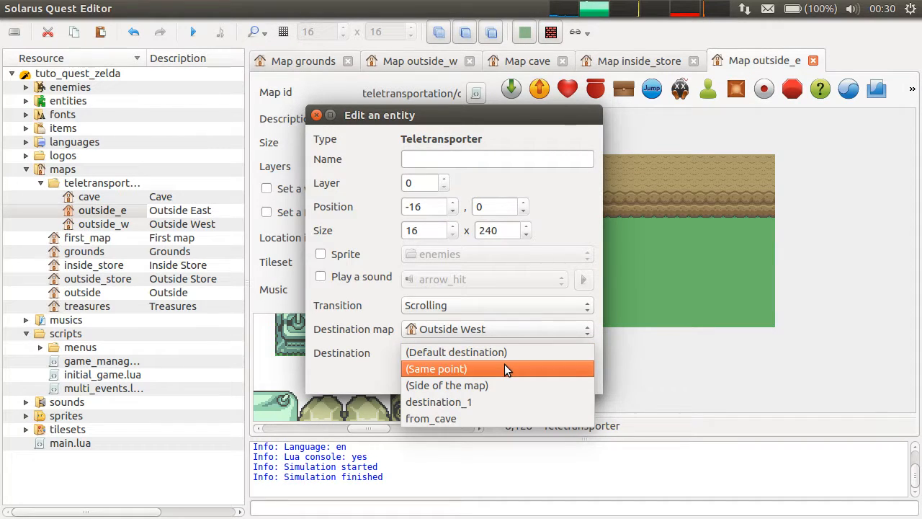
{"action": "left_click", "coordinate": [447, 385]}
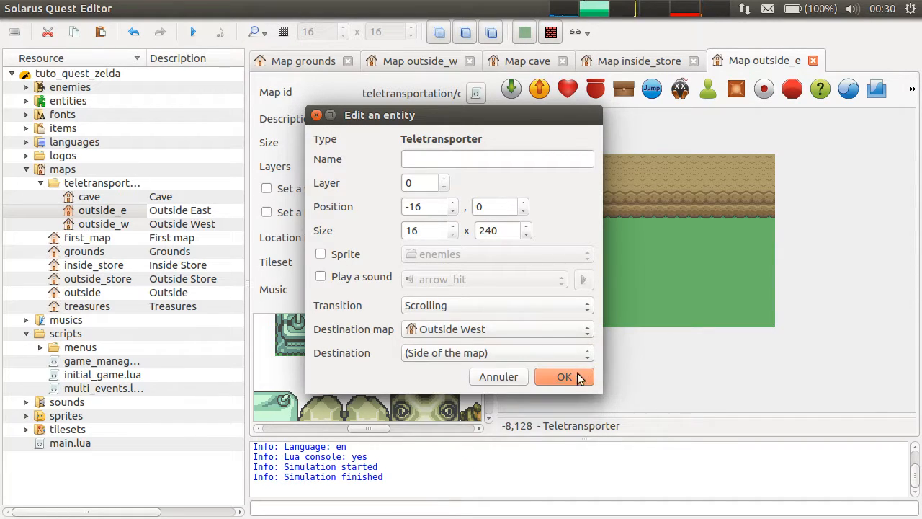
{"action": "left_click", "coordinate": [564, 376]}
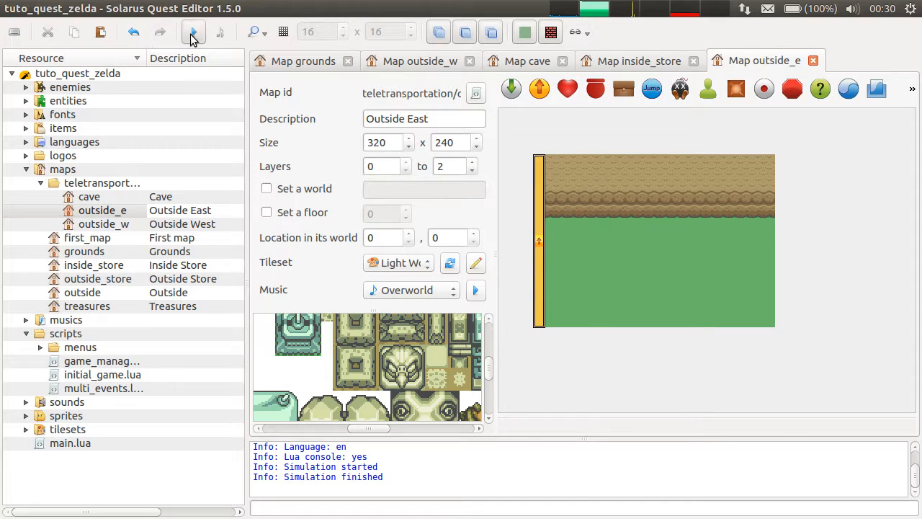
{"action": "left_click", "coordinate": [192, 31]}
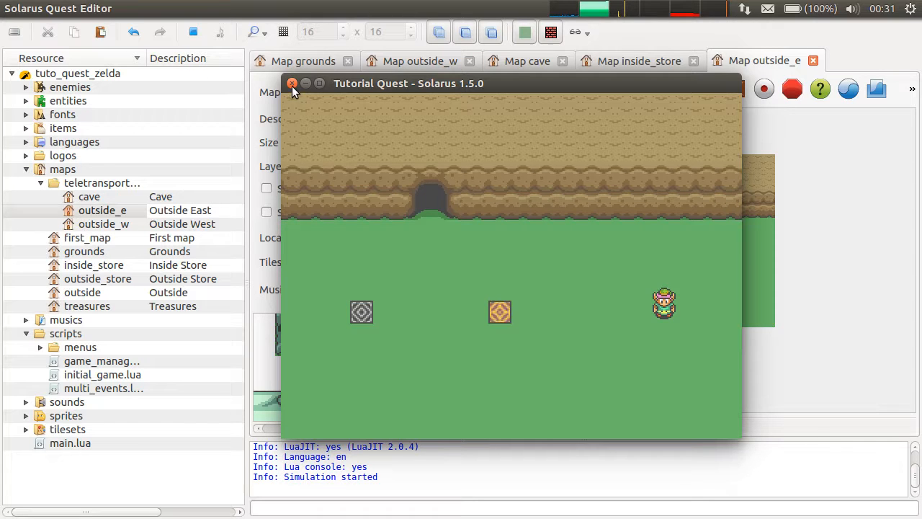
{"action": "left_click", "coordinate": [293, 84]}
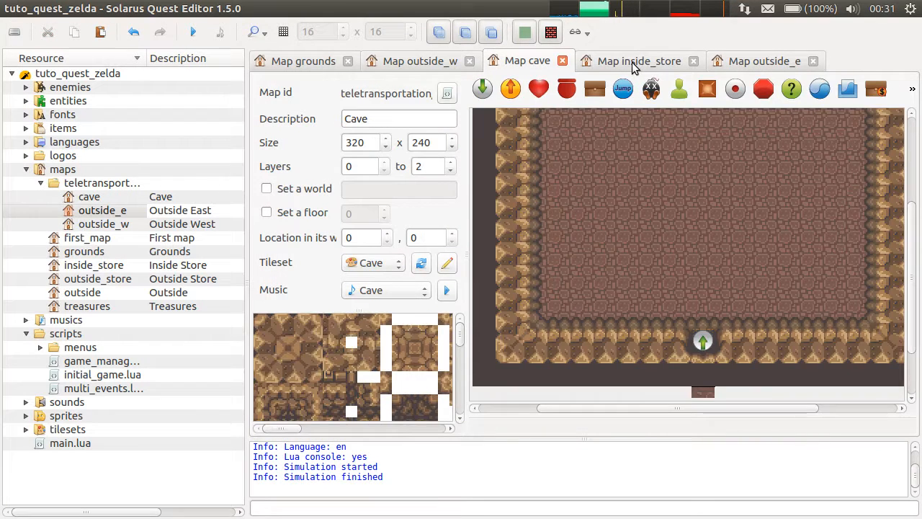
{"action": "left_click", "coordinate": [420, 60]}
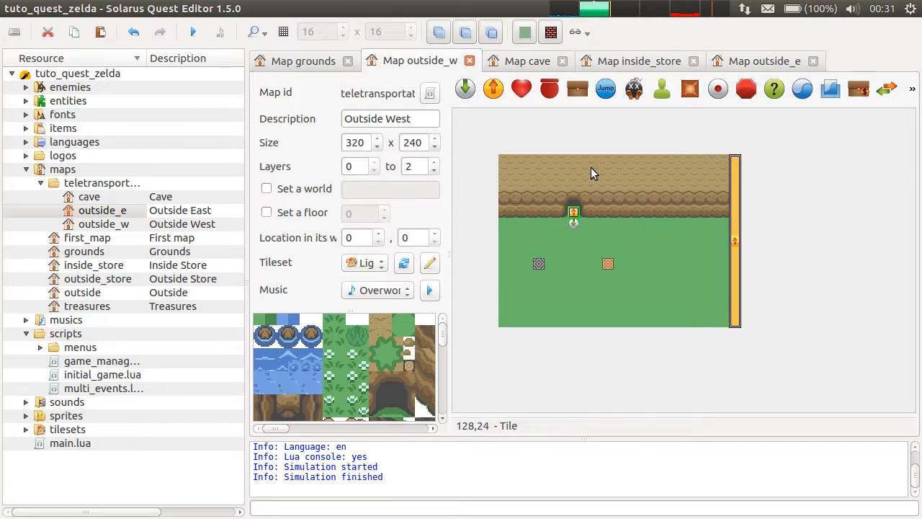
{"action": "mouse_move", "coordinate": [735, 216]}
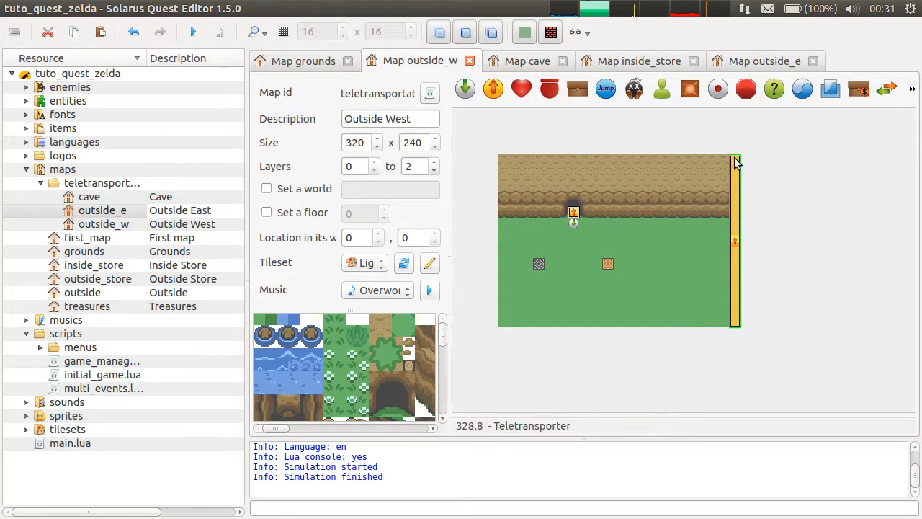
{"action": "mouse_move", "coordinate": [813, 142]}
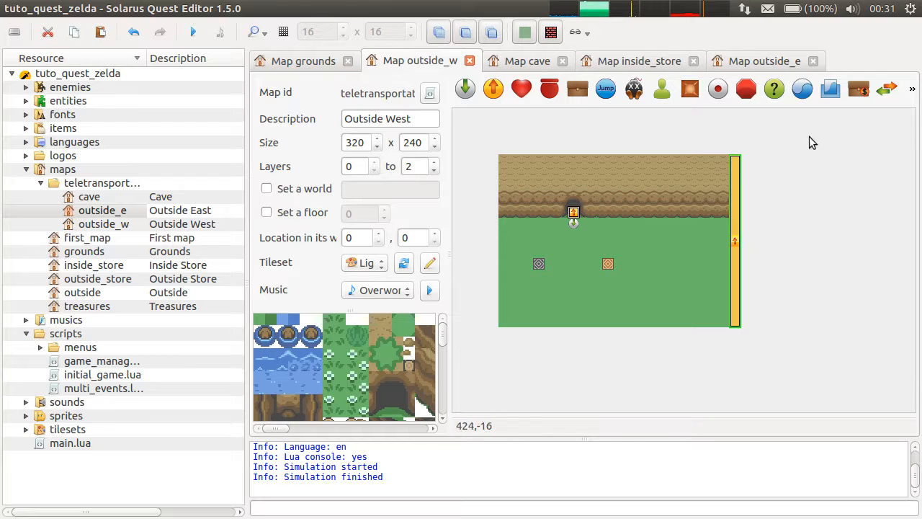
{"action": "mouse_move", "coordinate": [589, 137]}
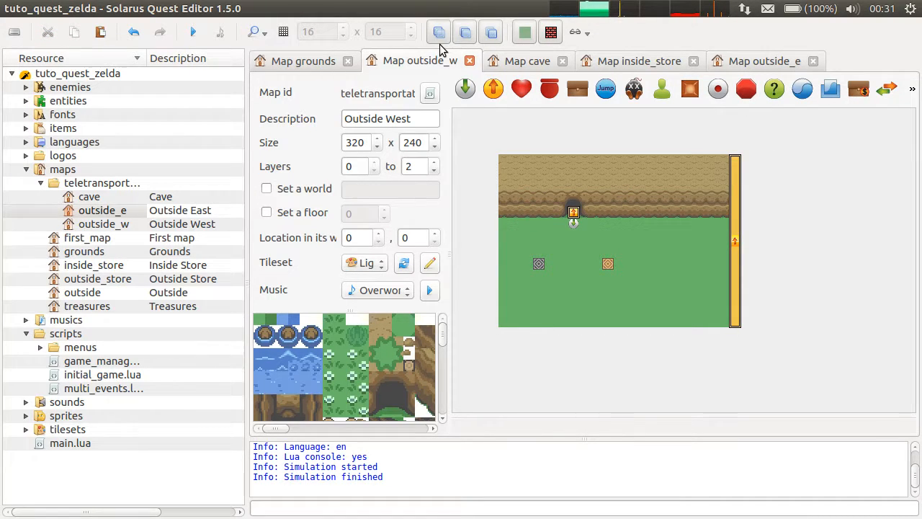
{"action": "mouse_move", "coordinate": [514, 164]}
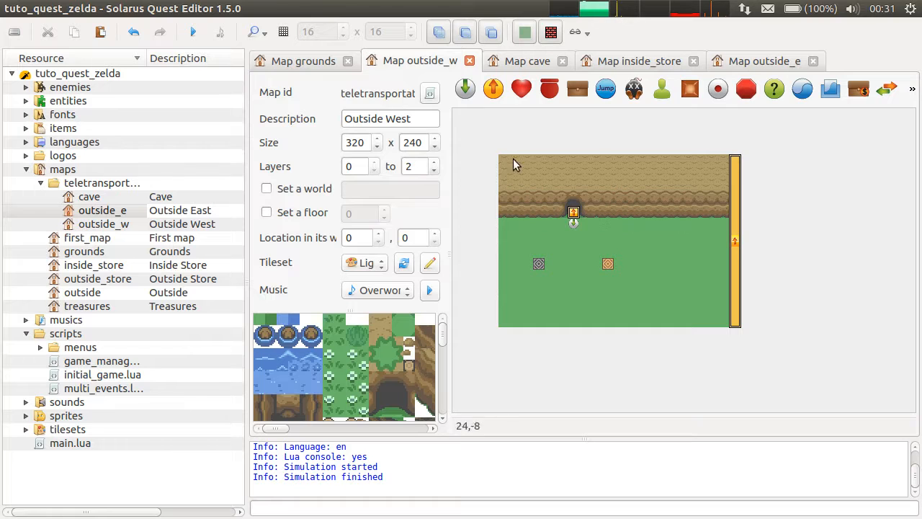
{"action": "mouse_move", "coordinate": [478, 126]}
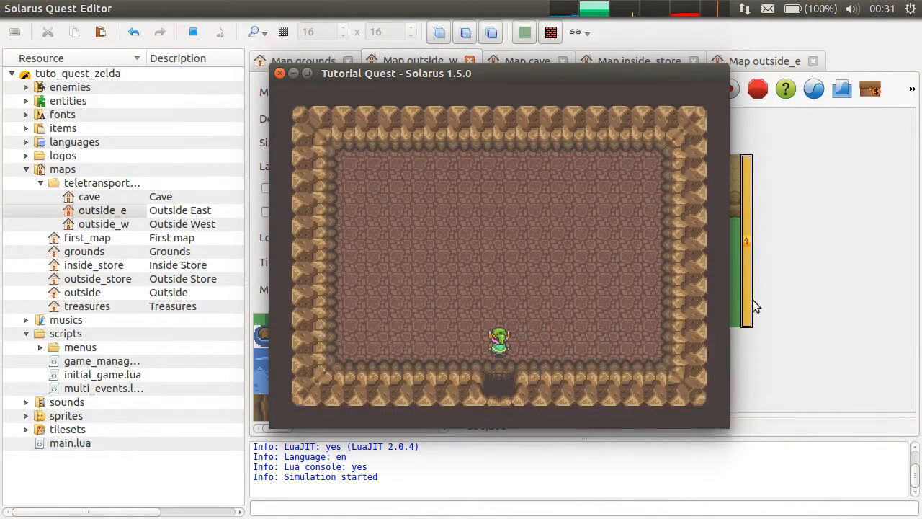
{"action": "left_click", "coordinate": [193, 31]}
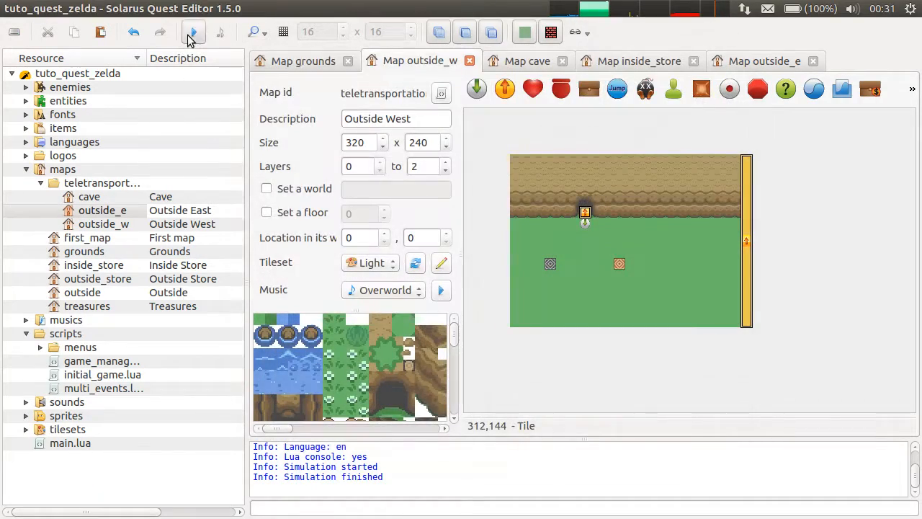
{"action": "left_click", "coordinate": [193, 32]}
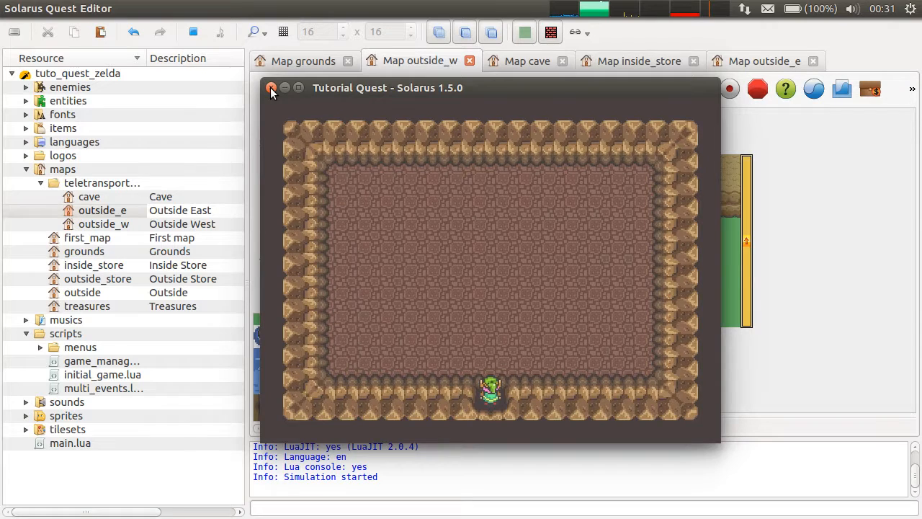
{"action": "left_click", "coordinate": [272, 88]}
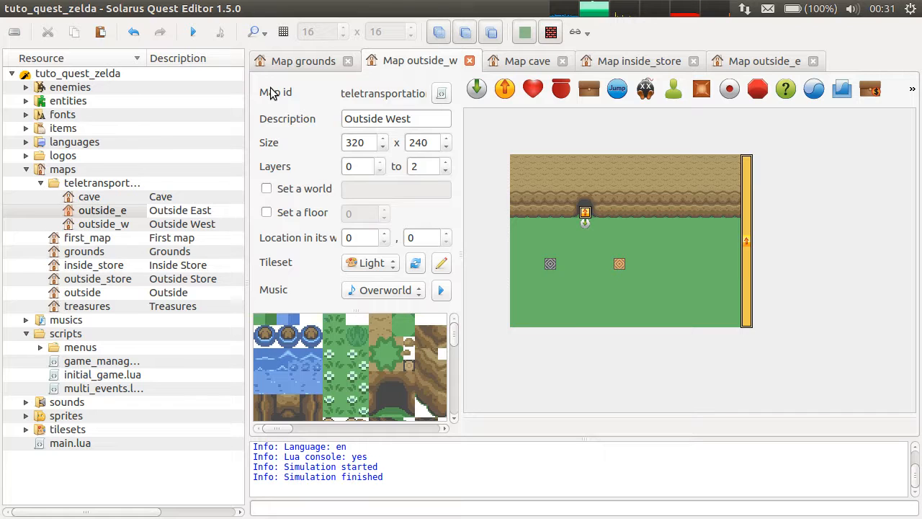
{"action": "mouse_move", "coordinate": [827, 238]}
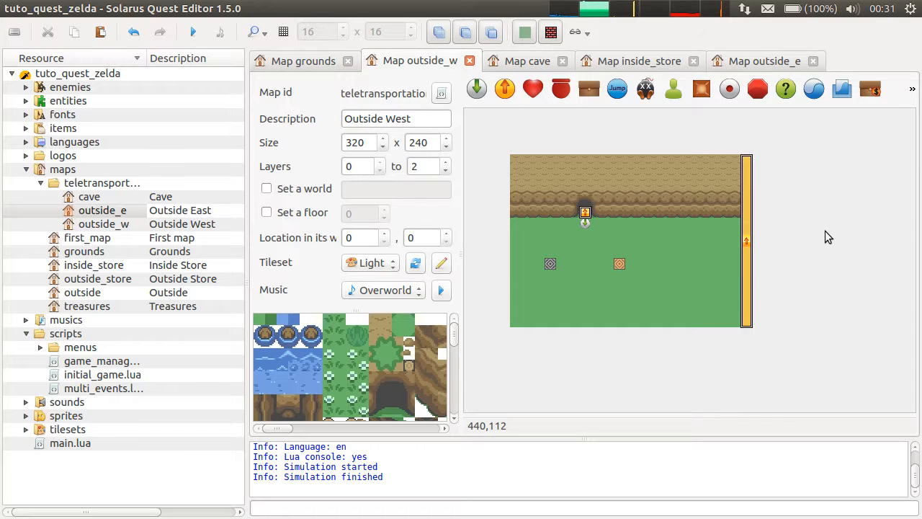
{"action": "left_click", "coordinate": [303, 61]}
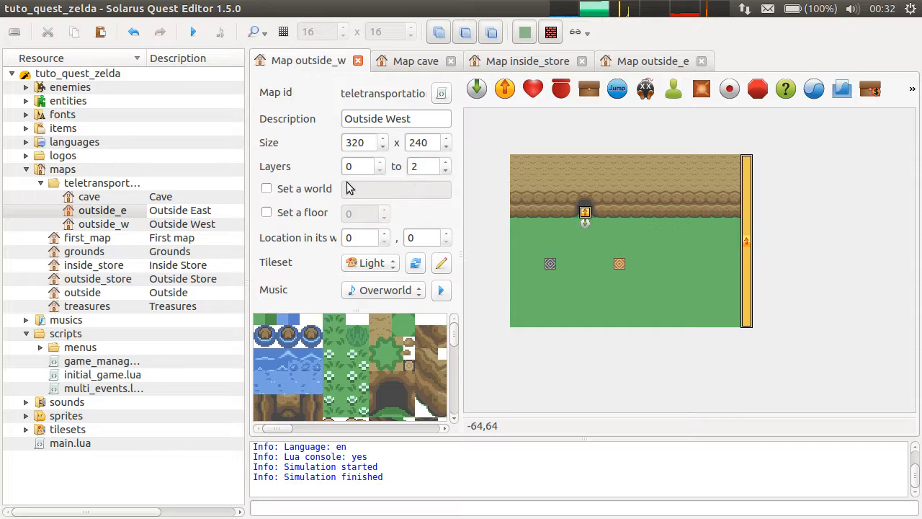
{"action": "mouse_move", "coordinate": [694, 303]}
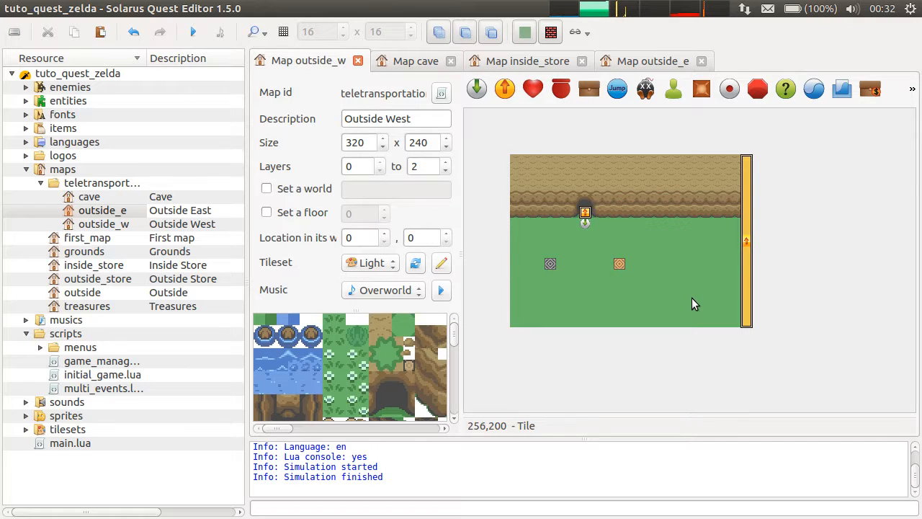
Step: Close the Inside Store map tab and show the Cave map
{"action": "left_click", "coordinate": [415, 61]}
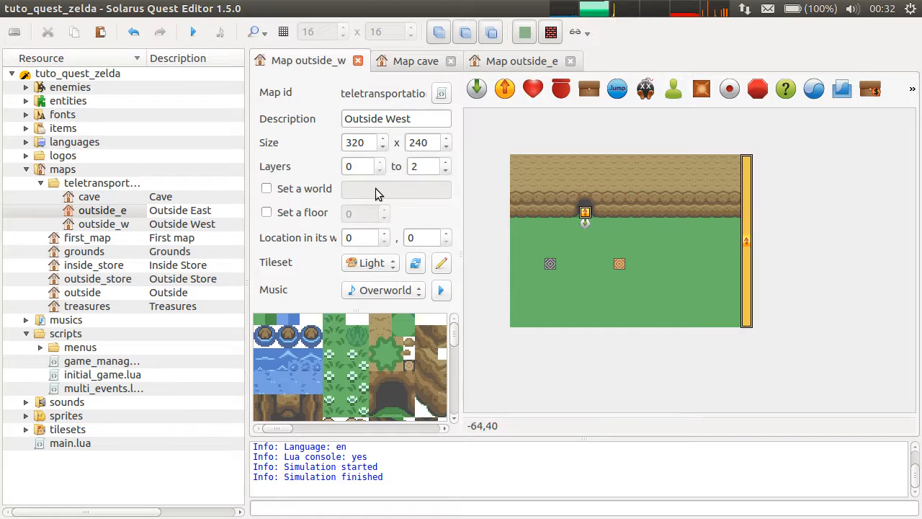
{"action": "mouse_move", "coordinate": [454, 180]}
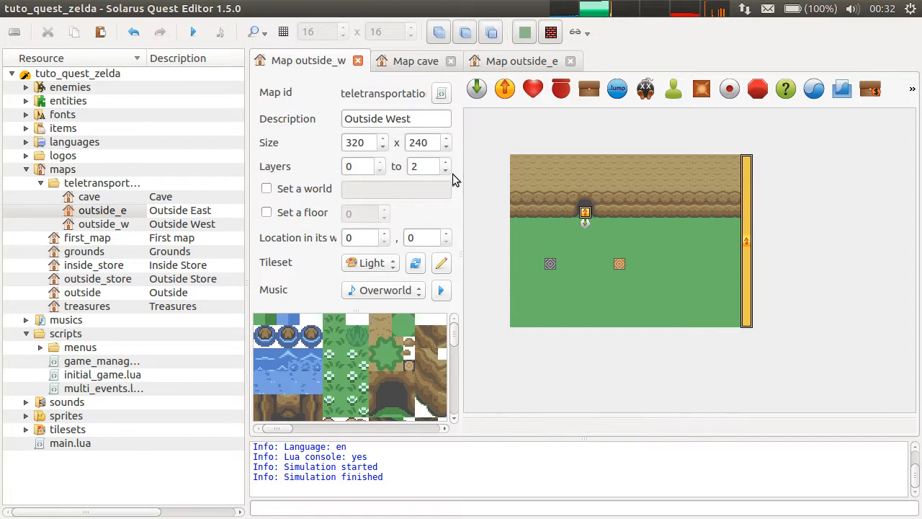
{"action": "mouse_move", "coordinate": [747, 210]}
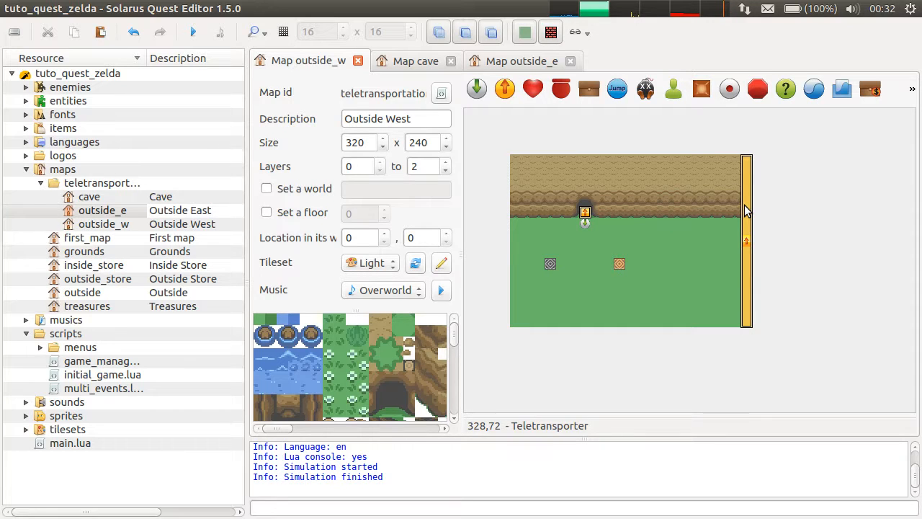
{"action": "mouse_move", "coordinate": [495, 196]}
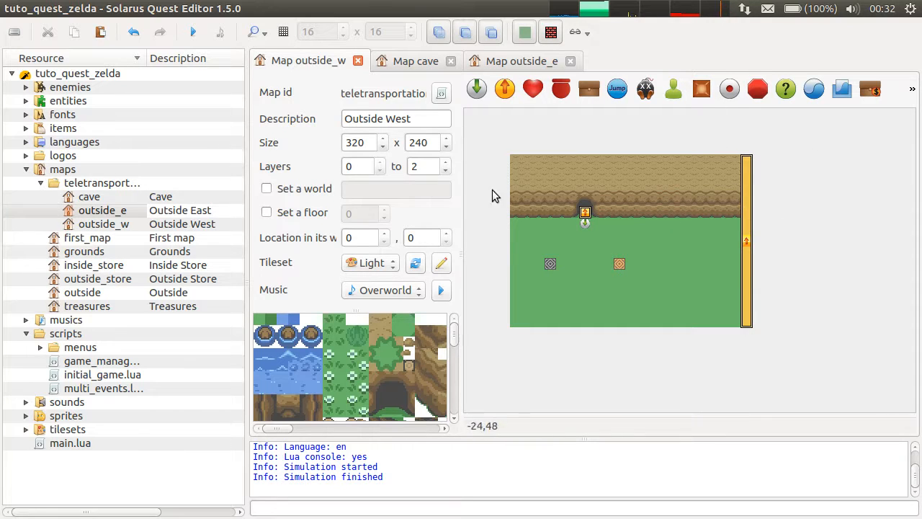
{"action": "left_click", "coordinate": [415, 60]}
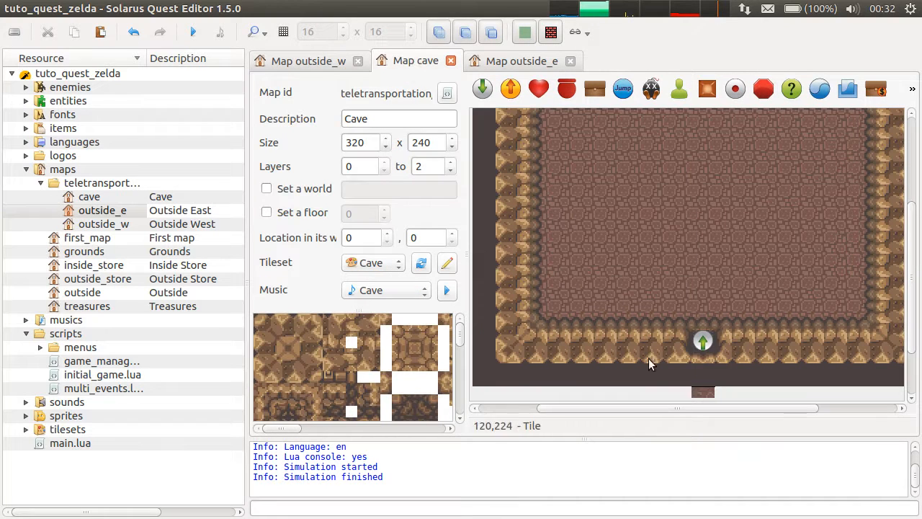
Step: Check the cave destination's update option, keep 'When the world changes', cancel, and return to Outside West
{"action": "left_click", "coordinate": [703, 340]}
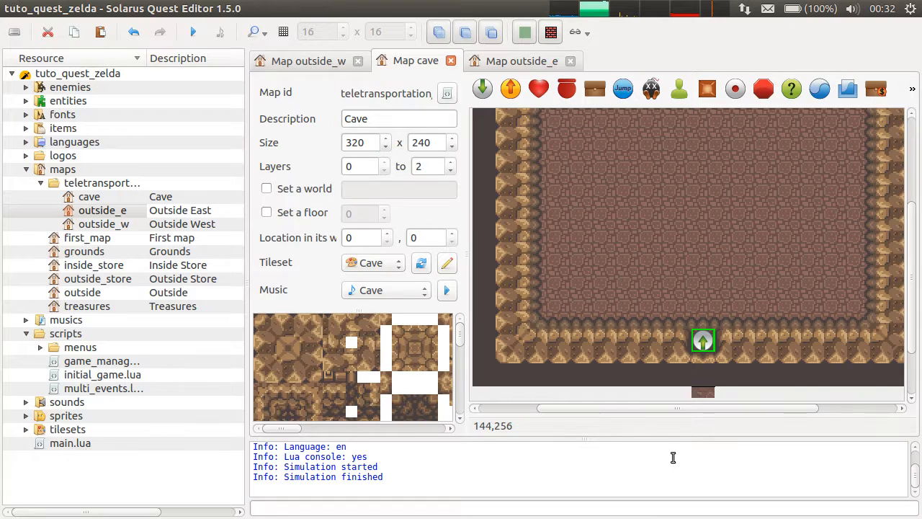
{"action": "mouse_move", "coordinate": [713, 352]}
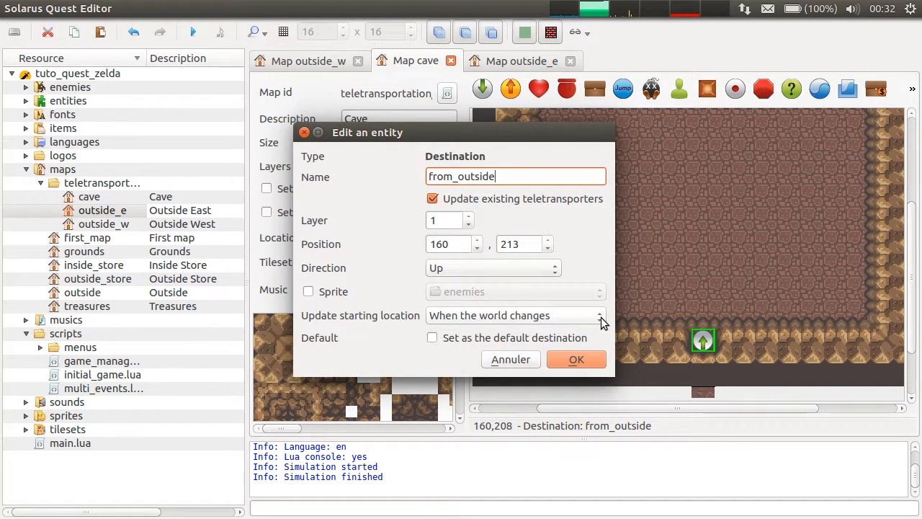
{"action": "left_click", "coordinate": [515, 315]}
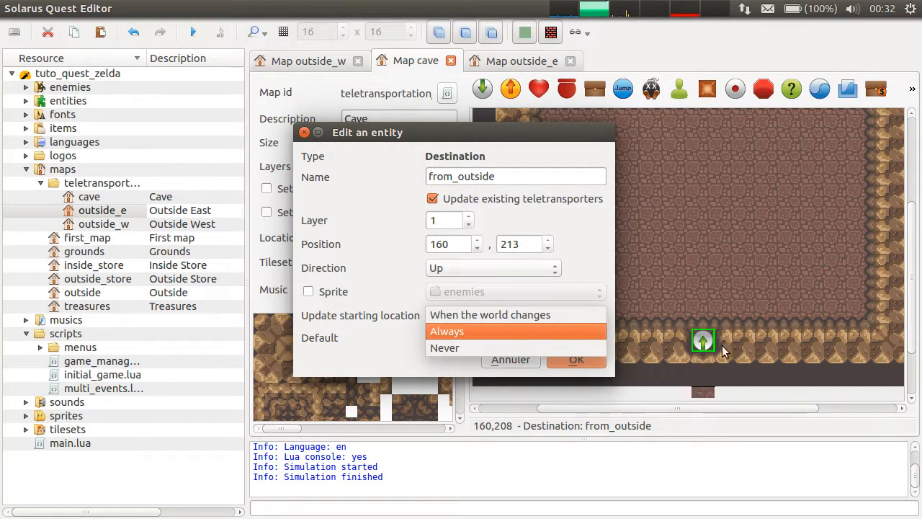
{"action": "mouse_move", "coordinate": [493, 334]}
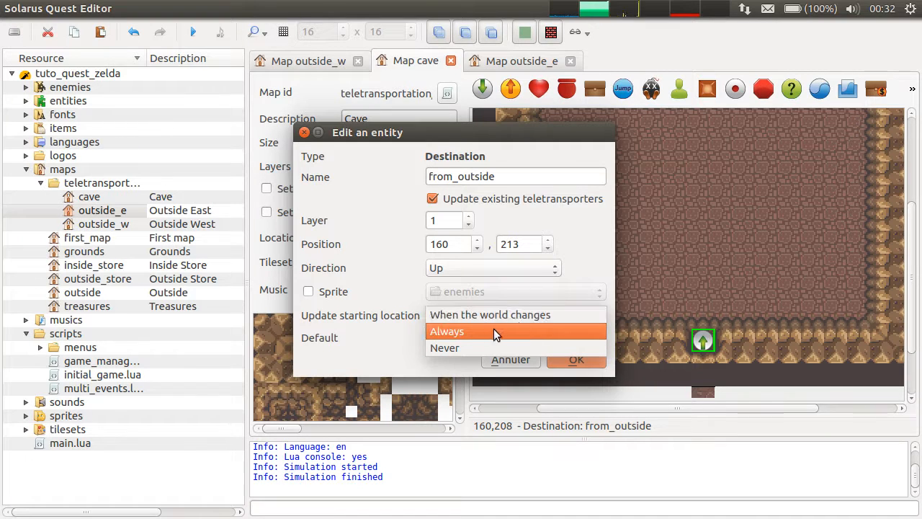
{"action": "mouse_move", "coordinate": [562, 314]}
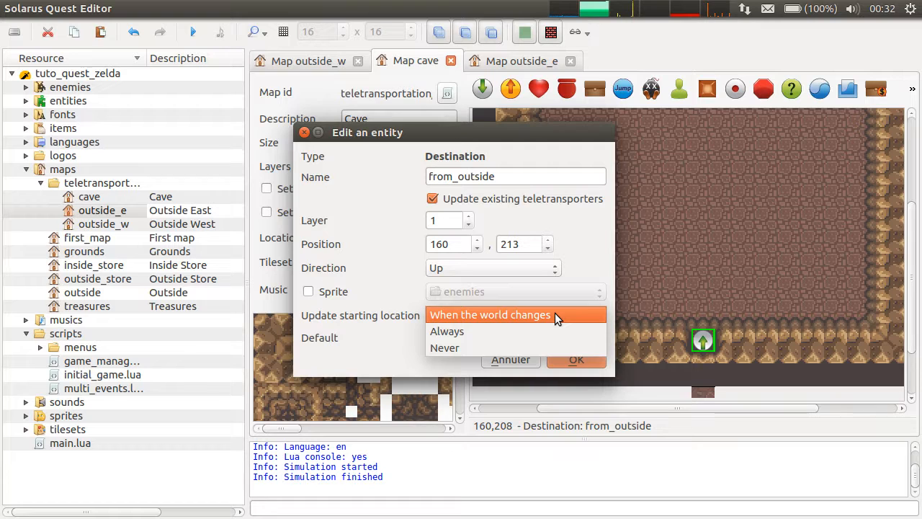
{"action": "left_click", "coordinate": [489, 315]}
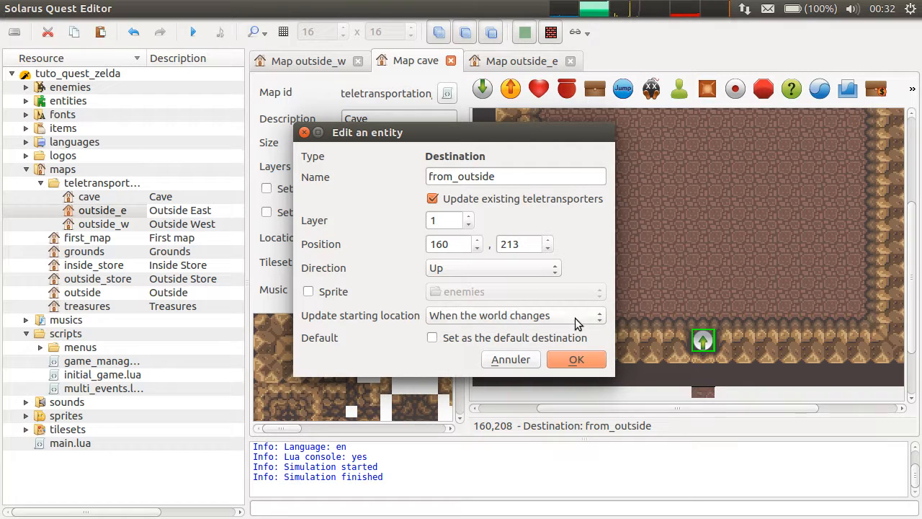
{"action": "left_click", "coordinate": [514, 315]}
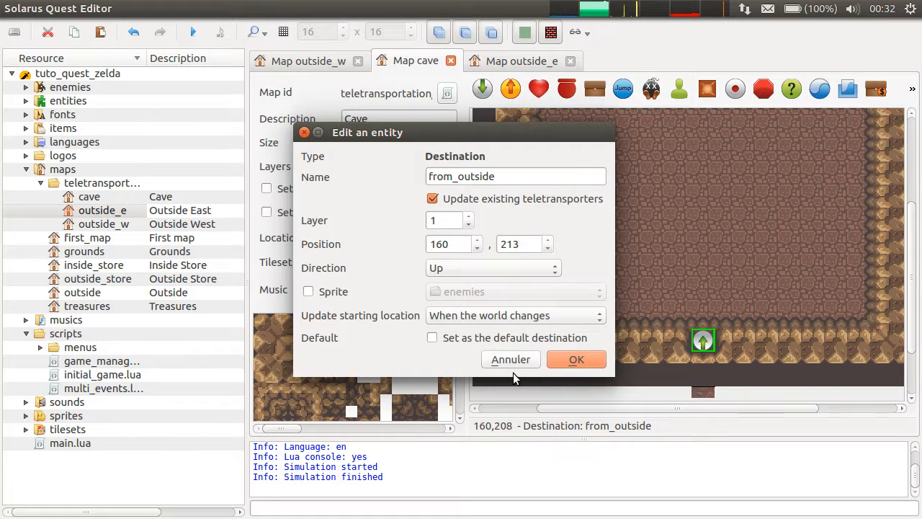
{"action": "left_click", "coordinate": [576, 359]}
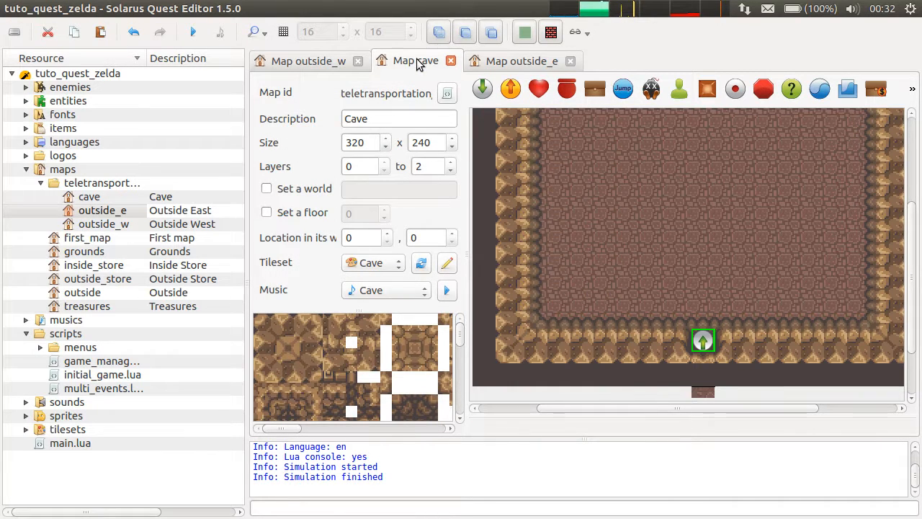
{"action": "left_click", "coordinate": [308, 60]}
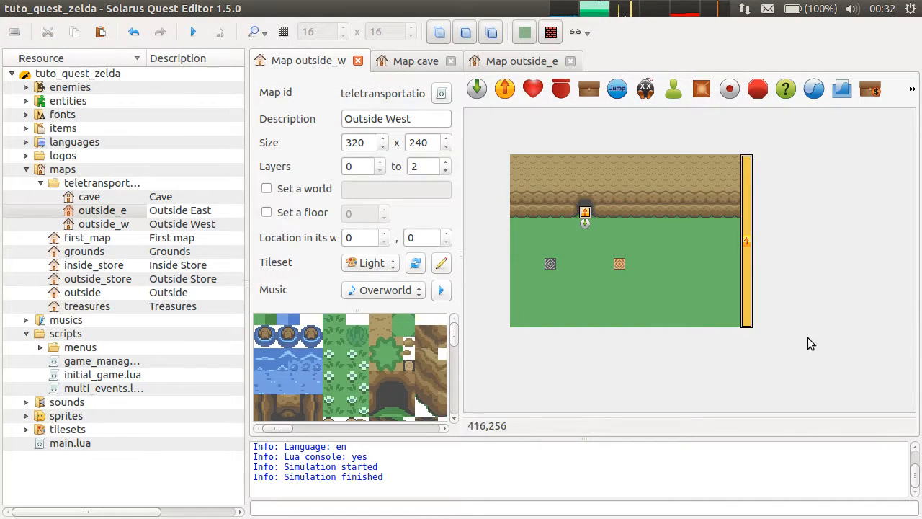
{"action": "mouse_move", "coordinate": [710, 246]}
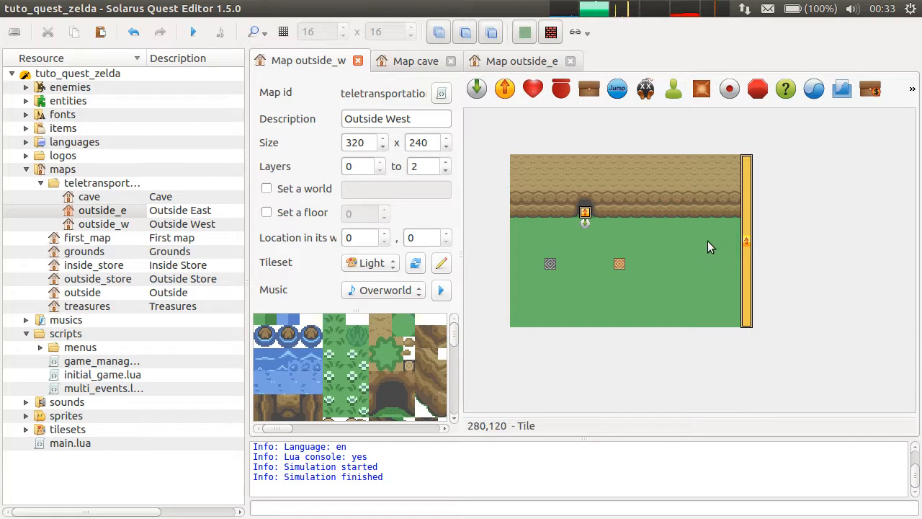
{"action": "mouse_move", "coordinate": [729, 236]}
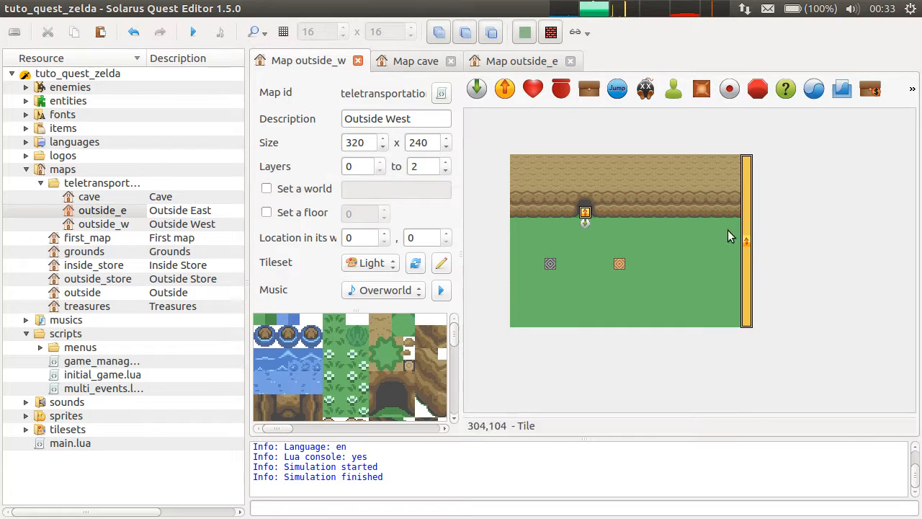
Step: Flip between the Outside East and Outside West map tabs, ending on Outside West
{"action": "left_click", "coordinate": [521, 60]}
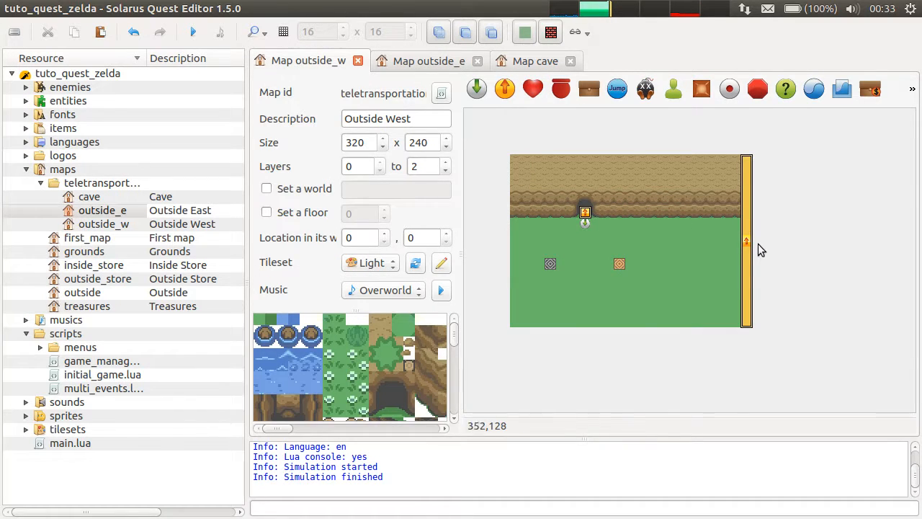
{"action": "left_click", "coordinate": [428, 61]}
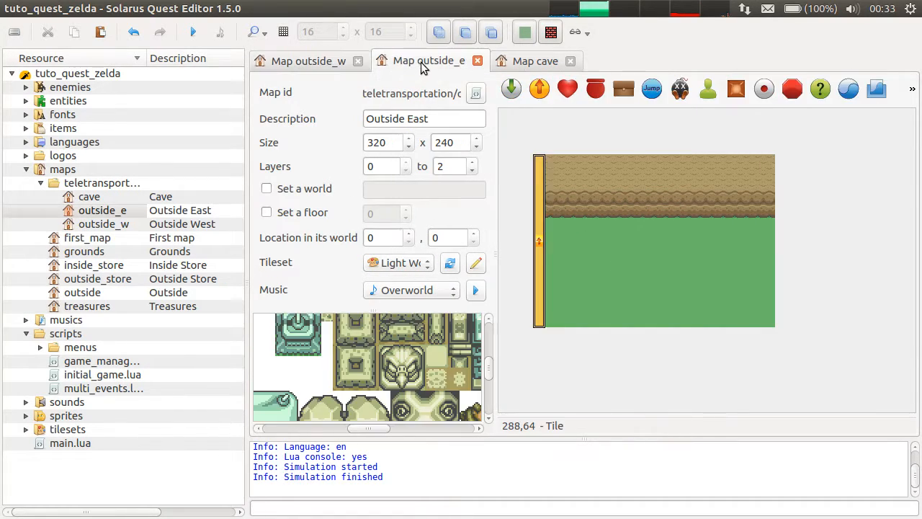
{"action": "left_click", "coordinate": [308, 61]}
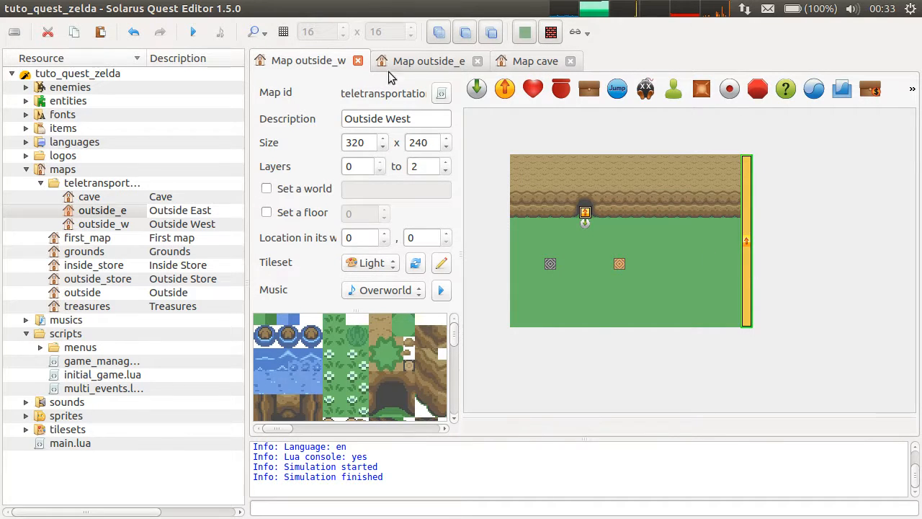
{"action": "left_click", "coordinate": [428, 60]}
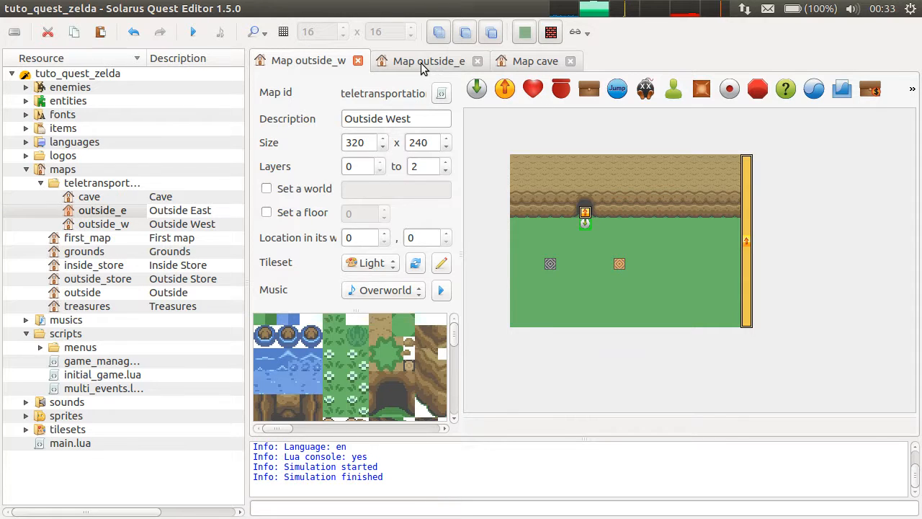
{"action": "left_click", "coordinate": [428, 60]}
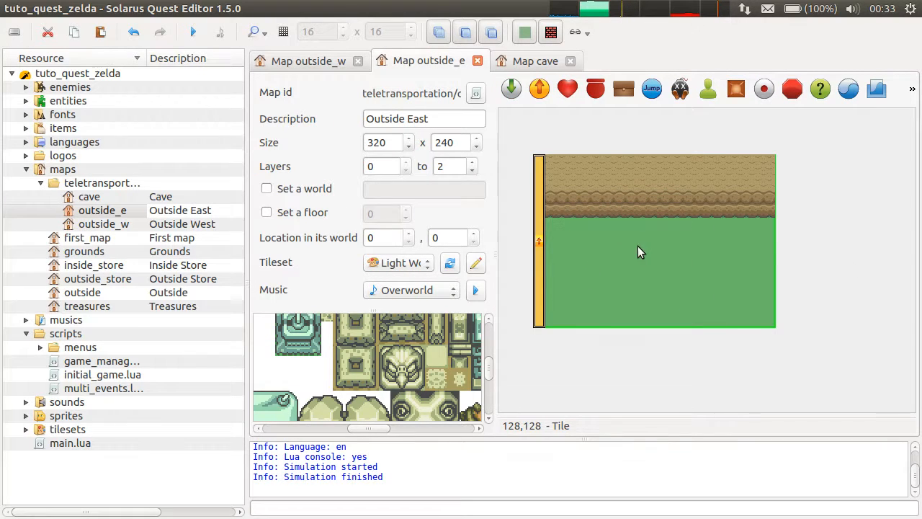
{"action": "mouse_move", "coordinate": [660, 250]}
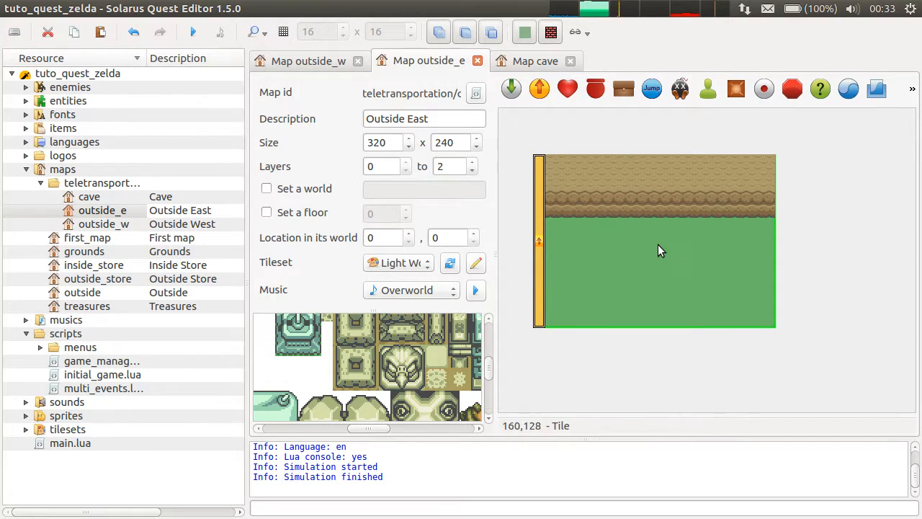
{"action": "mouse_move", "coordinate": [649, 220]}
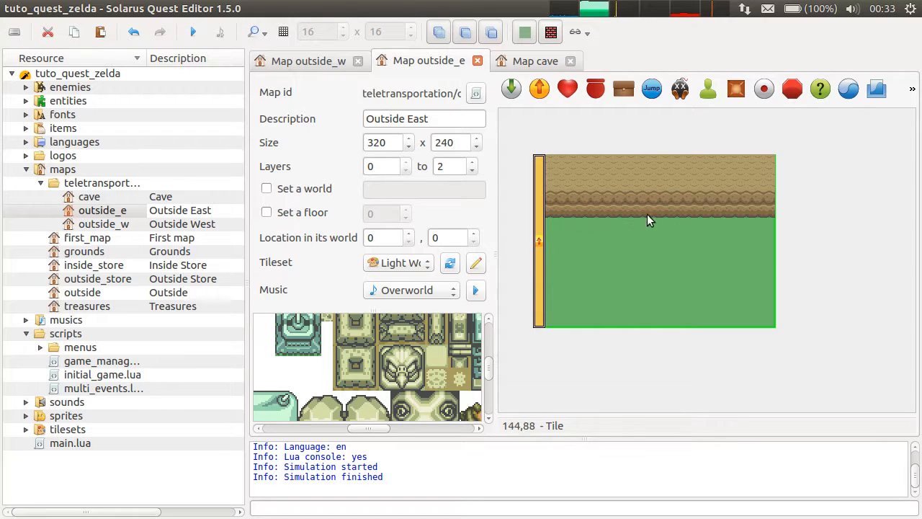
{"action": "mouse_move", "coordinate": [564, 291]}
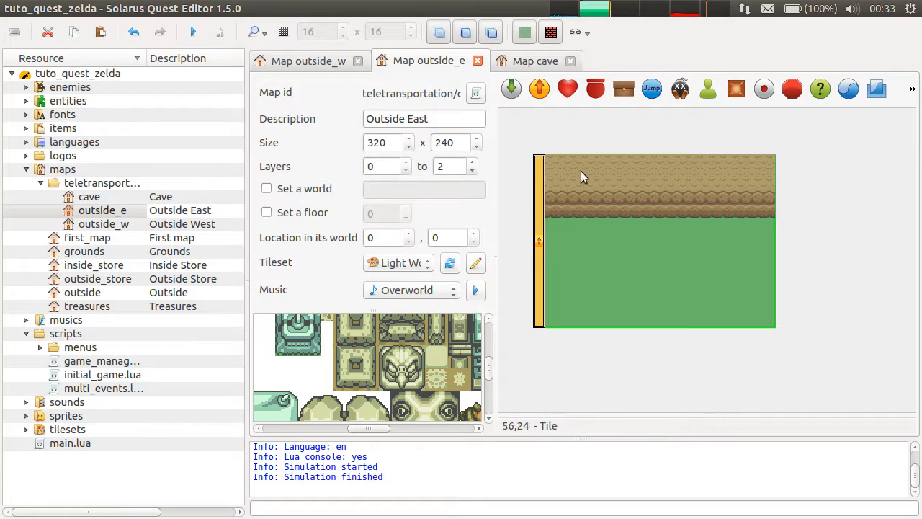
{"action": "left_click", "coordinate": [308, 60]}
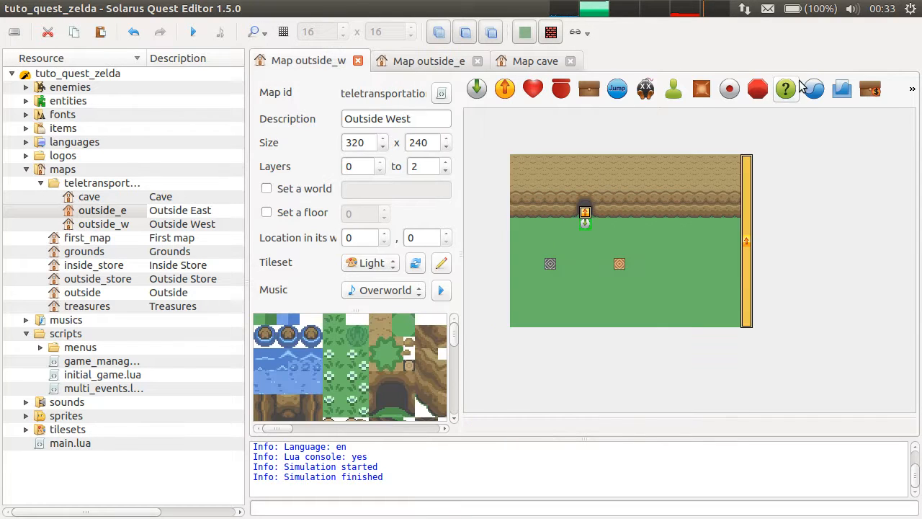
Step: Tick 'Set a world' on Outside West, typing 'outsi', then tick it on Outside East
{"action": "left_click", "coordinate": [266, 188]}
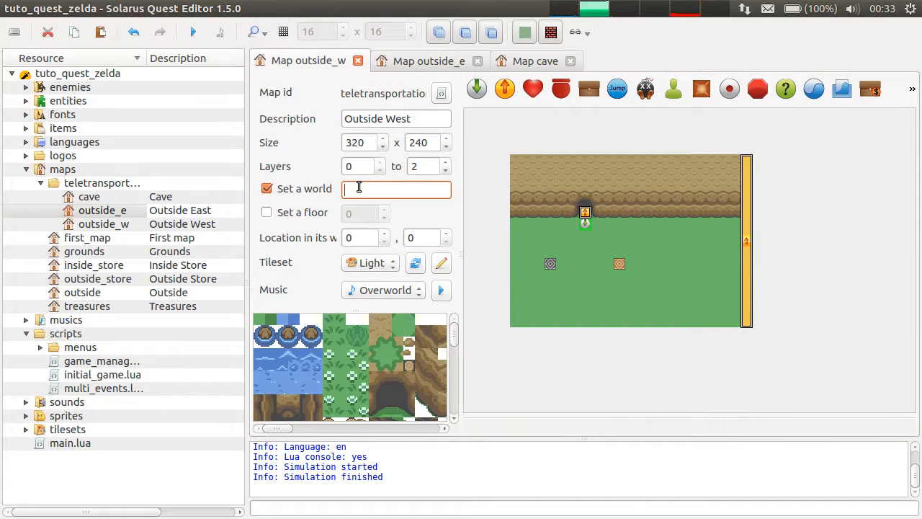
{"action": "type", "text": "outside"}
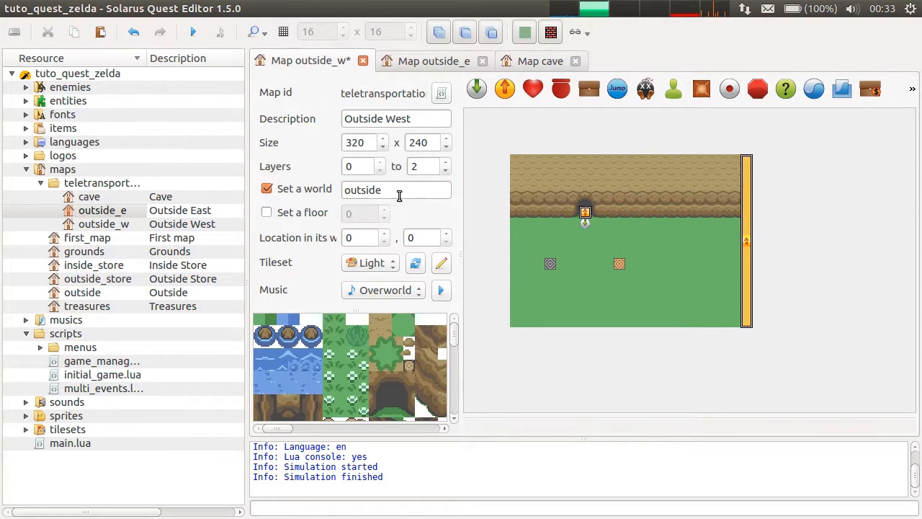
{"action": "left_click", "coordinate": [428, 61]}
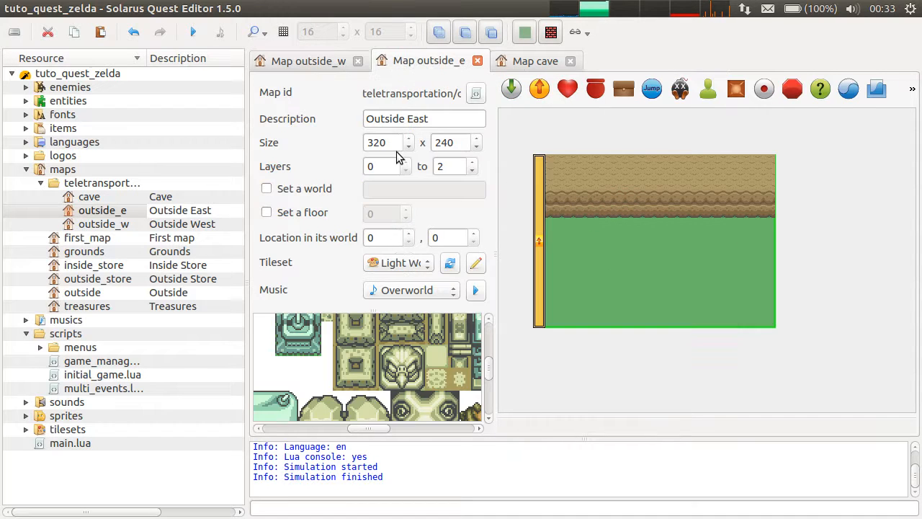
{"action": "left_click", "coordinate": [267, 187]}
{"action": "type", "text": "outside"}
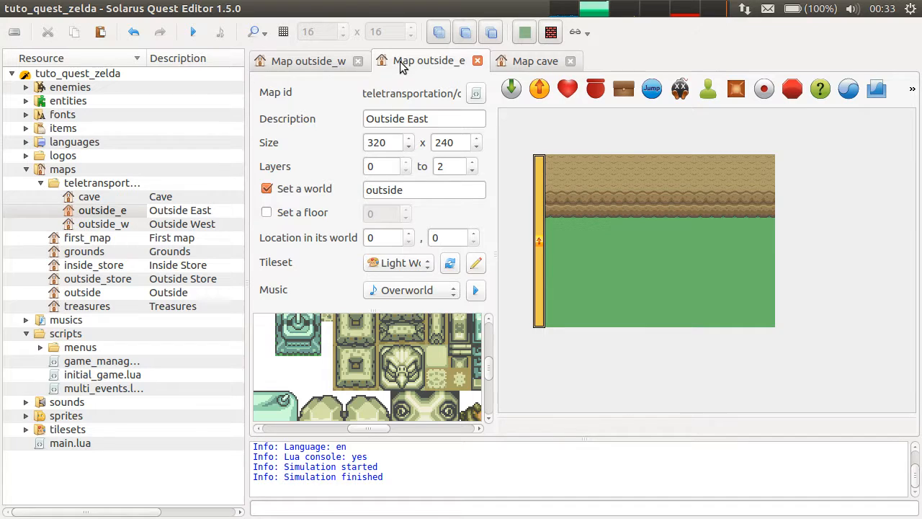
Step: Compare the Outside West and Outside East map tabs, ending on Outside East
{"action": "left_click", "coordinate": [308, 60]}
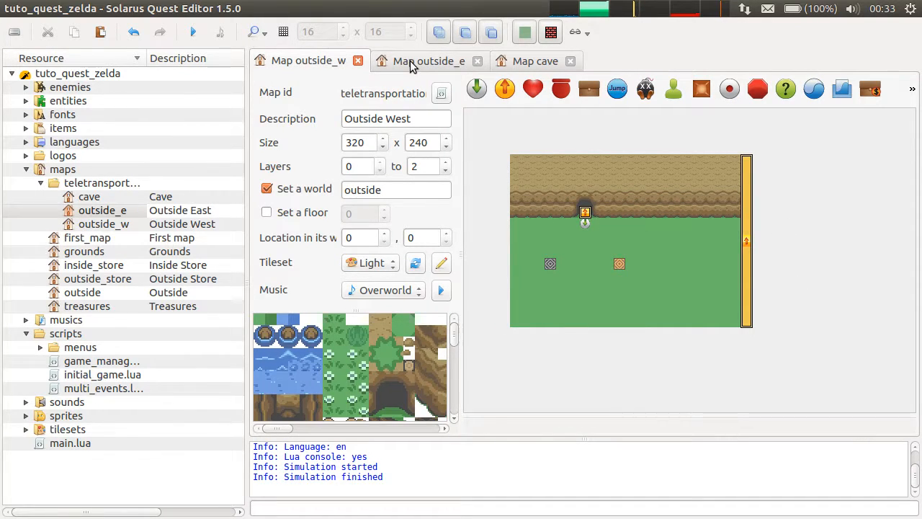
{"action": "left_click", "coordinate": [429, 61]}
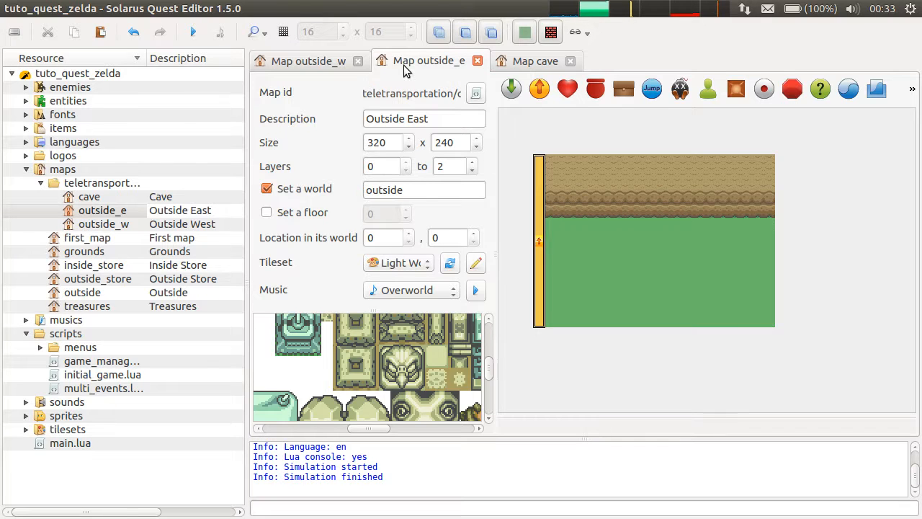
{"action": "left_click", "coordinate": [308, 60]}
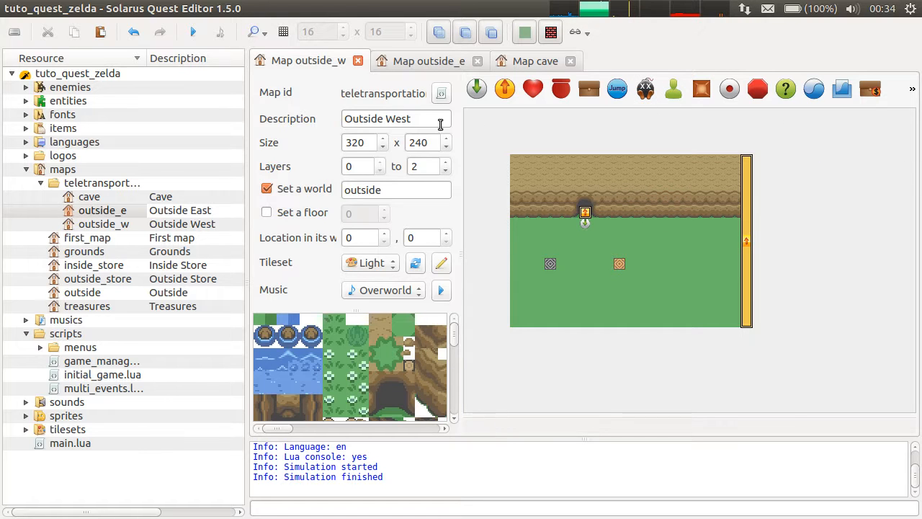
{"action": "mouse_move", "coordinate": [677, 125]}
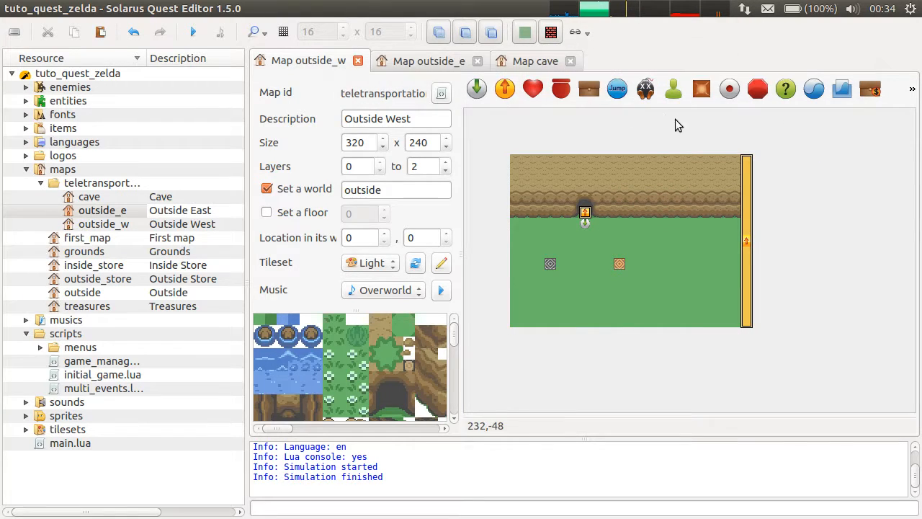
{"action": "mouse_move", "coordinate": [558, 381]}
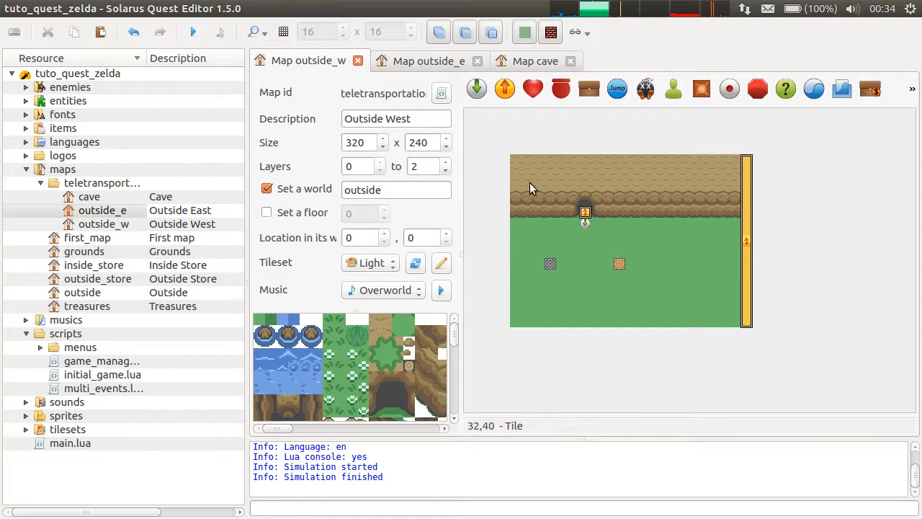
{"action": "mouse_move", "coordinate": [652, 345]}
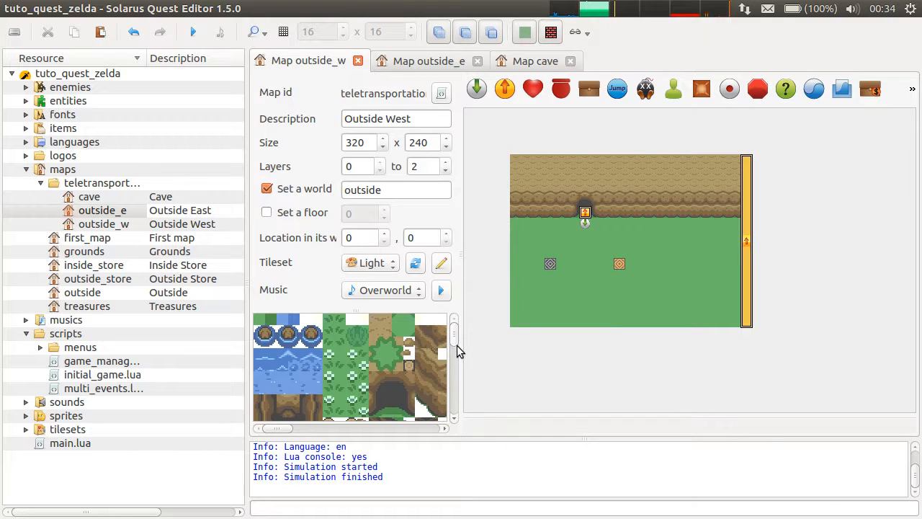
{"action": "mouse_move", "coordinate": [474, 193]}
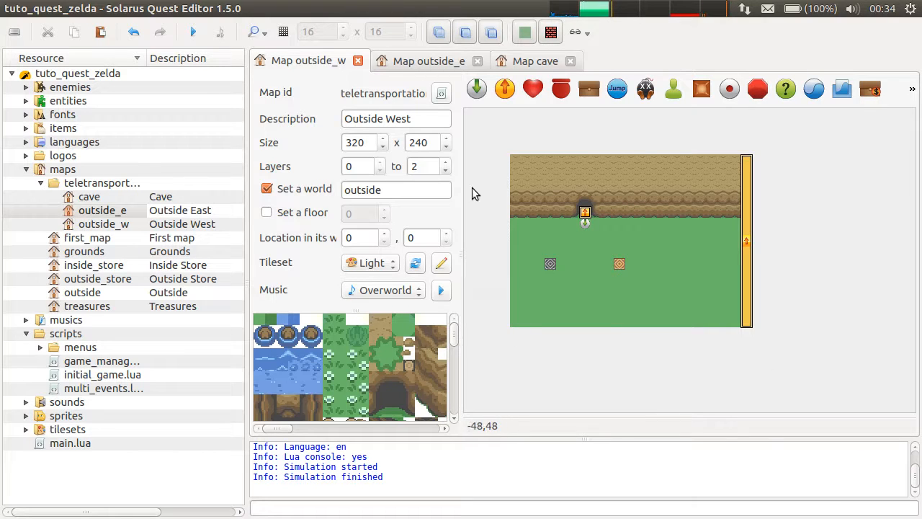
{"action": "mouse_move", "coordinate": [828, 143]}
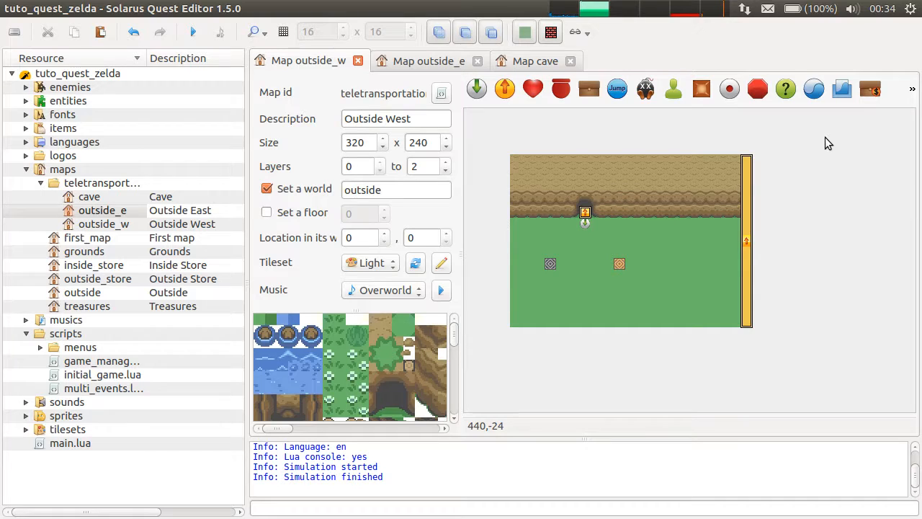
{"action": "left_click", "coordinate": [428, 60]}
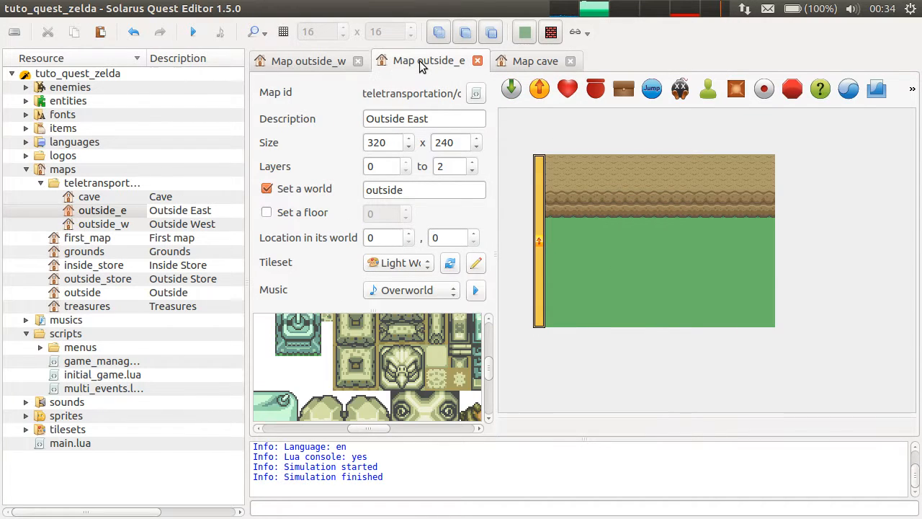
{"action": "left_click", "coordinate": [534, 60]}
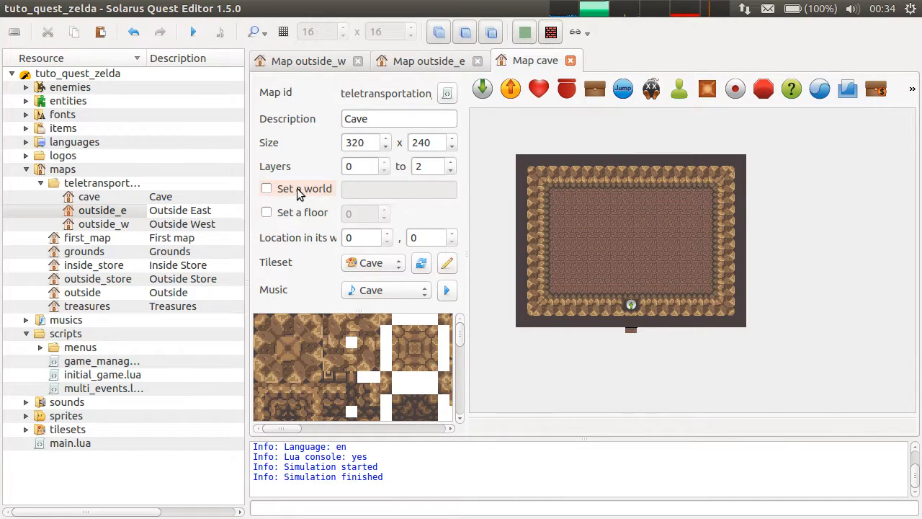
{"action": "mouse_move", "coordinate": [535, 60]}
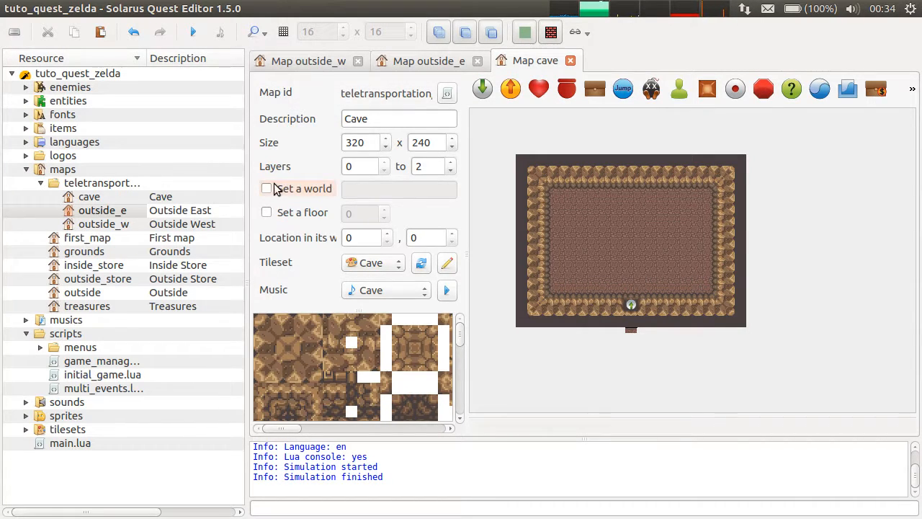
{"action": "mouse_move", "coordinate": [641, 240]}
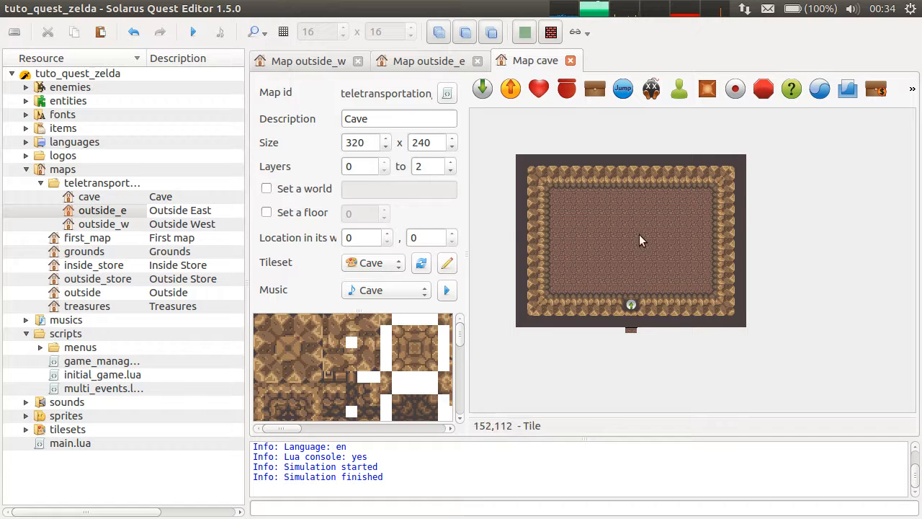
{"action": "mouse_move", "coordinate": [508, 265]}
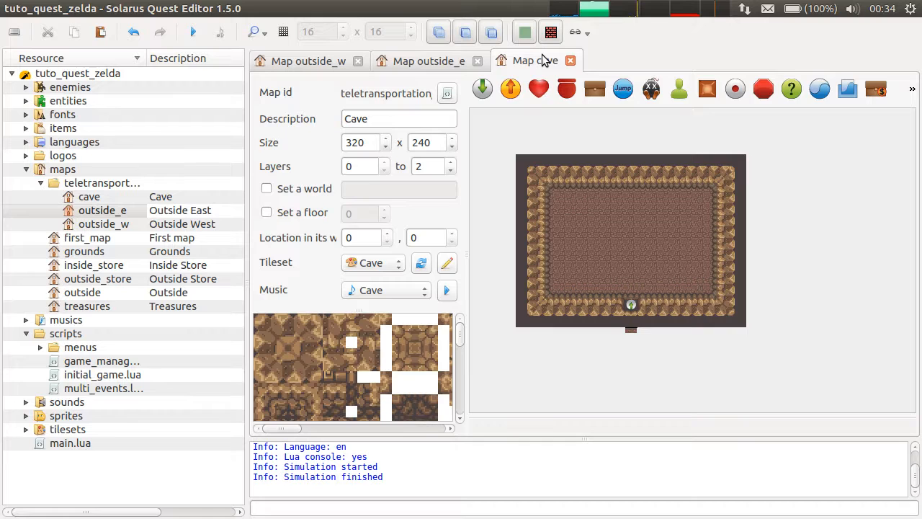
{"action": "left_click", "coordinate": [308, 60]}
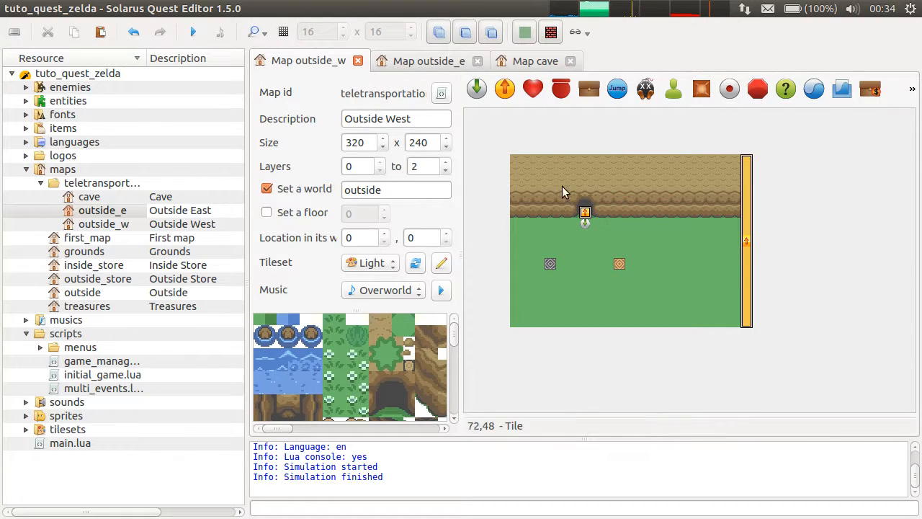
{"action": "mouse_move", "coordinate": [540, 220]}
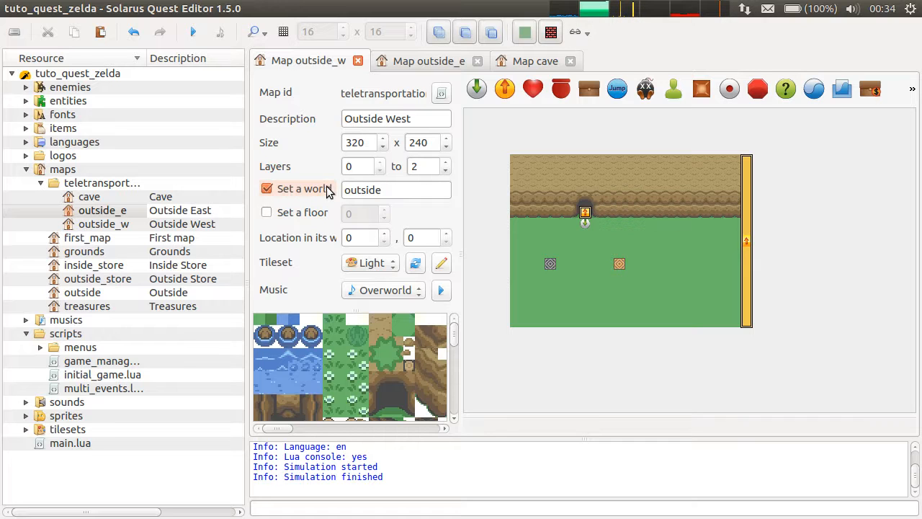
{"action": "left_click", "coordinate": [396, 190]}
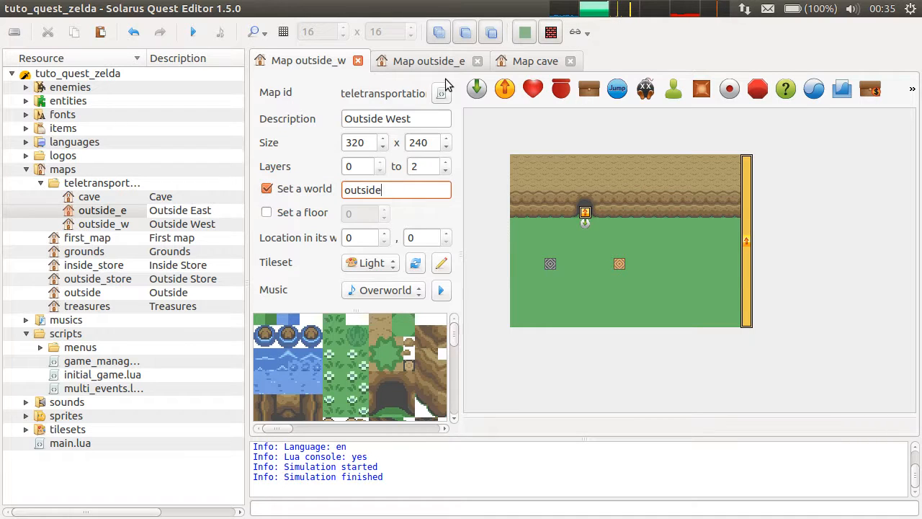
{"action": "double_click", "coordinate": [584, 212]}
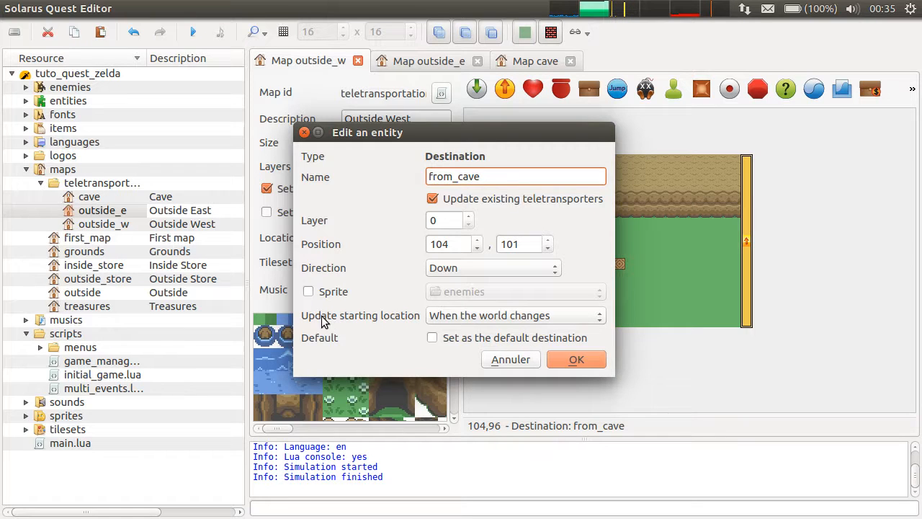
{"action": "left_click", "coordinate": [515, 315]}
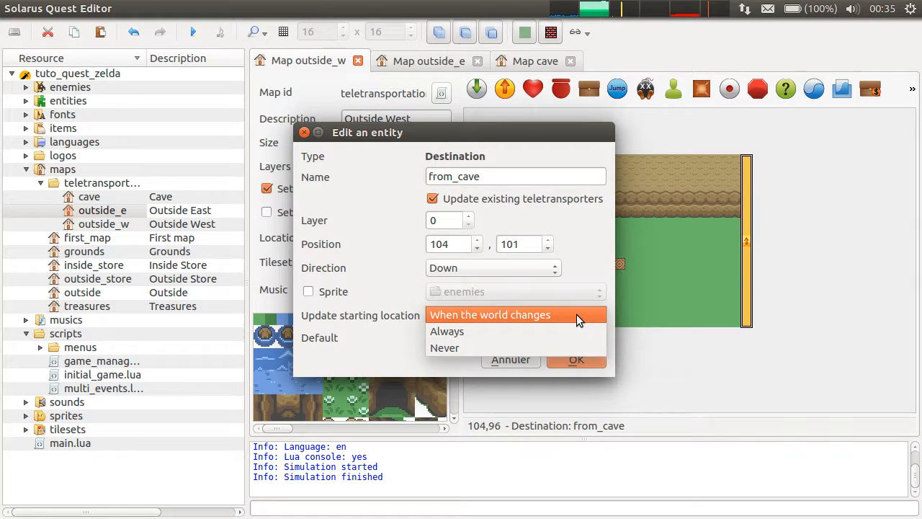
{"action": "left_click", "coordinate": [489, 314]}
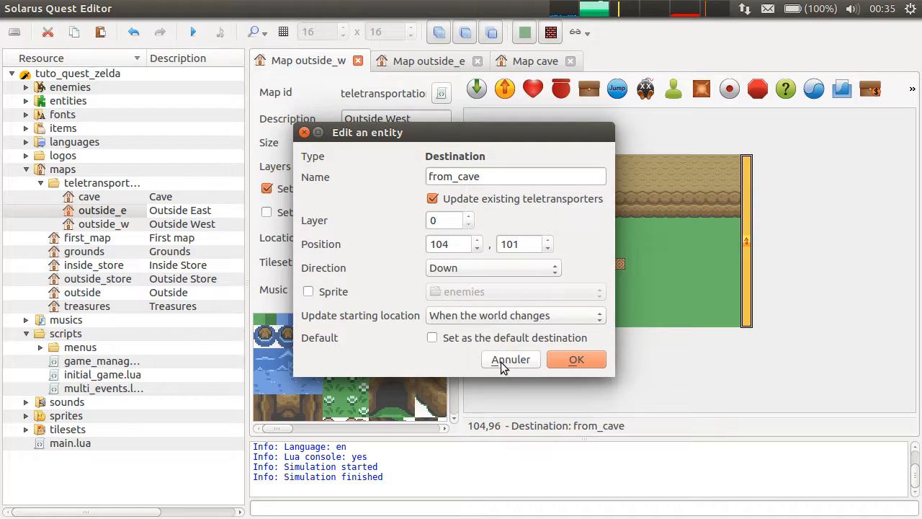
{"action": "left_click", "coordinate": [575, 359]}
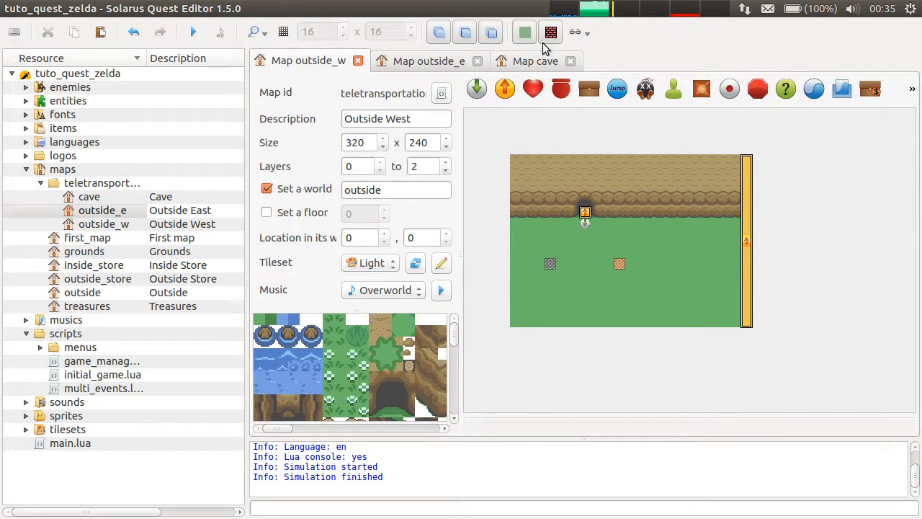
{"action": "left_click", "coordinate": [428, 60]}
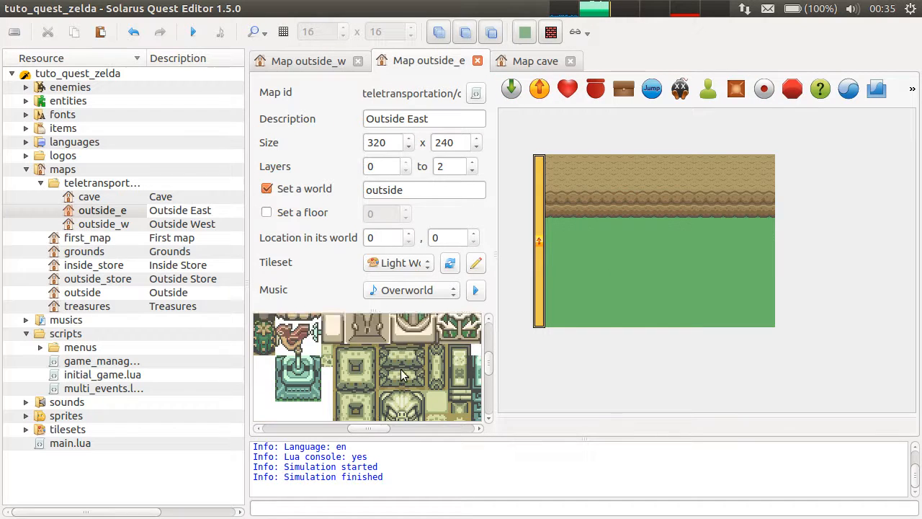
{"action": "scroll", "scroll_direction": "down", "scroll_amount": 3}
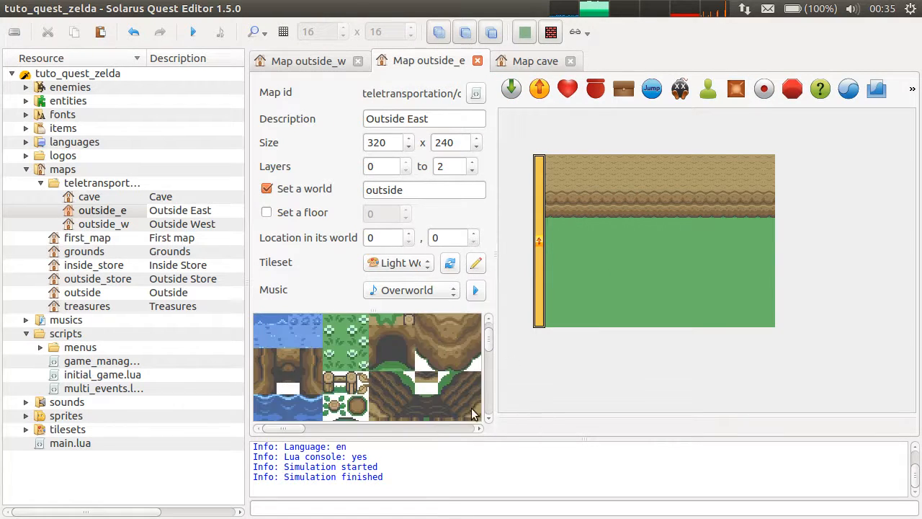
{"action": "left_click", "coordinate": [308, 60]}
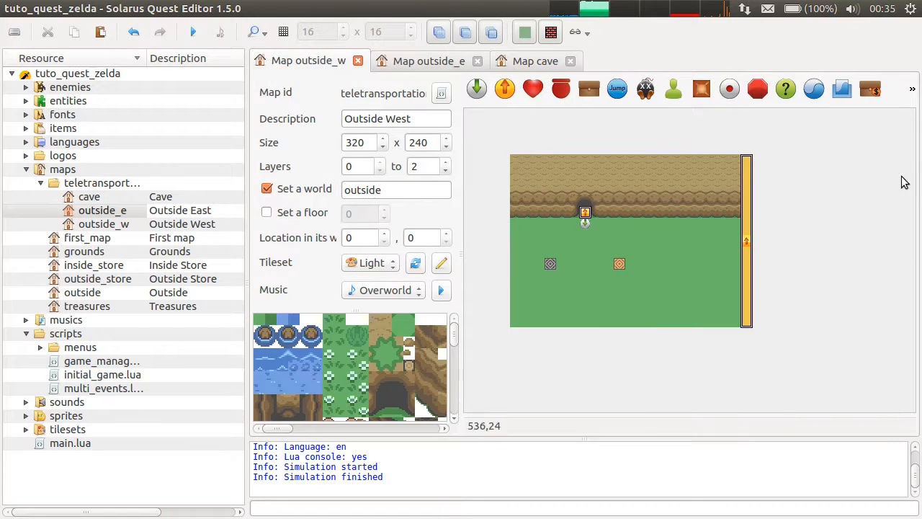
{"action": "mouse_move", "coordinate": [529, 208]}
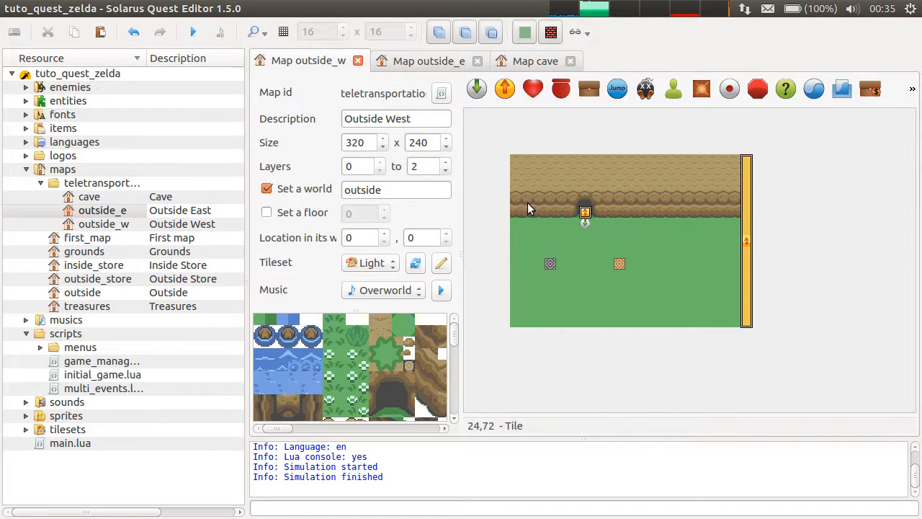